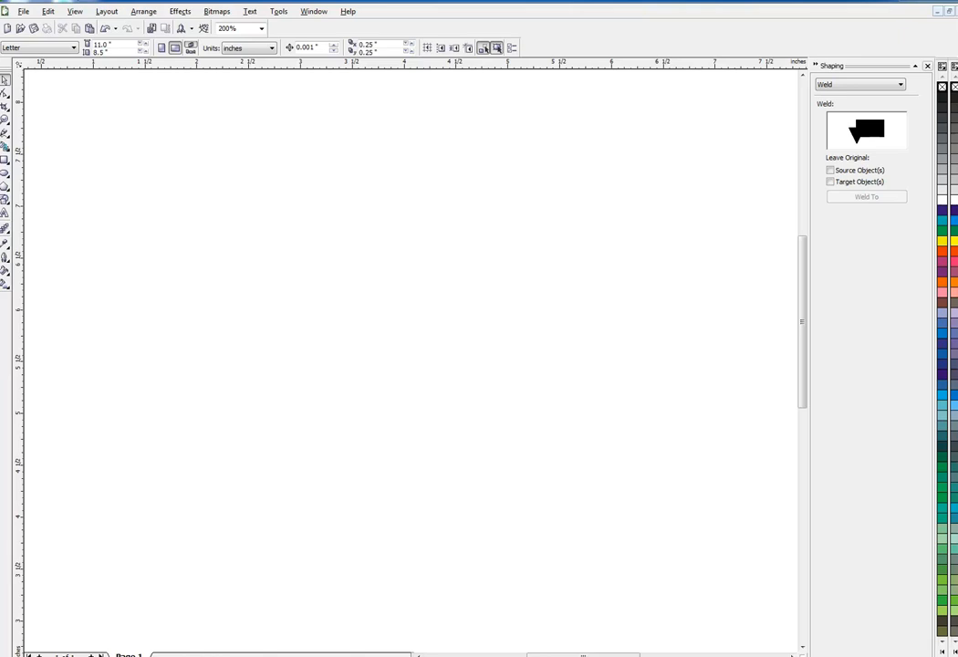
mouse_move(66, 648)
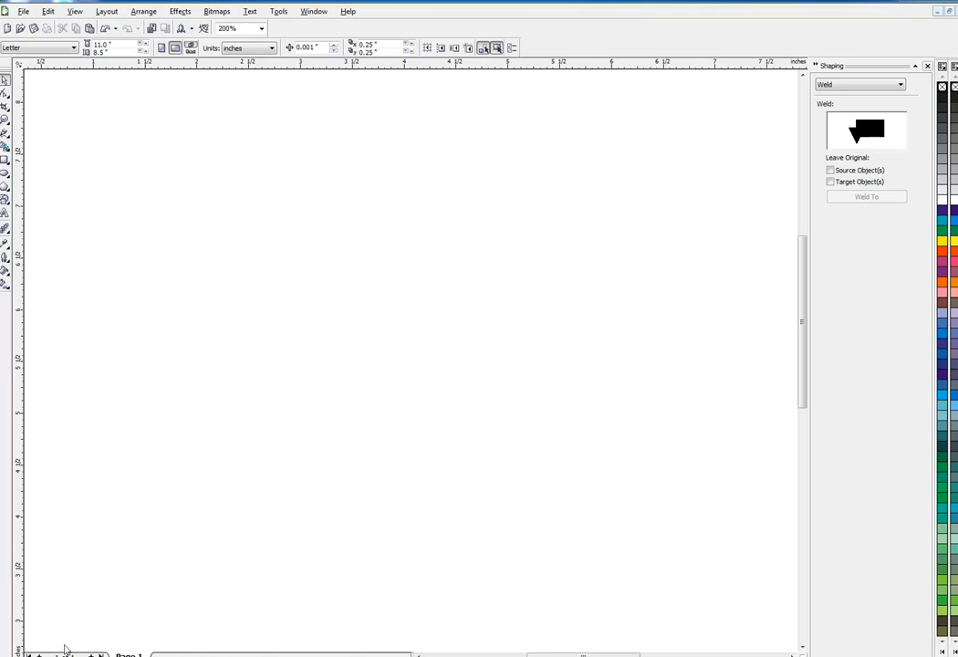
mouse_move(124, 619)
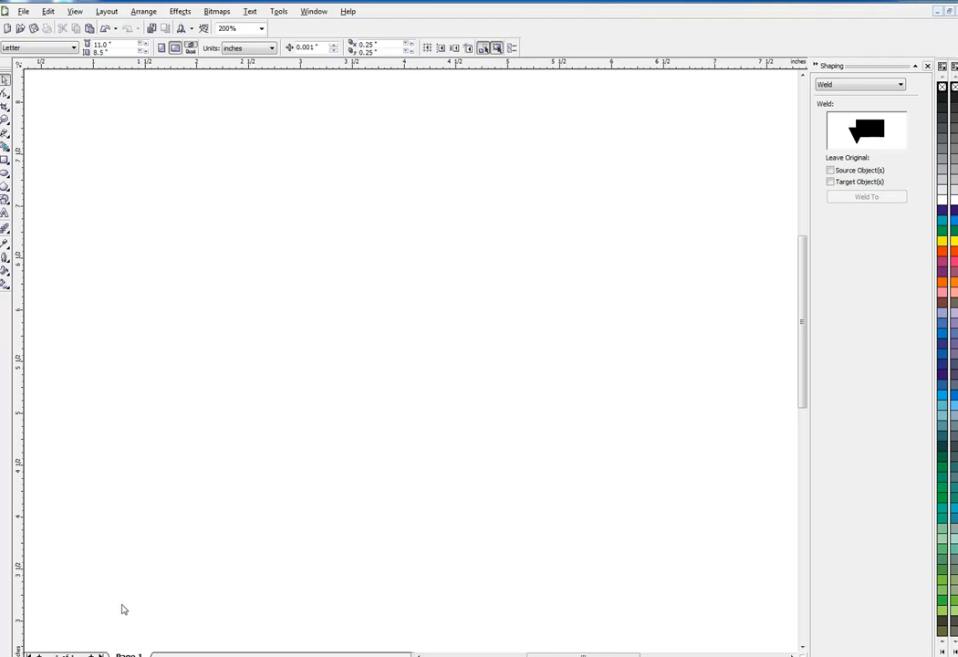
mouse_move(310, 511)
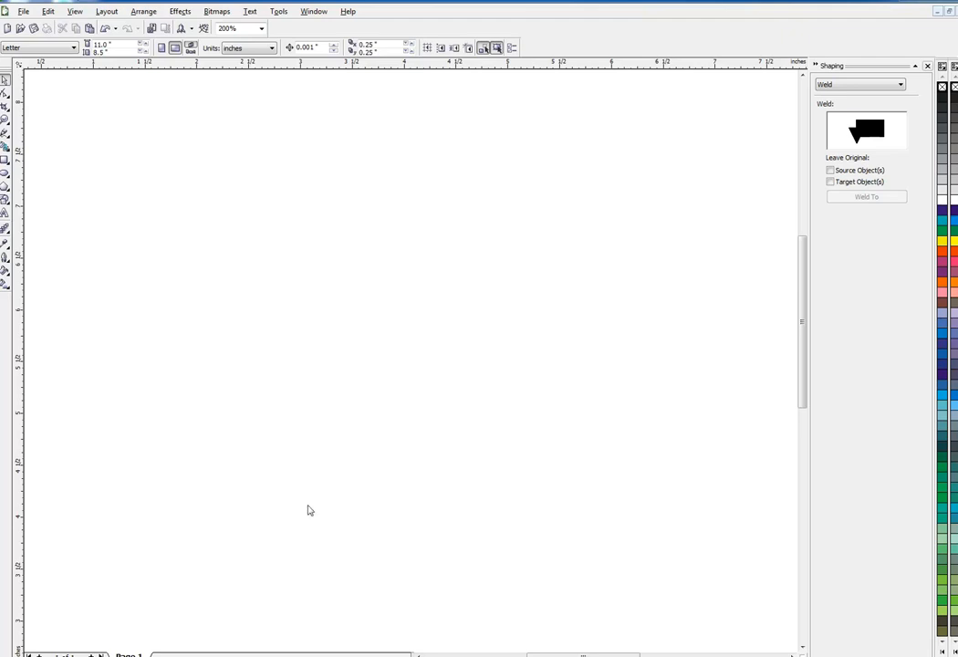
mouse_move(307, 504)
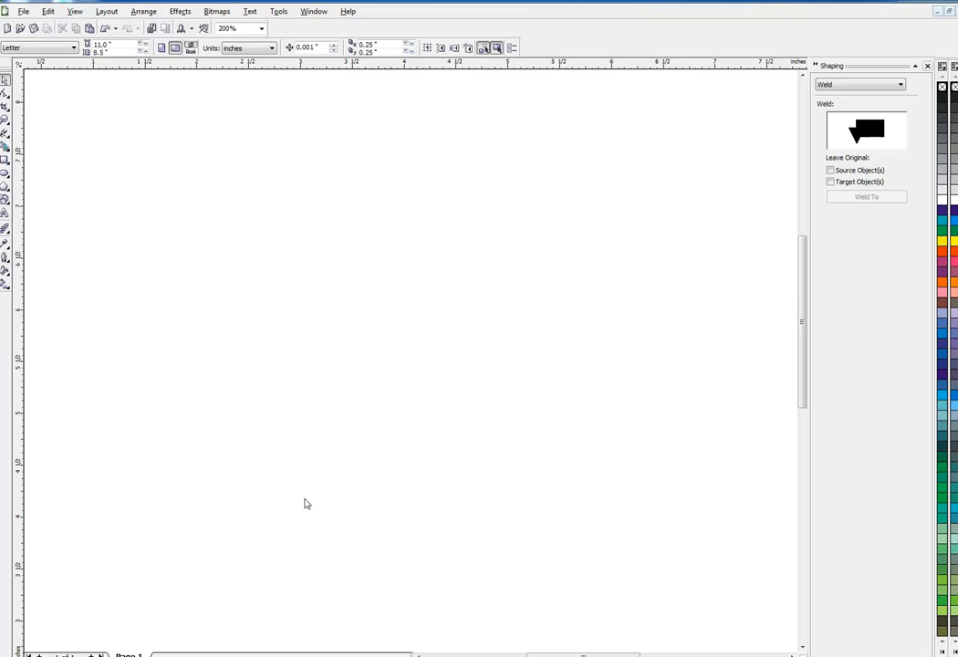
mouse_move(283, 469)
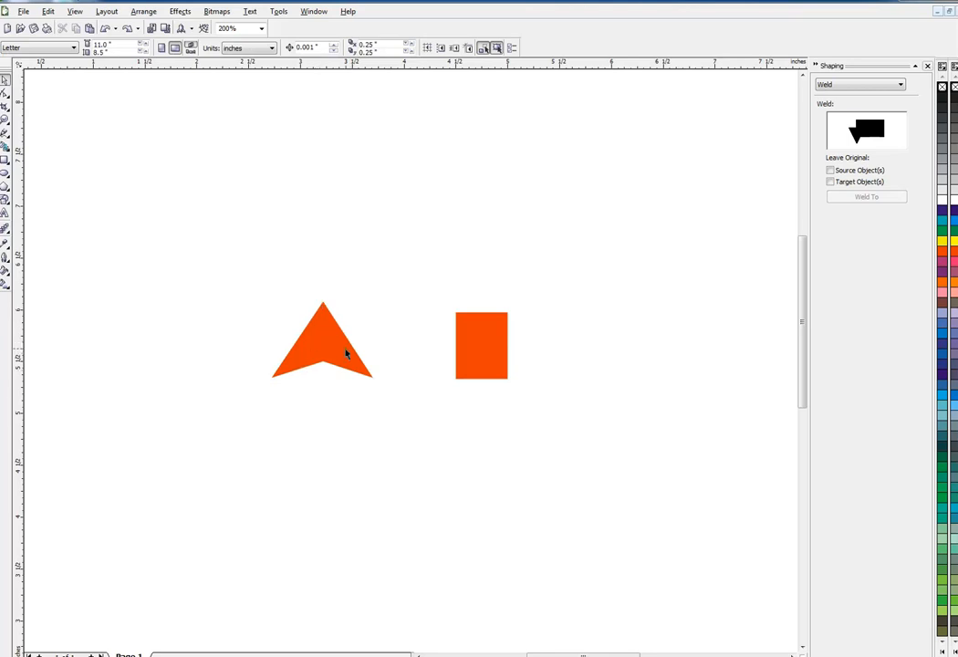
Step: Move the orange rectangle under the triangle's base to form an arrow shape
drag(482, 372, 533, 437)
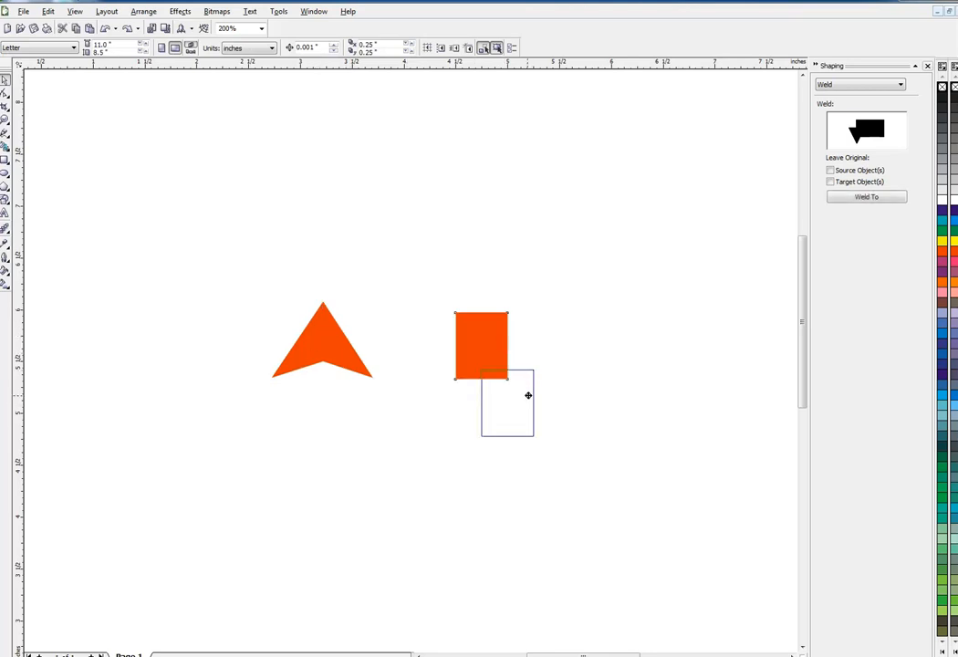
drag(508, 405, 294, 384)
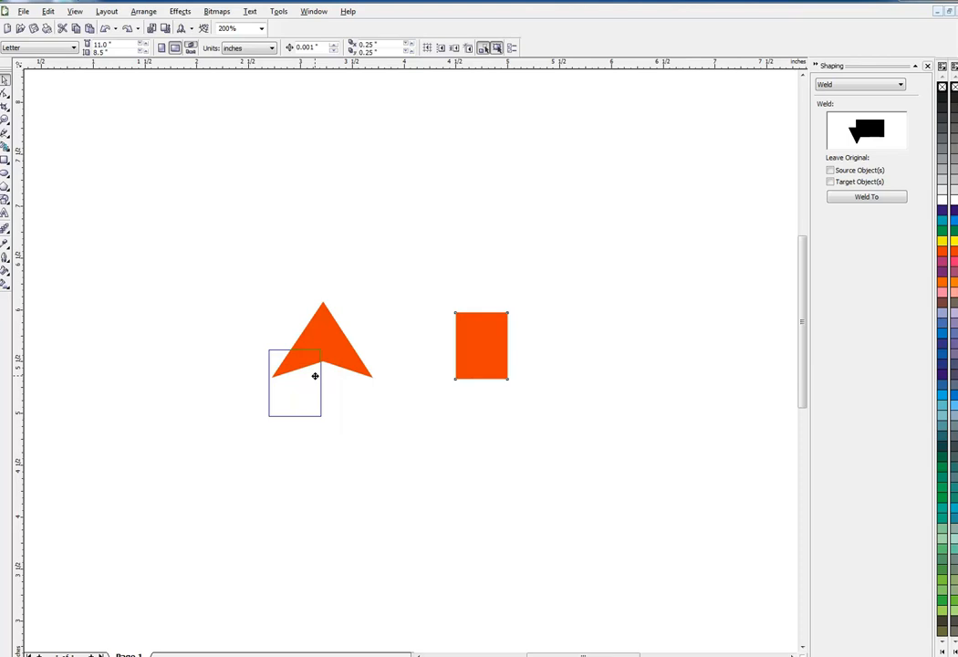
drag(482, 345, 393, 387)
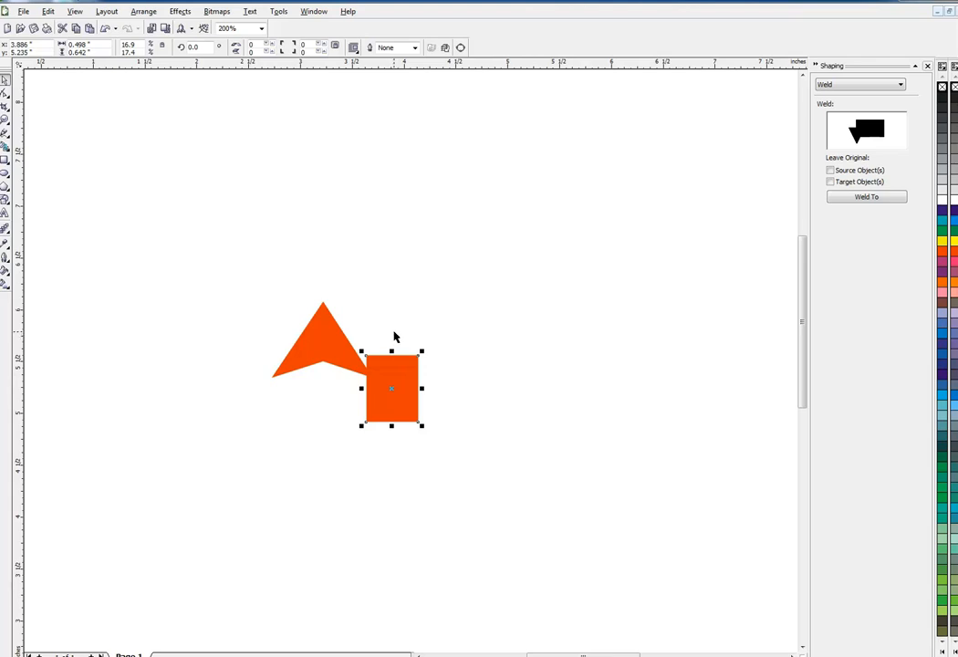
mouse_move(387, 356)
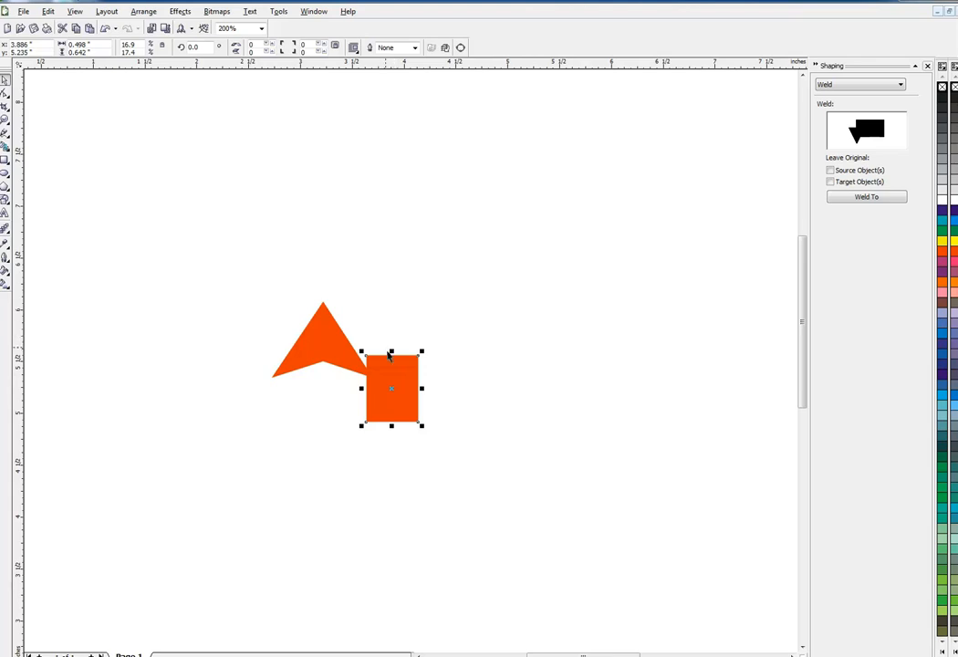
mouse_move(401, 369)
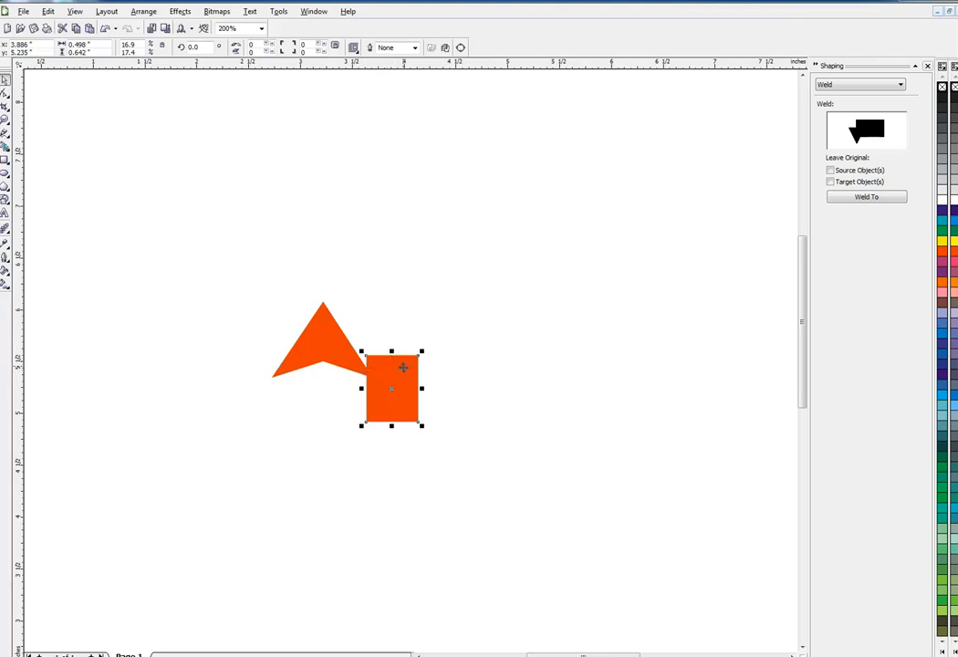
mouse_move(336, 352)
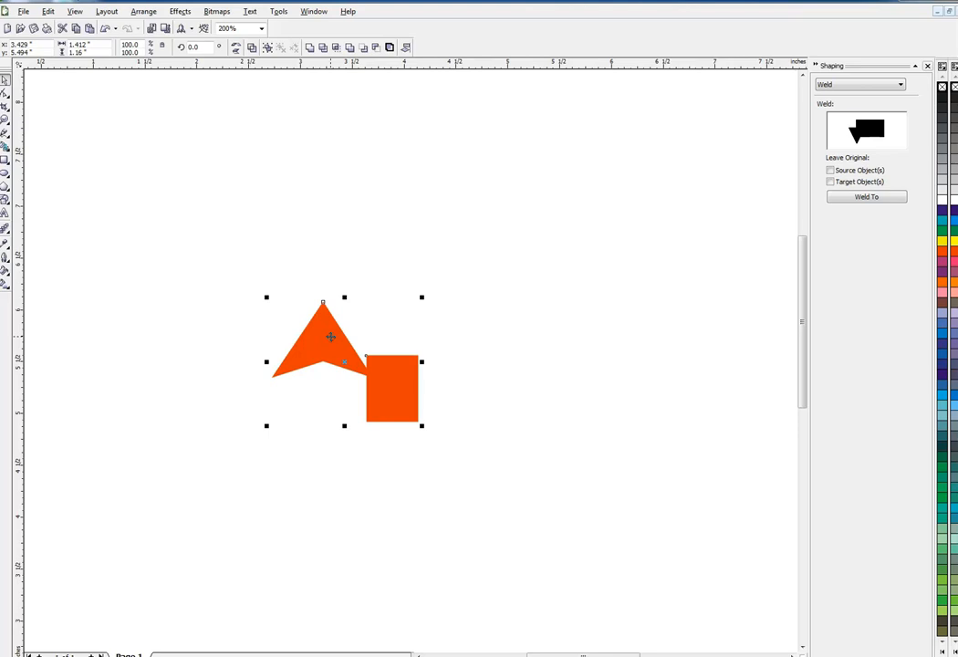
Step: Align the triangle and rectangle centres and weld them into one upward arrow
click(866, 197)
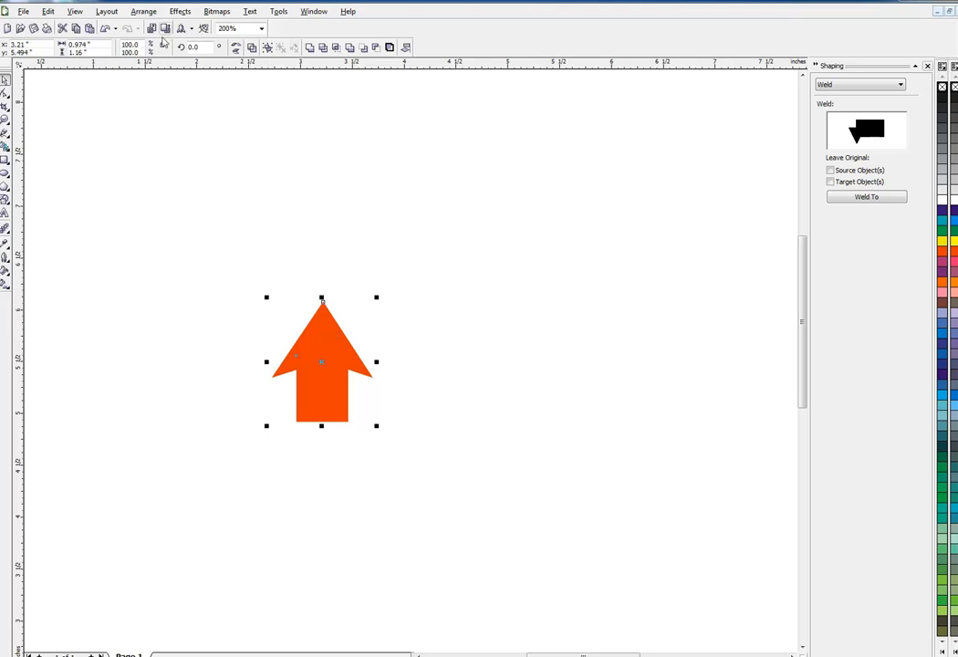
click(142, 11)
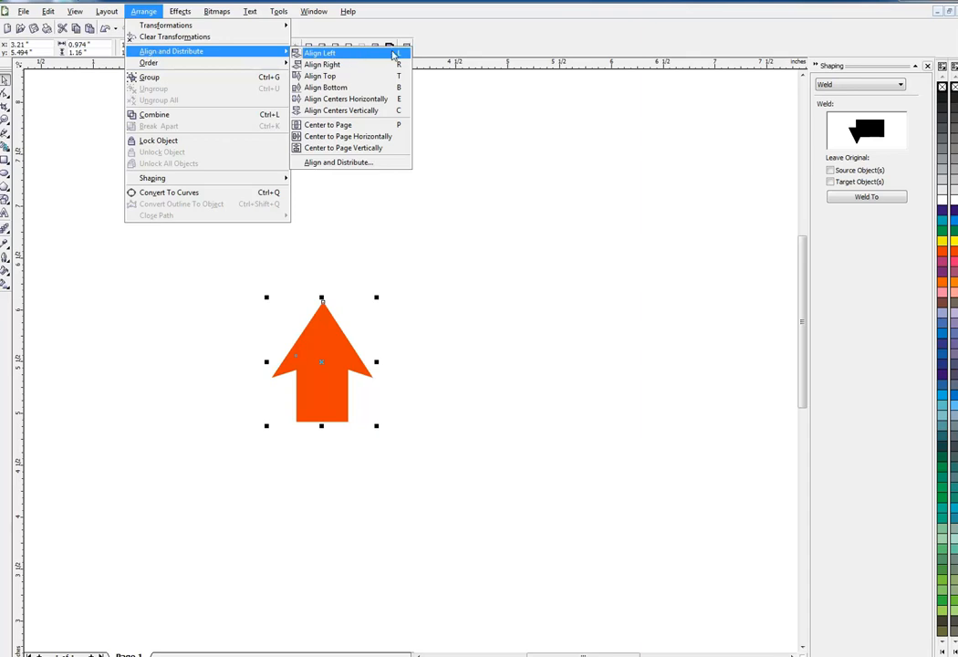
mouse_move(347, 64)
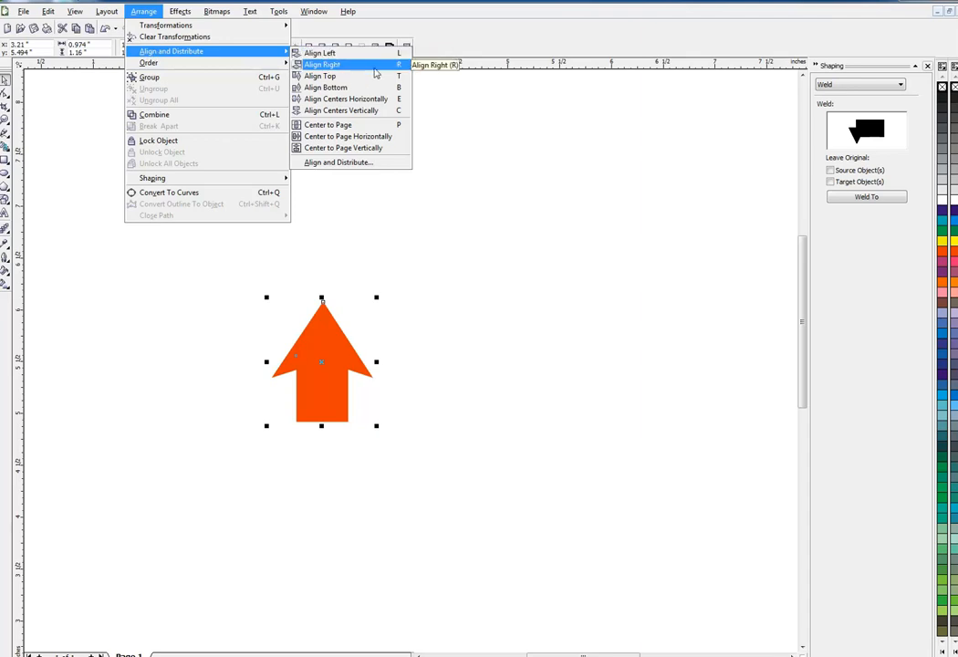
mouse_move(346, 99)
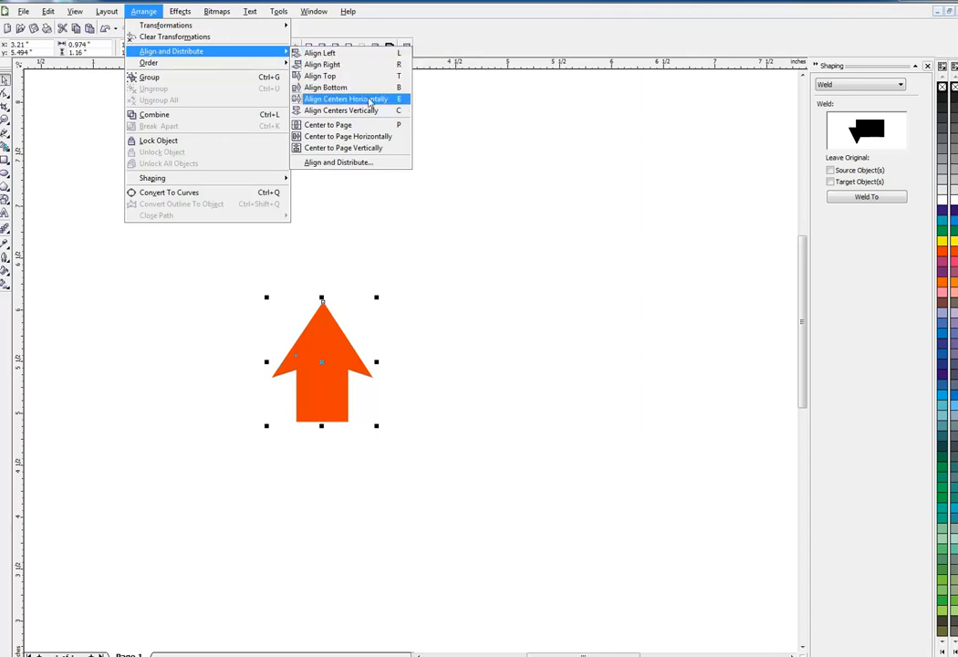
mouse_move(343, 112)
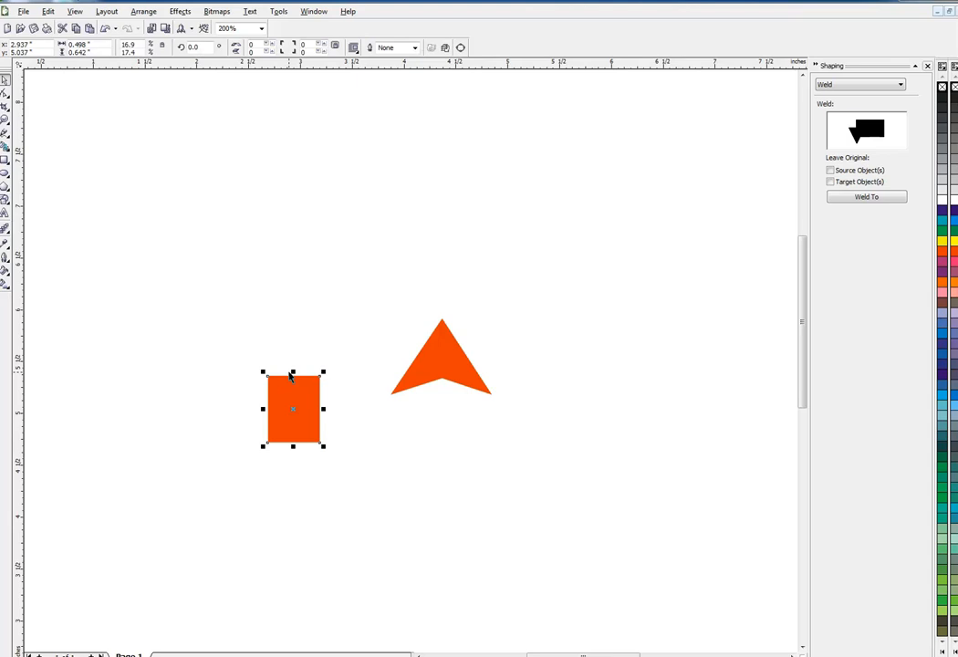
mouse_move(268, 404)
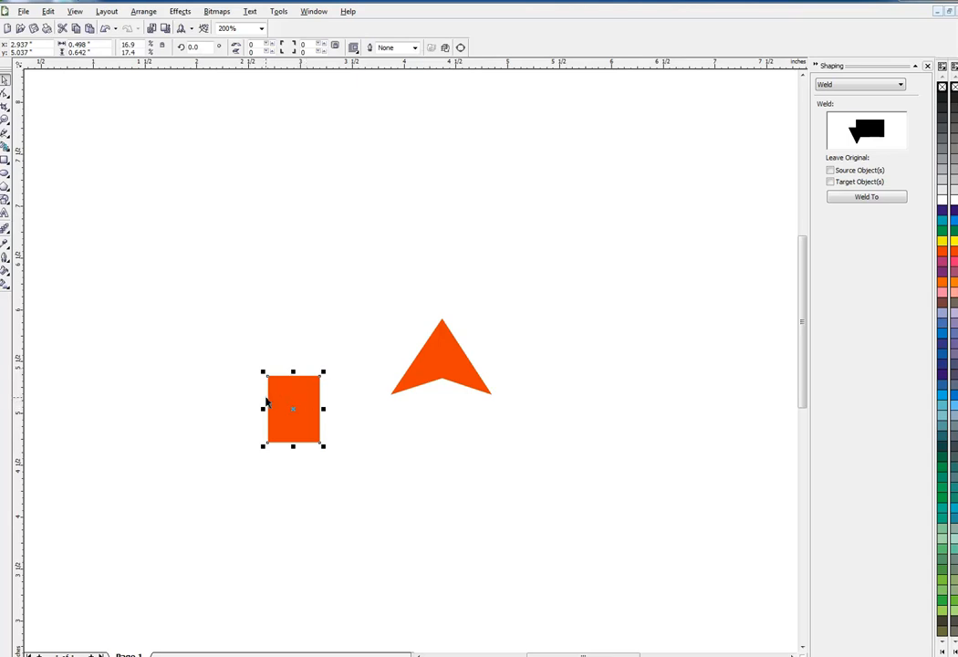
mouse_move(456, 356)
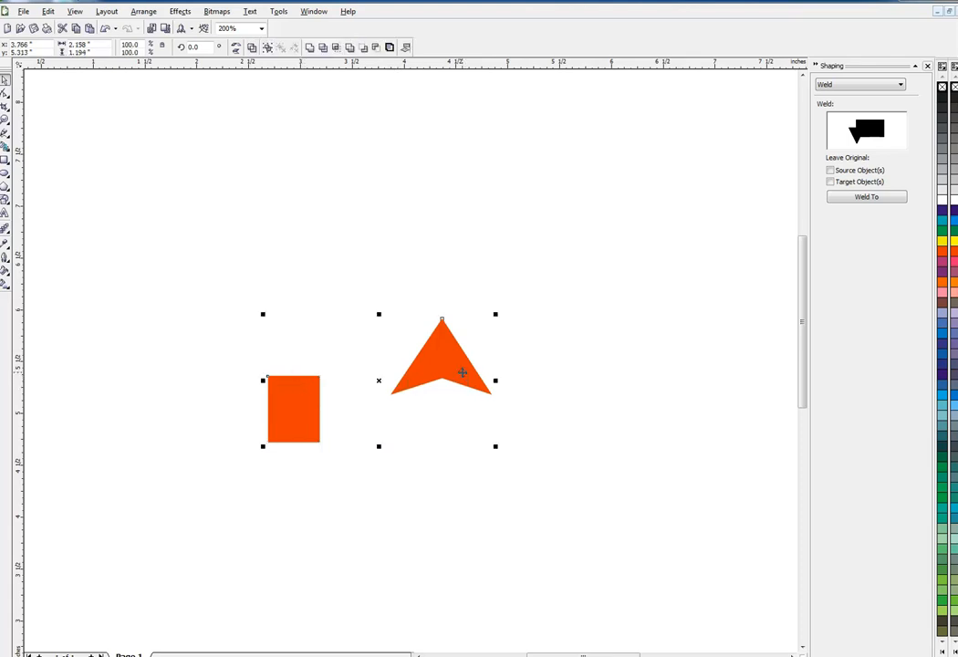
click(866, 197)
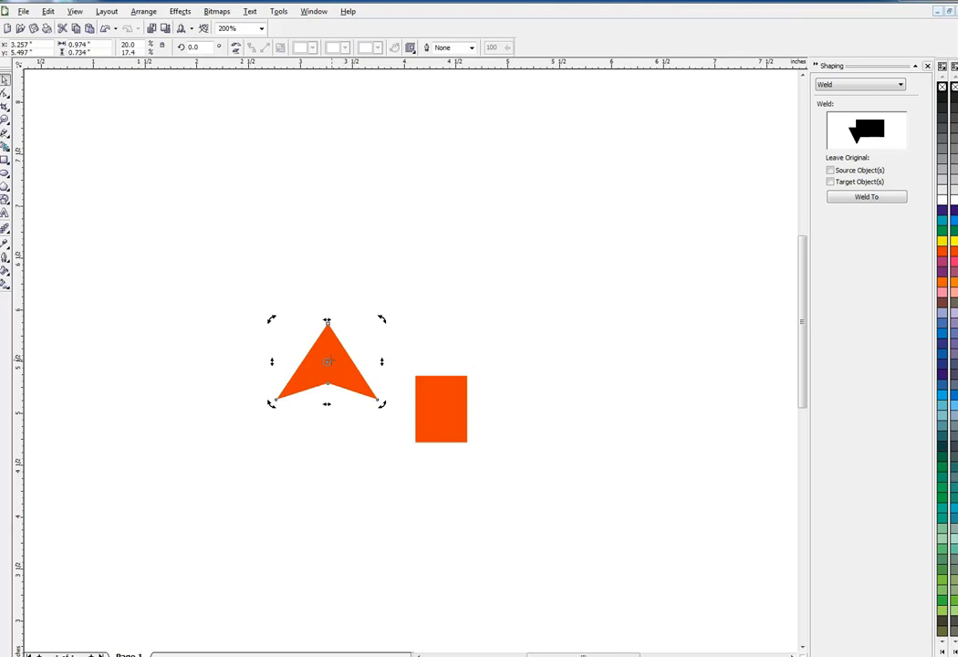
mouse_move(434, 408)
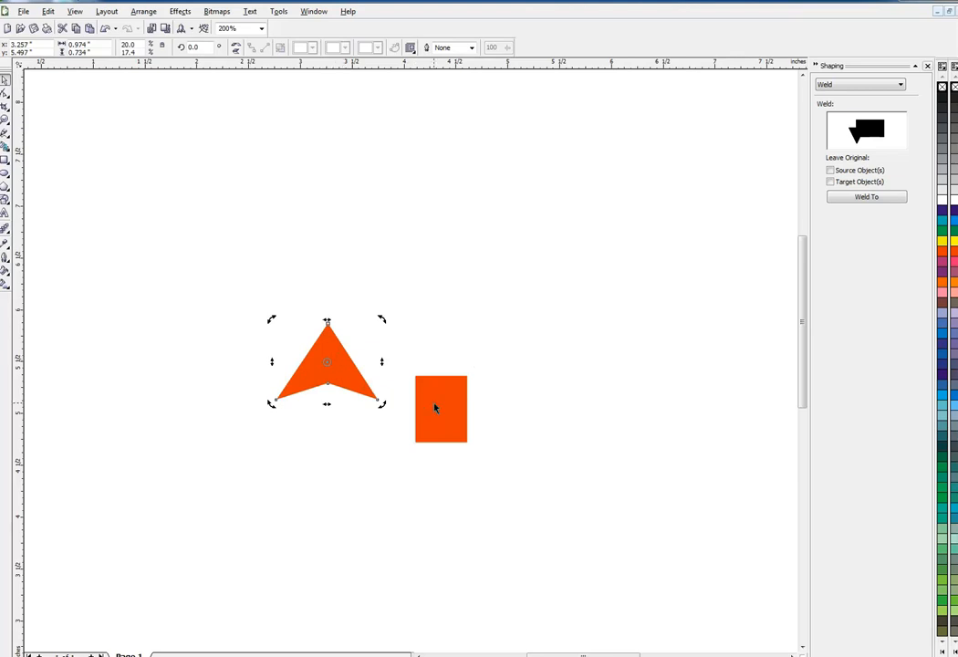
click(441, 409)
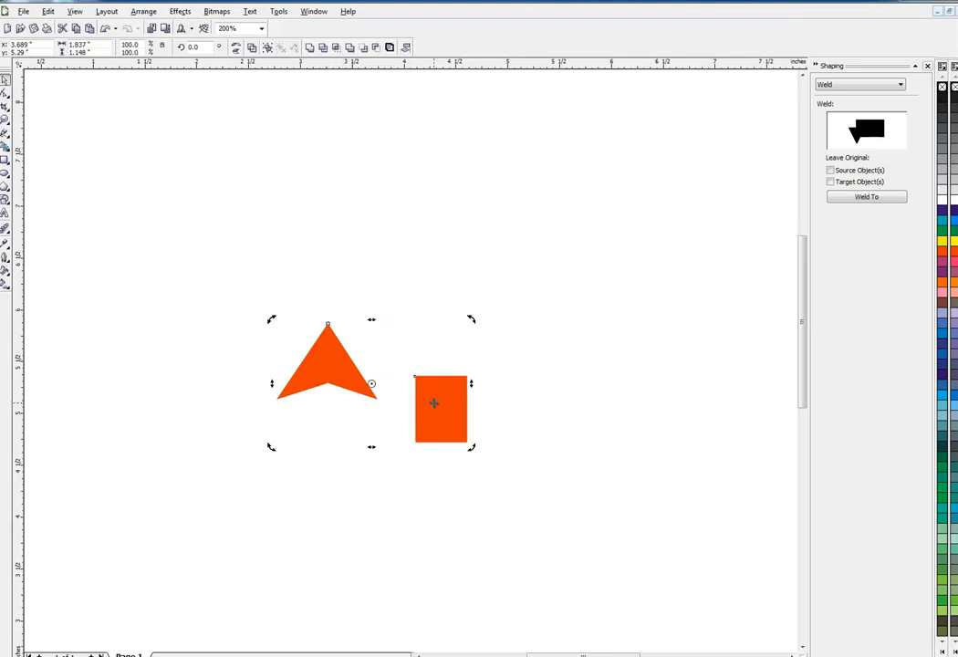
click(866, 197)
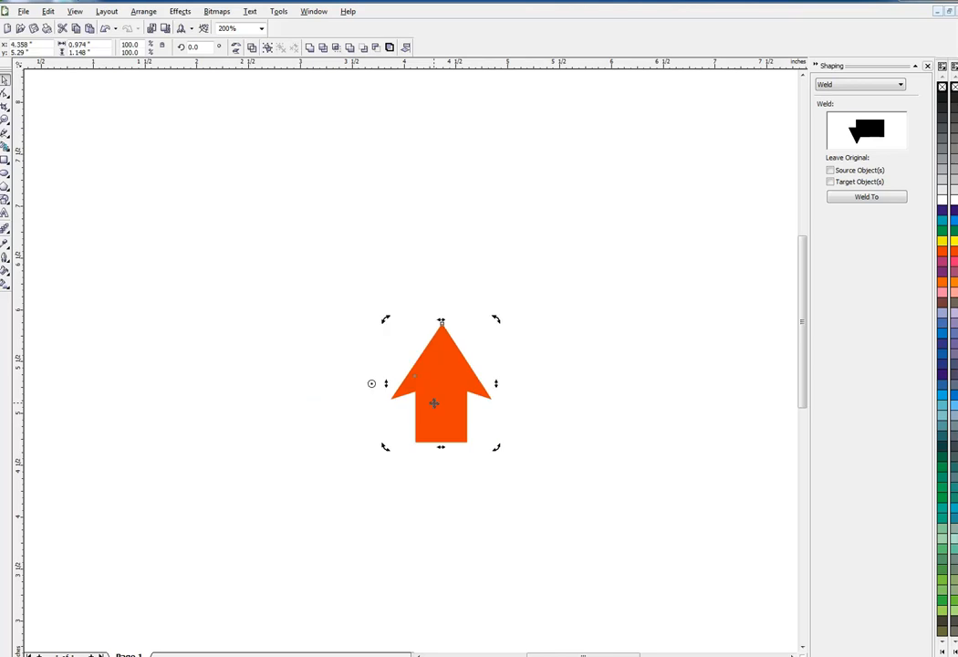
mouse_move(544, 325)
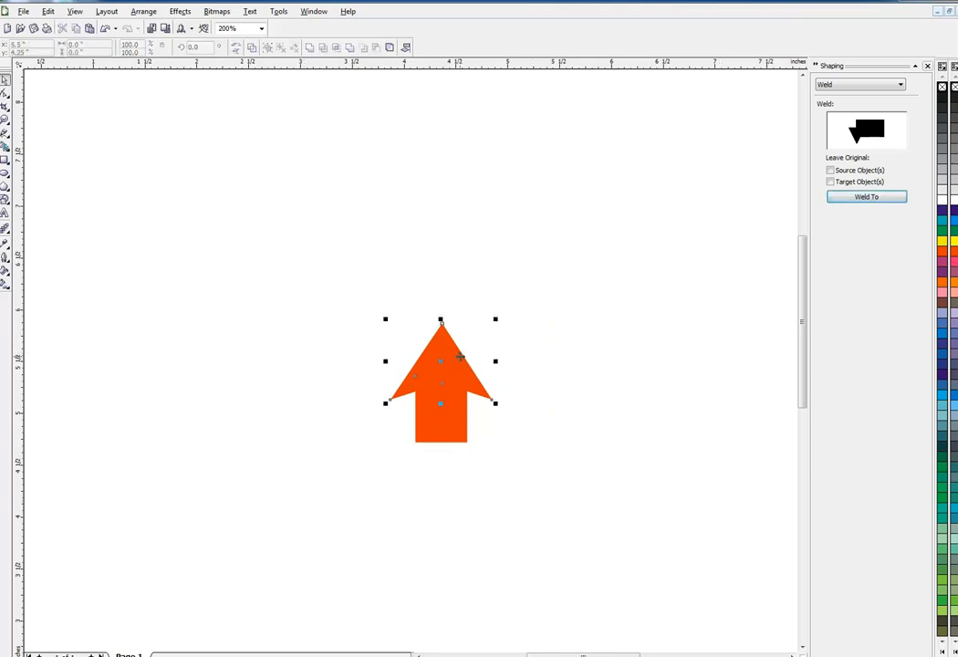
Step: Move the welded orange arrow further left on the page
drag(442, 376, 249, 365)
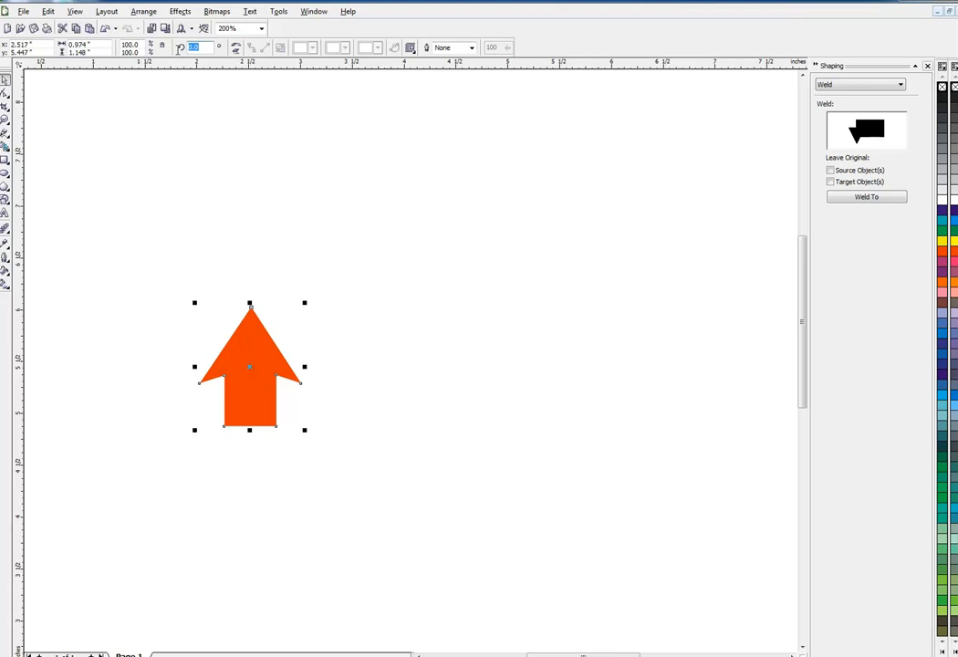
mouse_move(193, 48)
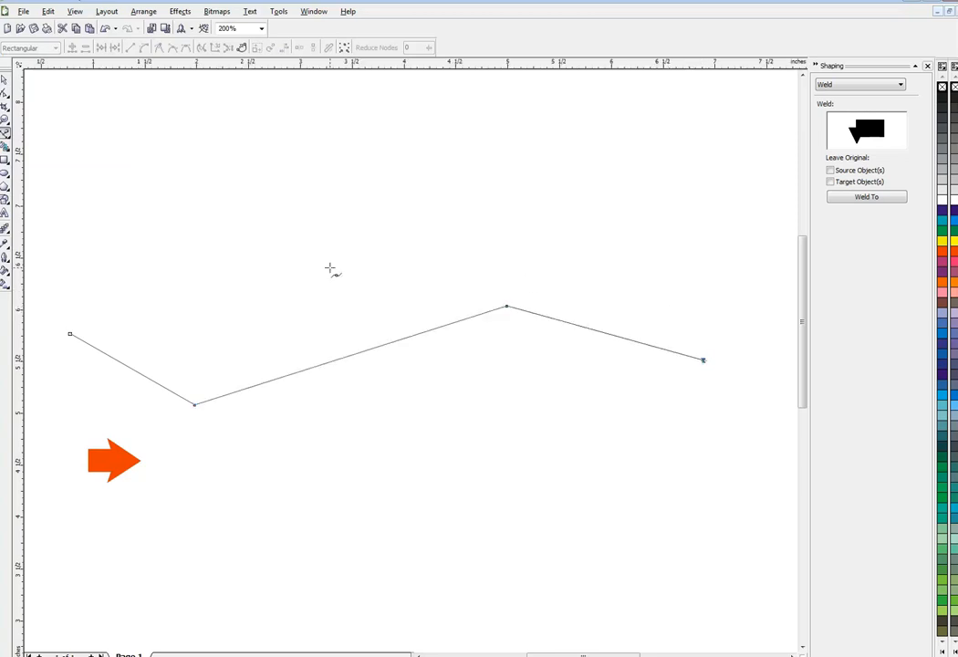
mouse_move(40, 126)
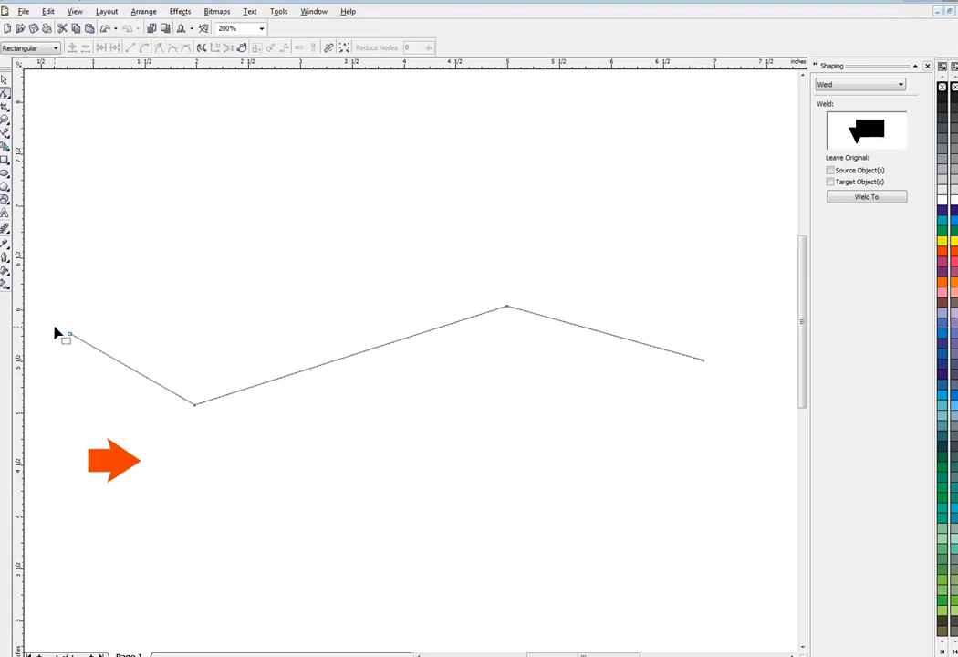
Step: Smooth all nodes of the zigzag line into a wavy curve and reshape its left end
drag(59, 332, 246, 378)
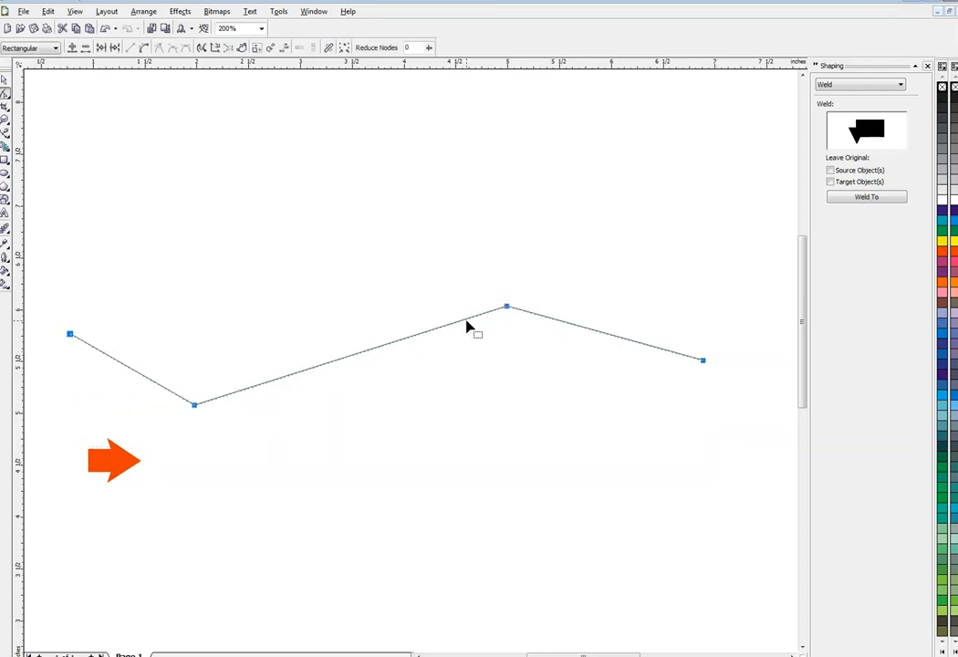
mouse_move(562, 332)
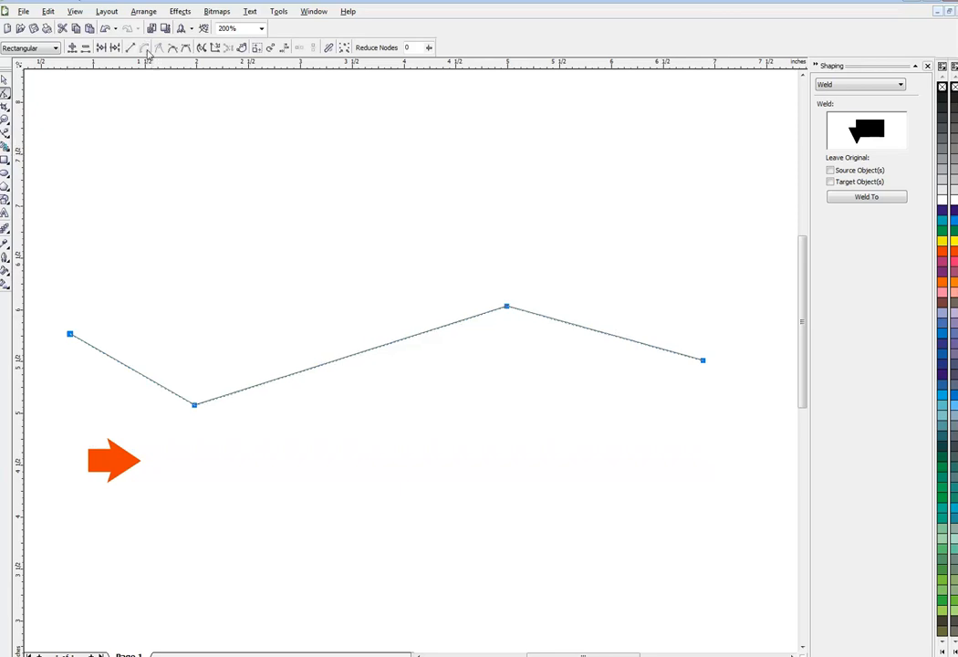
mouse_move(176, 48)
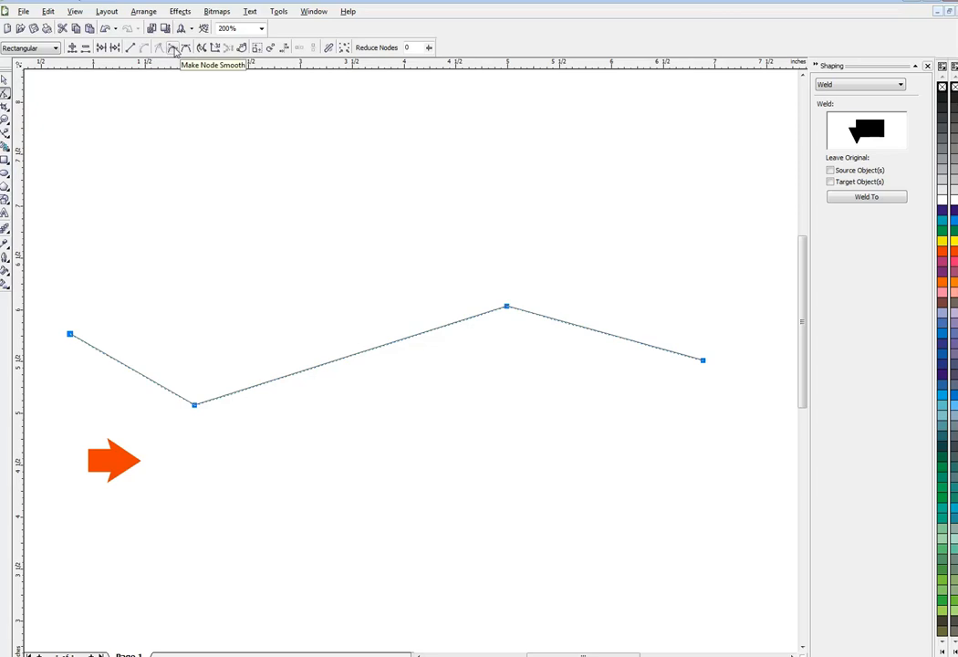
click(176, 47)
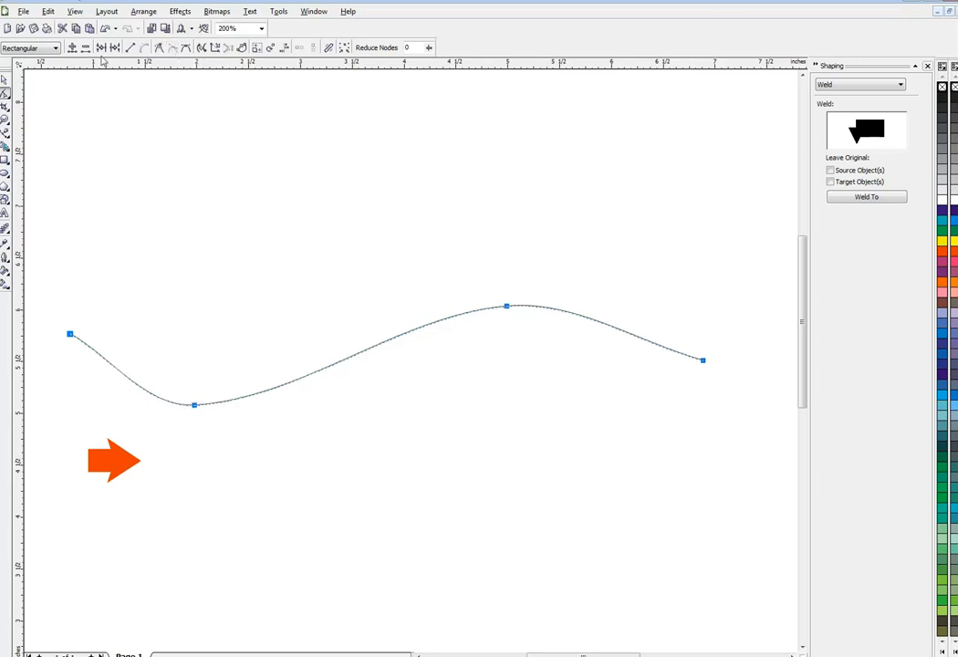
click(6, 81)
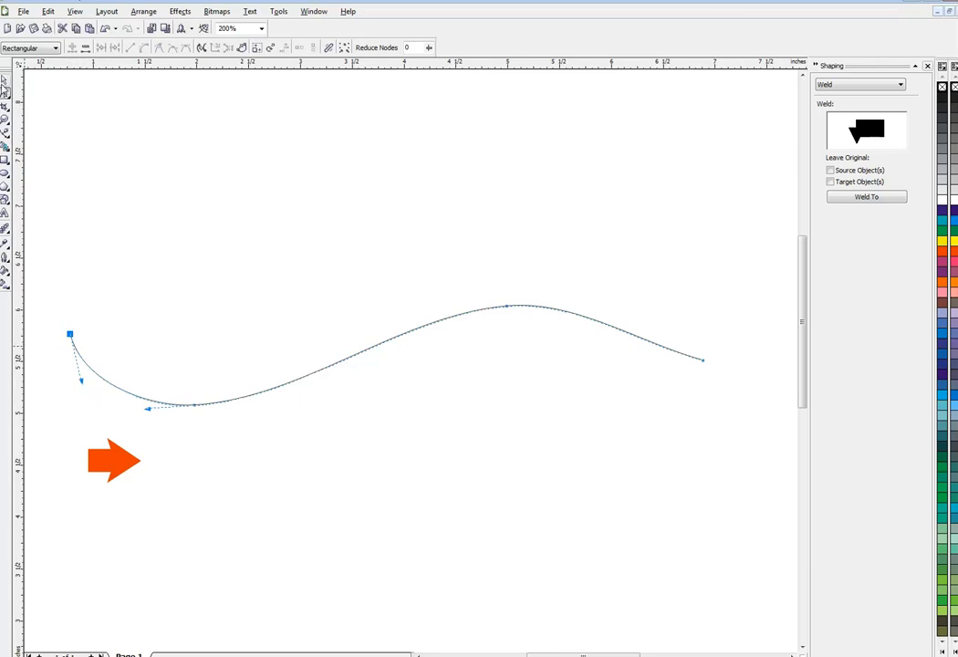
click(113, 460)
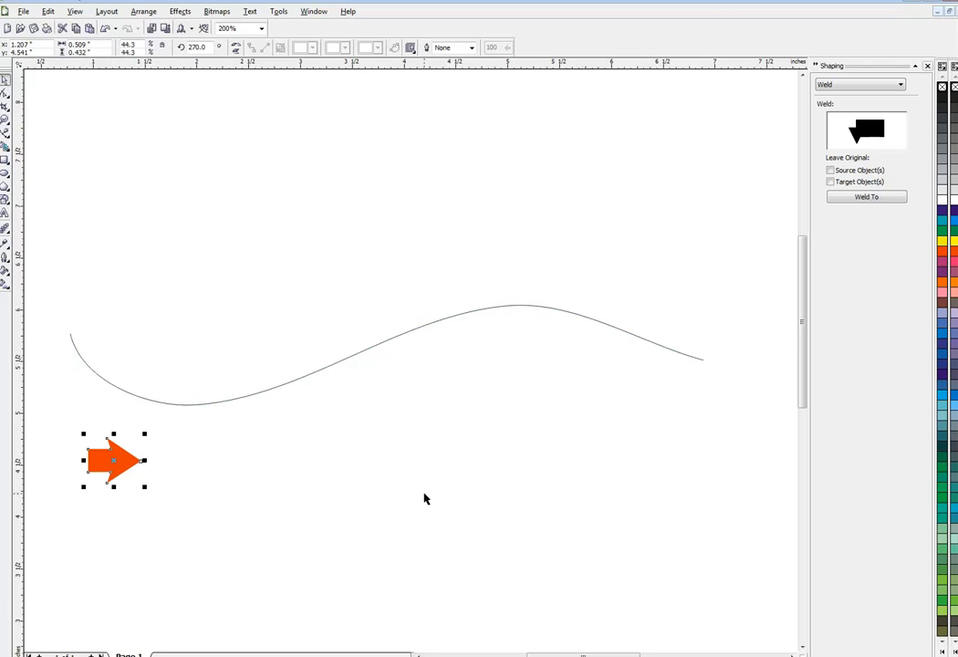
mouse_move(243, 592)
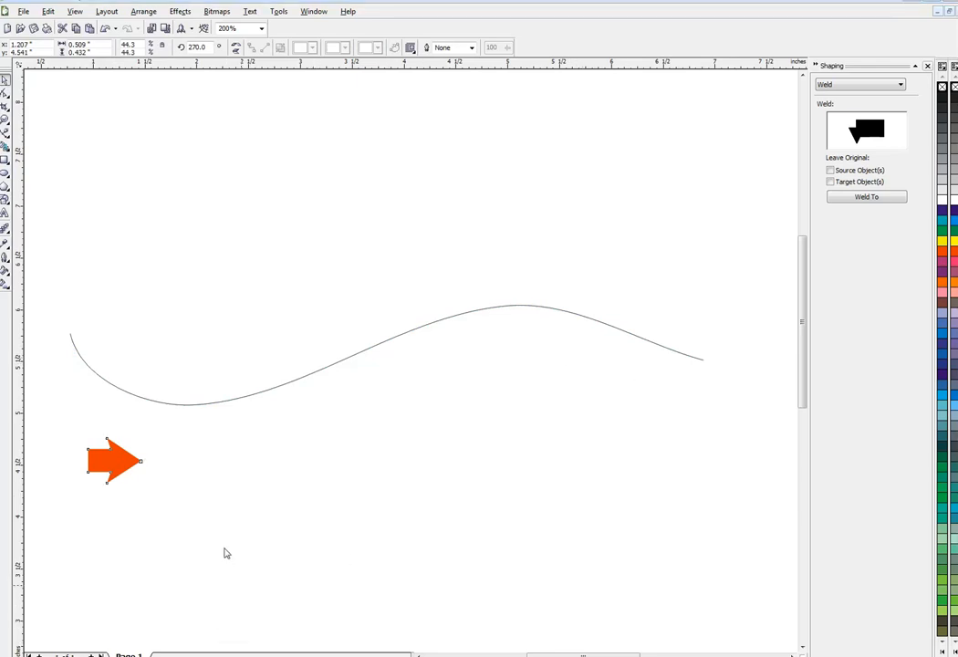
Step: Select the arrow, show the Artistic Media docker from Effects, and close the Shaping docker
click(117, 461)
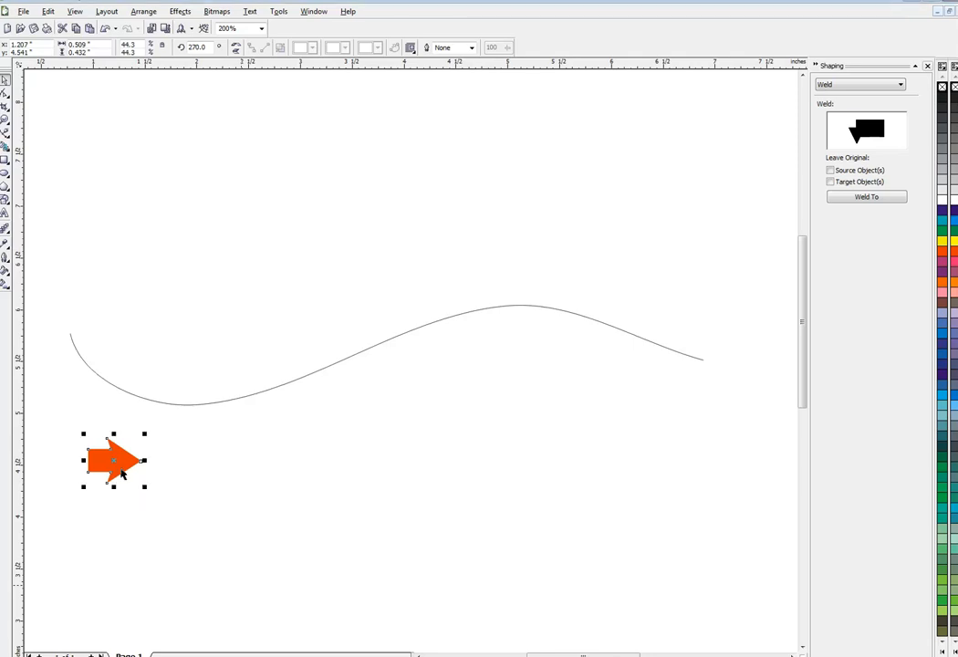
mouse_move(234, 296)
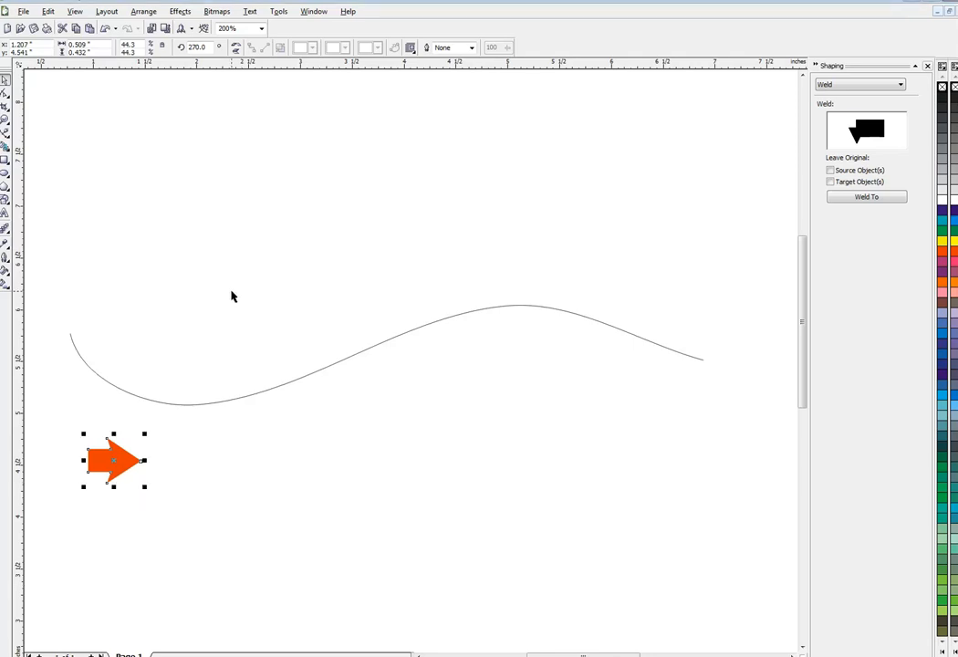
click(179, 11)
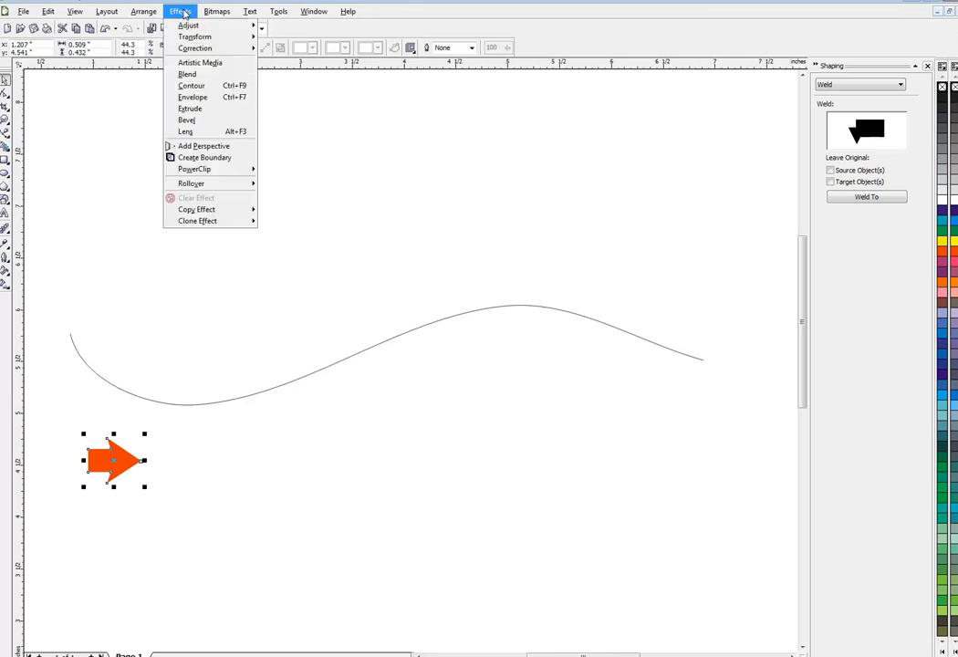
mouse_move(199, 62)
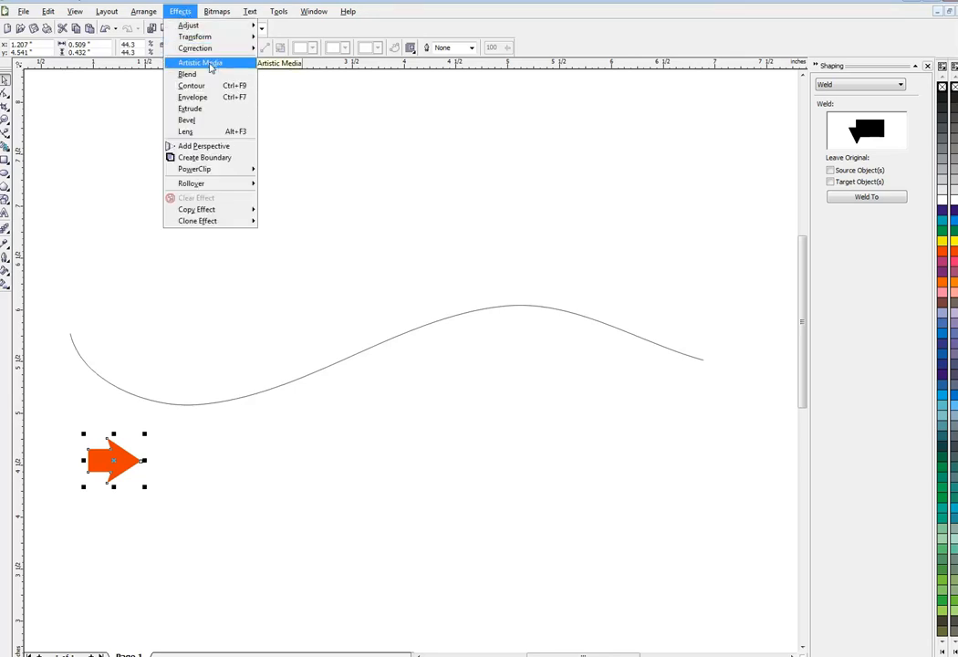
click(201, 62)
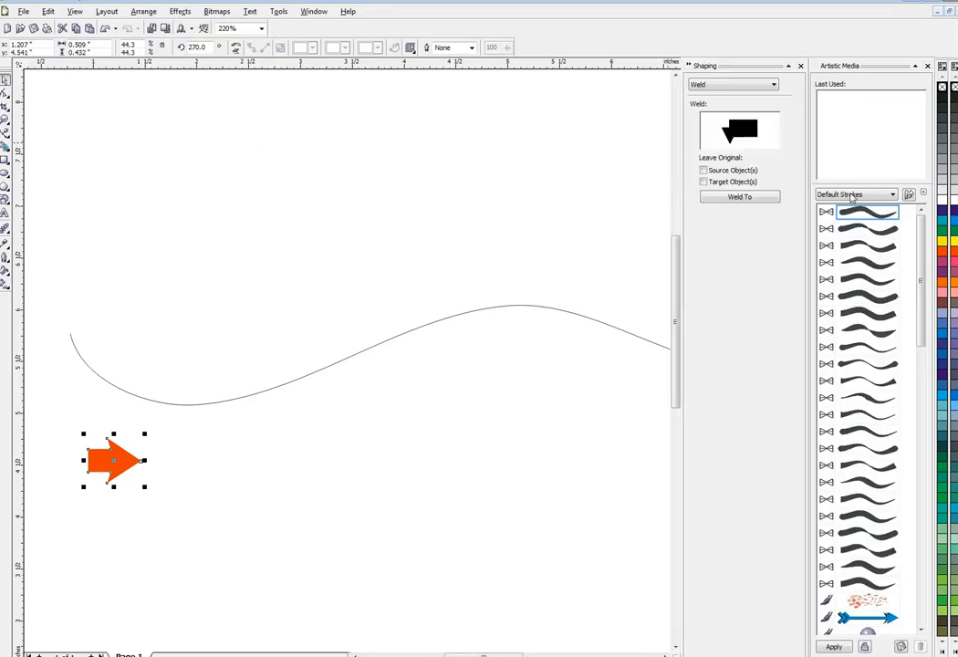
mouse_move(858, 350)
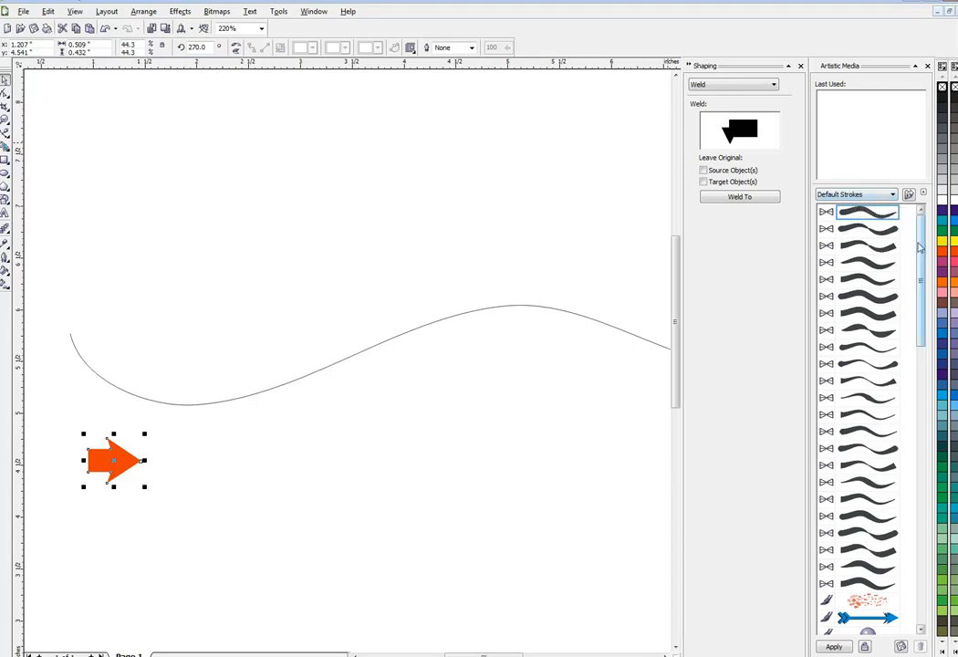
scroll(down, 3)
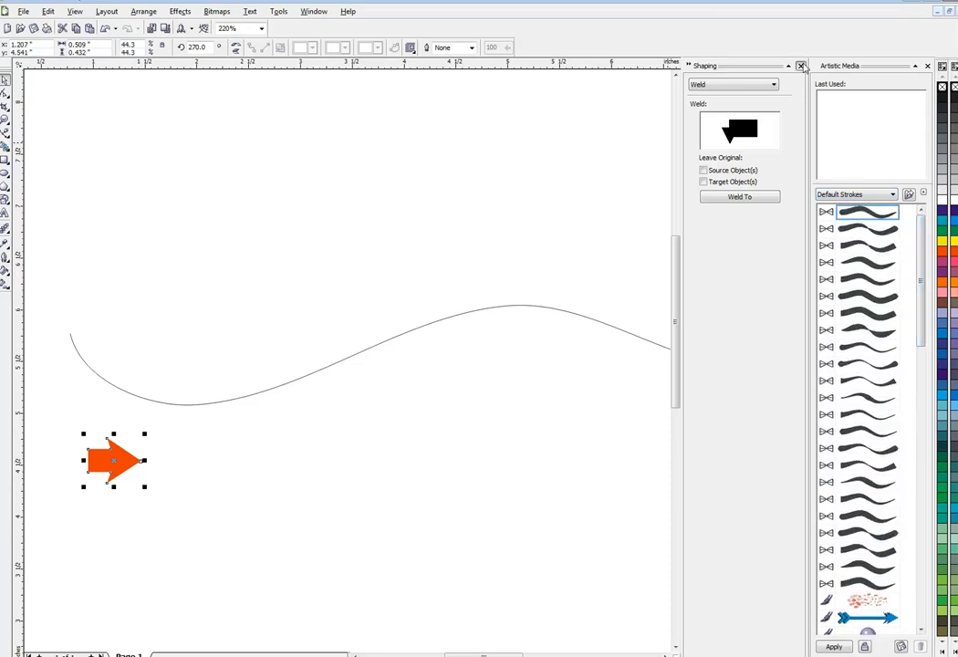
click(801, 66)
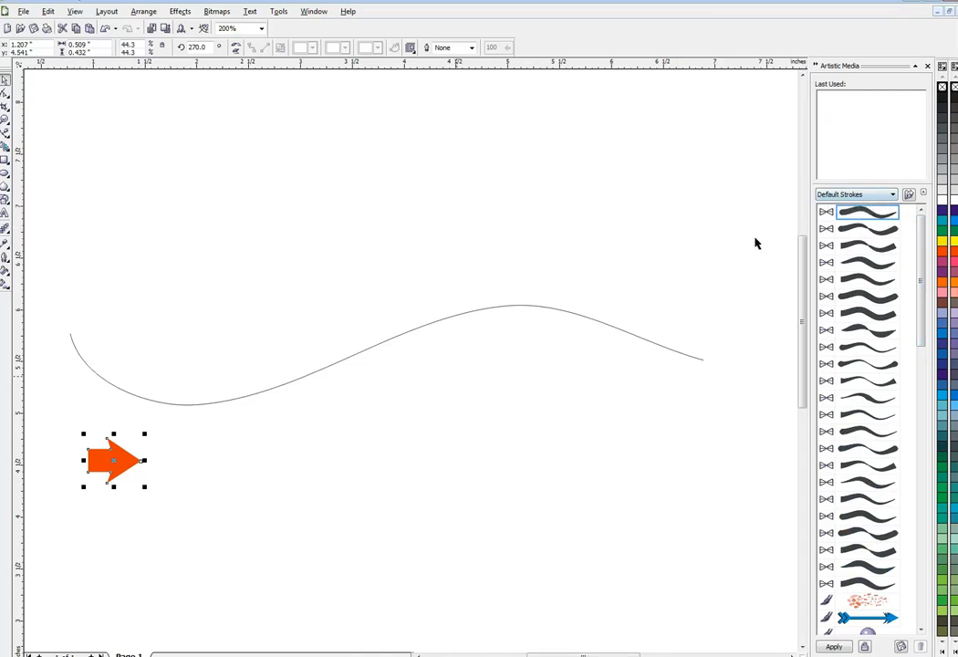
mouse_move(314, 504)
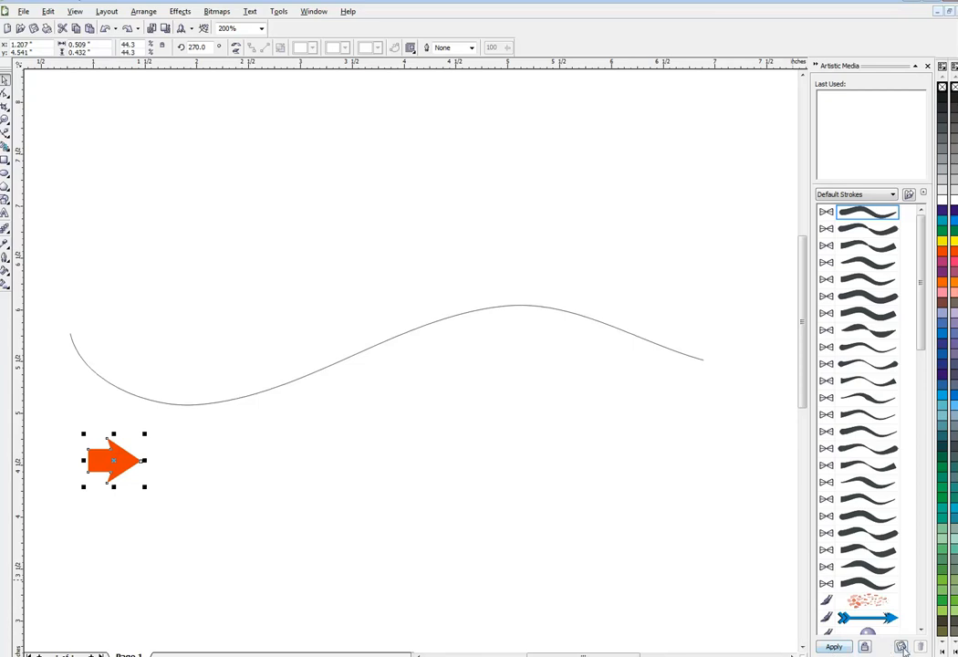
Step: Save the orange arrow as a new Object Sprayer stroke named 'arrow'
click(910, 193)
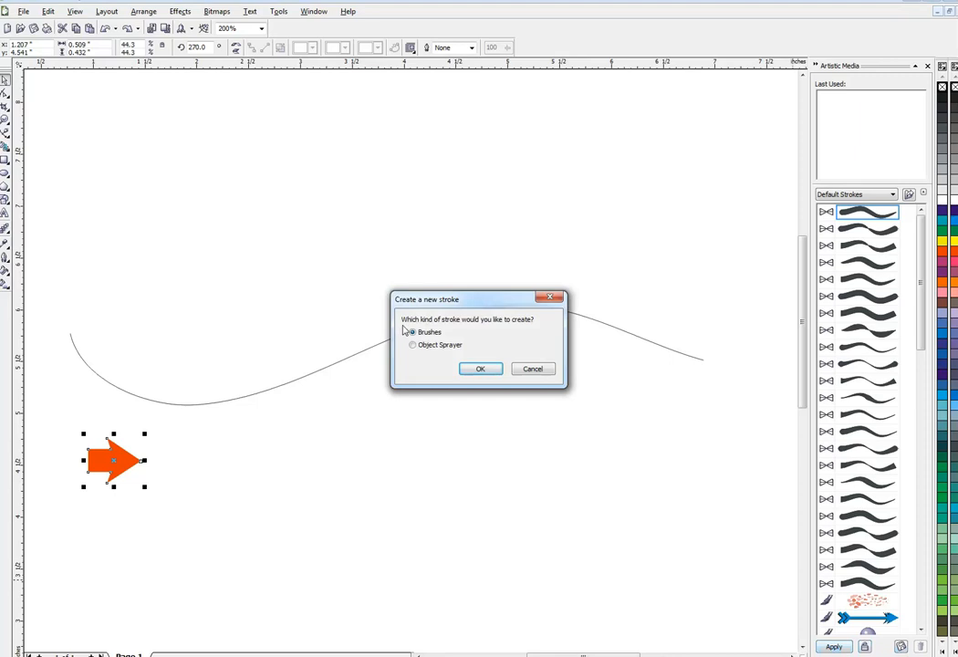
click(412, 345)
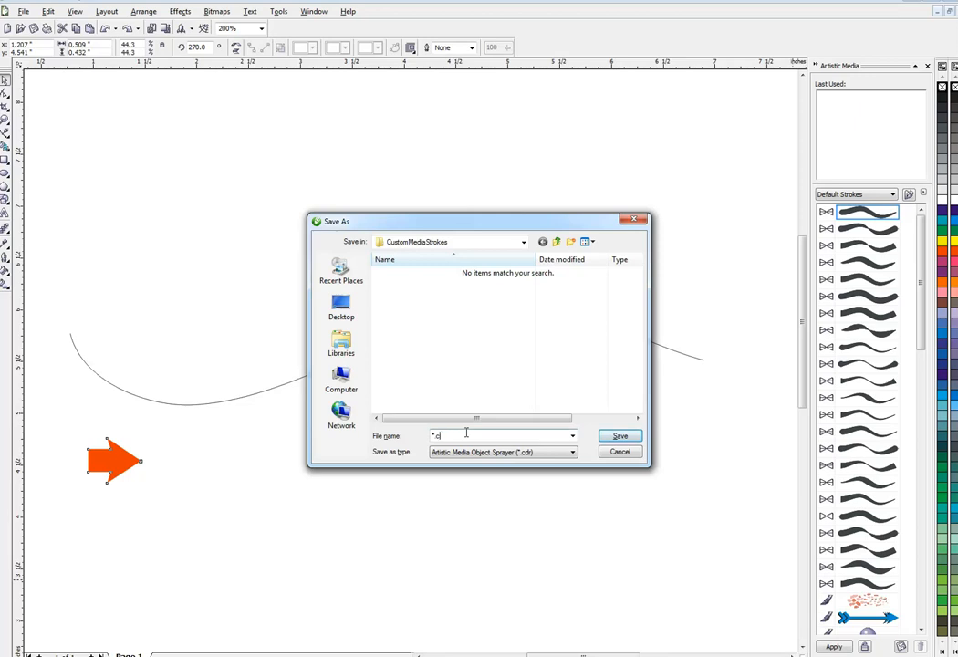
text(arroe)
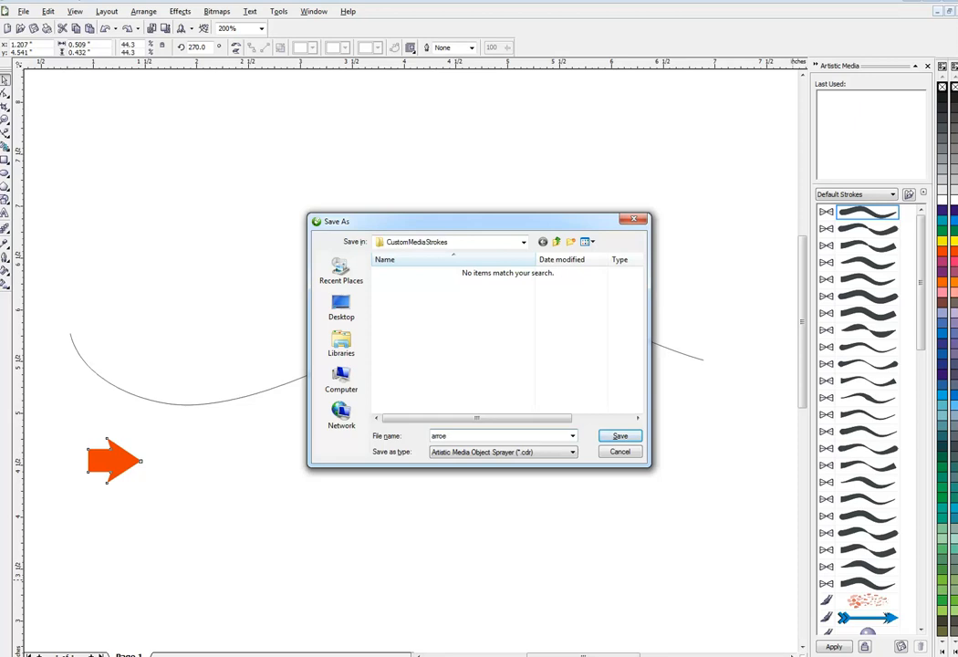
click(619, 453)
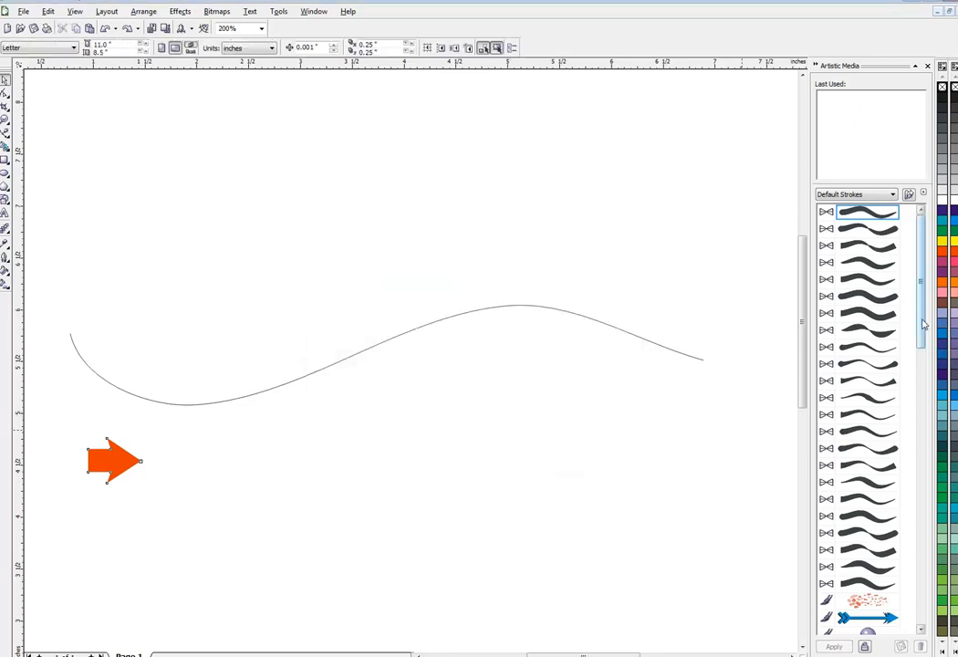
scroll(down, 3)
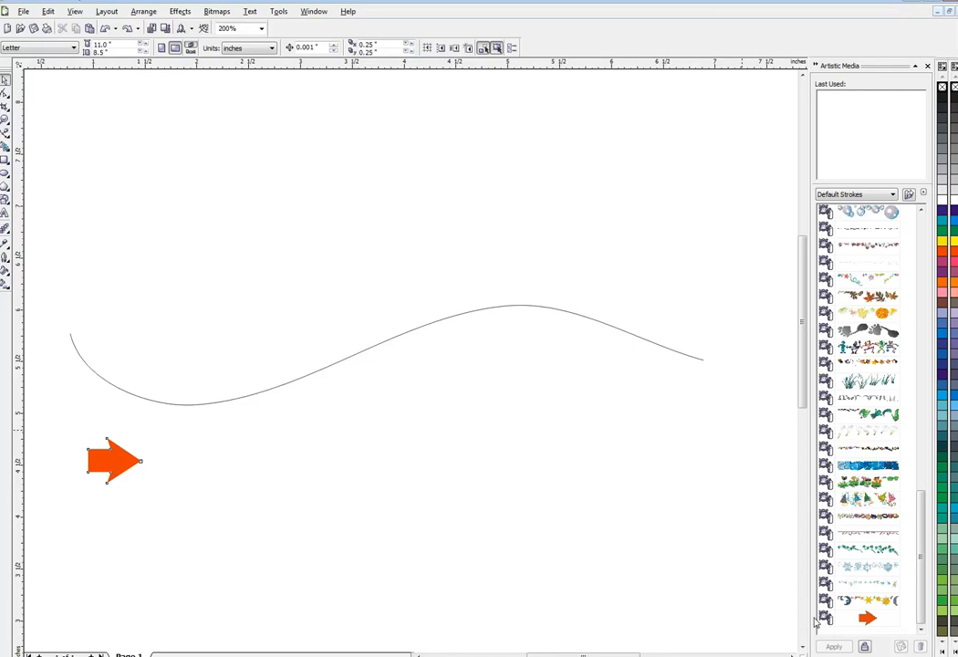
mouse_move(575, 370)
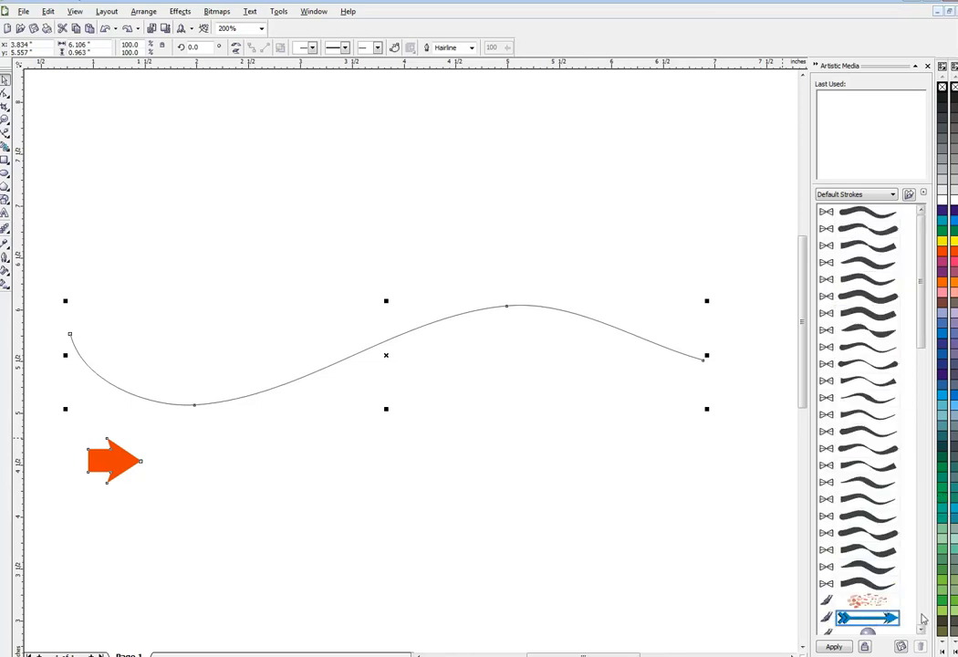
Step: Apply the new 'arrow' sprayer to the wavy curve, then deselect it
scroll(down, 3)
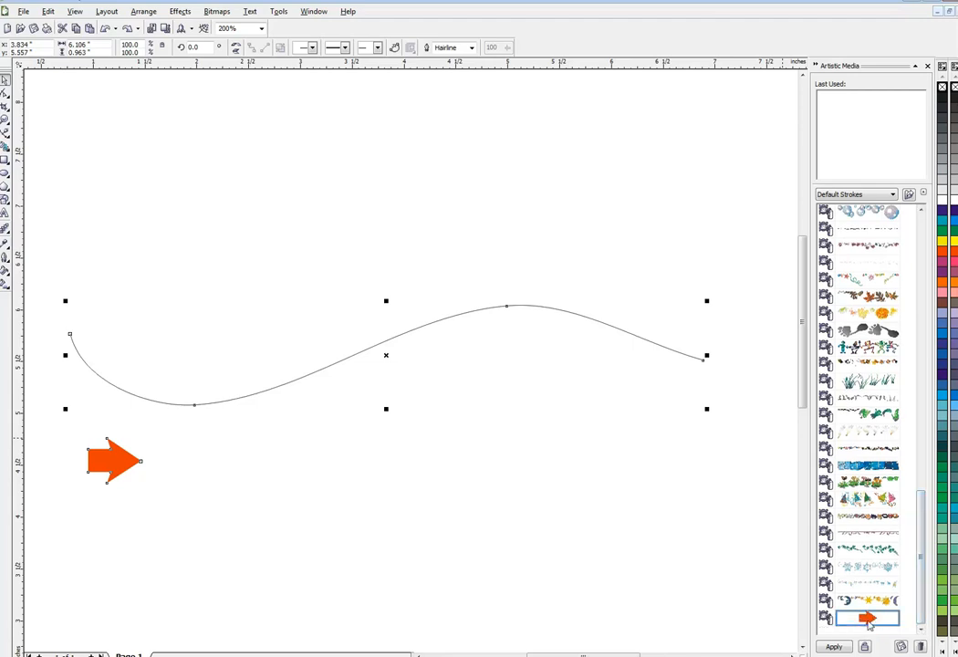
click(833, 646)
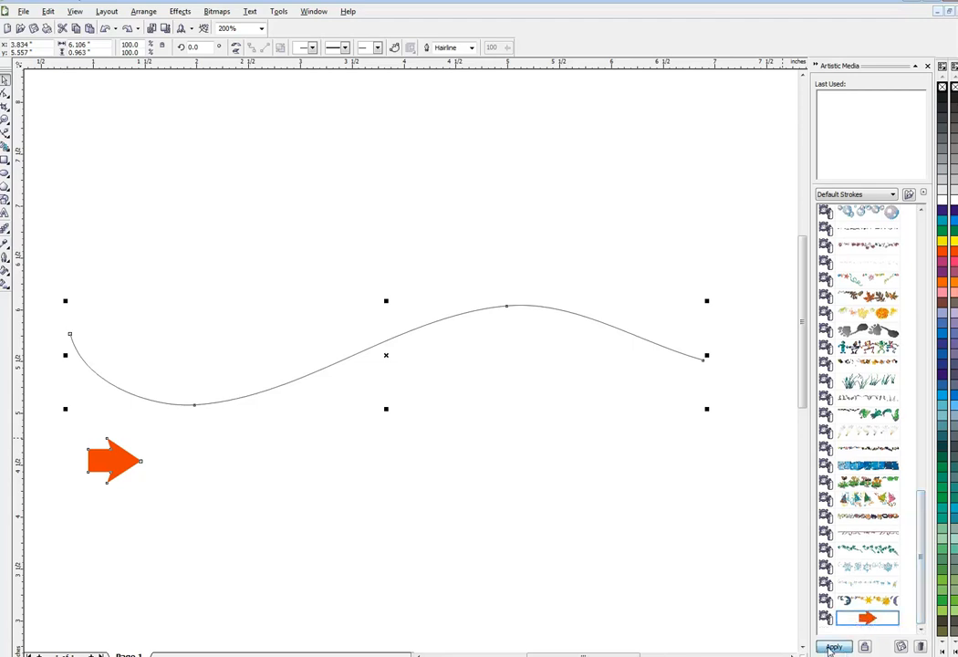
click(833, 646)
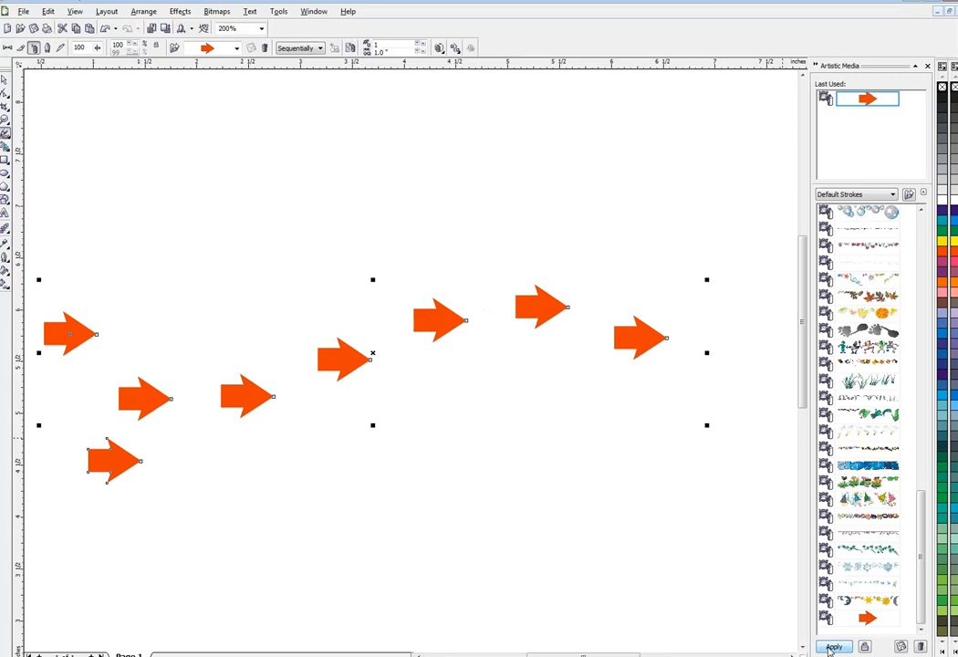
click(832, 646)
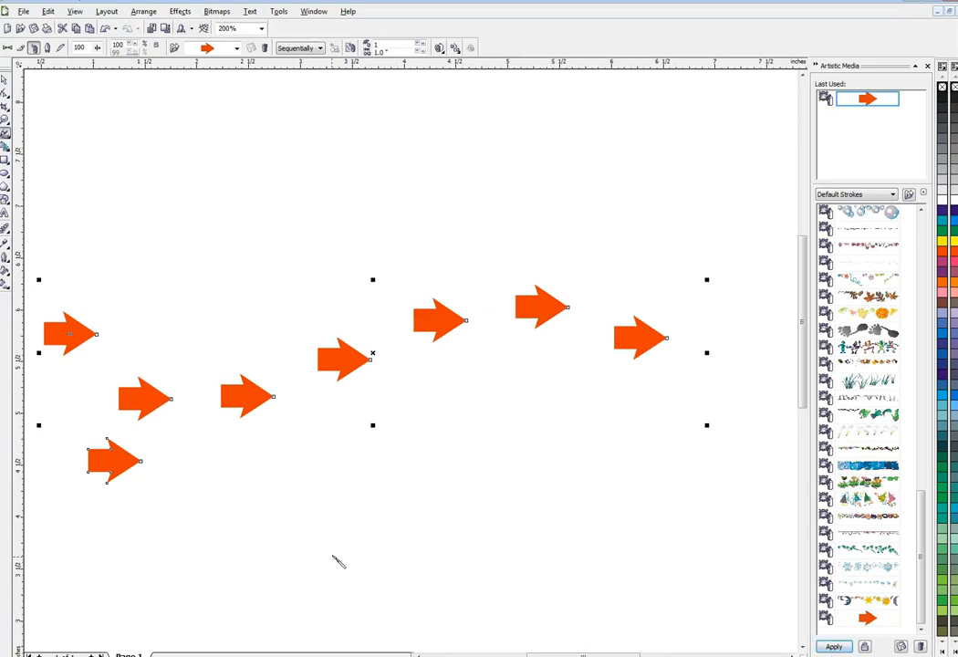
mouse_move(108, 325)
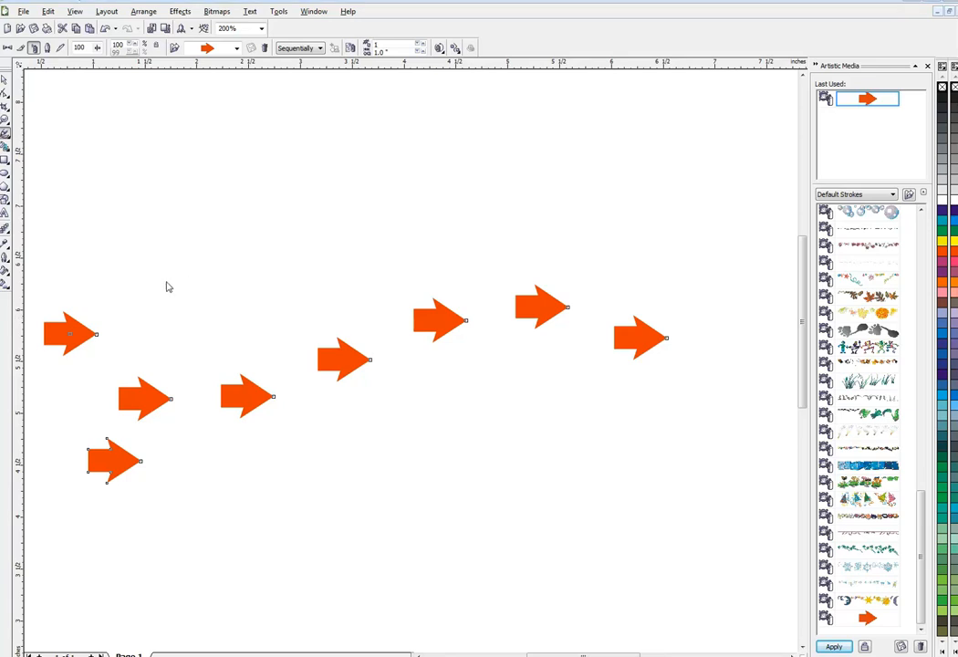
mouse_move(130, 466)
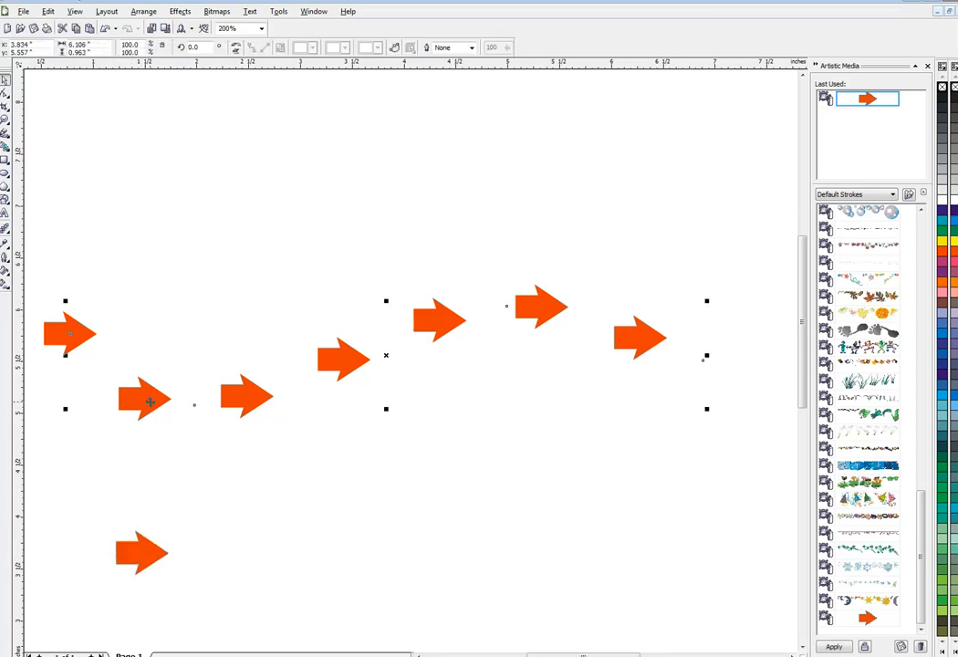
mouse_move(215, 511)
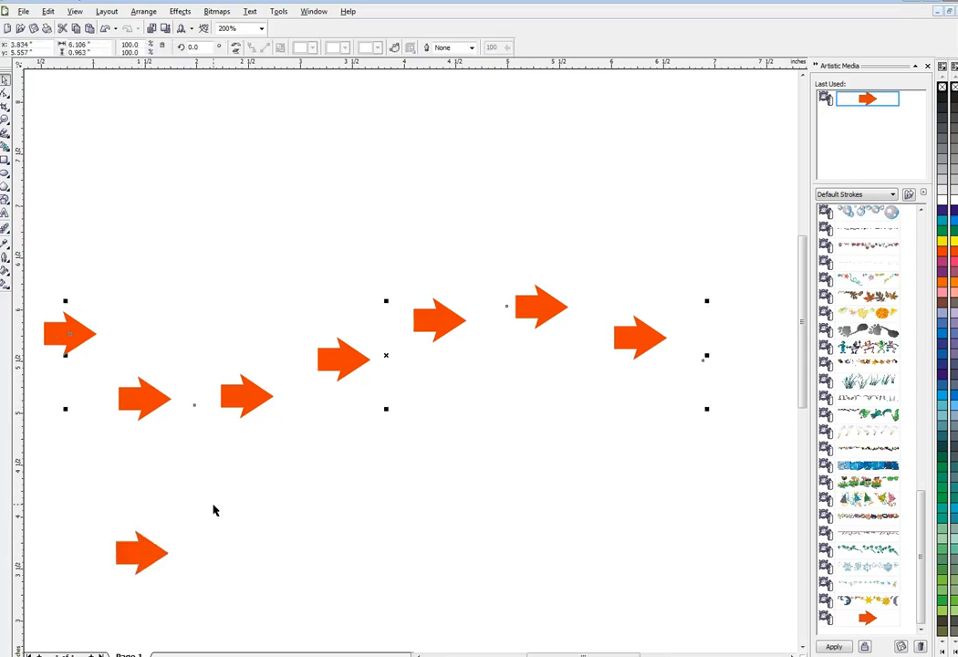
mouse_move(283, 435)
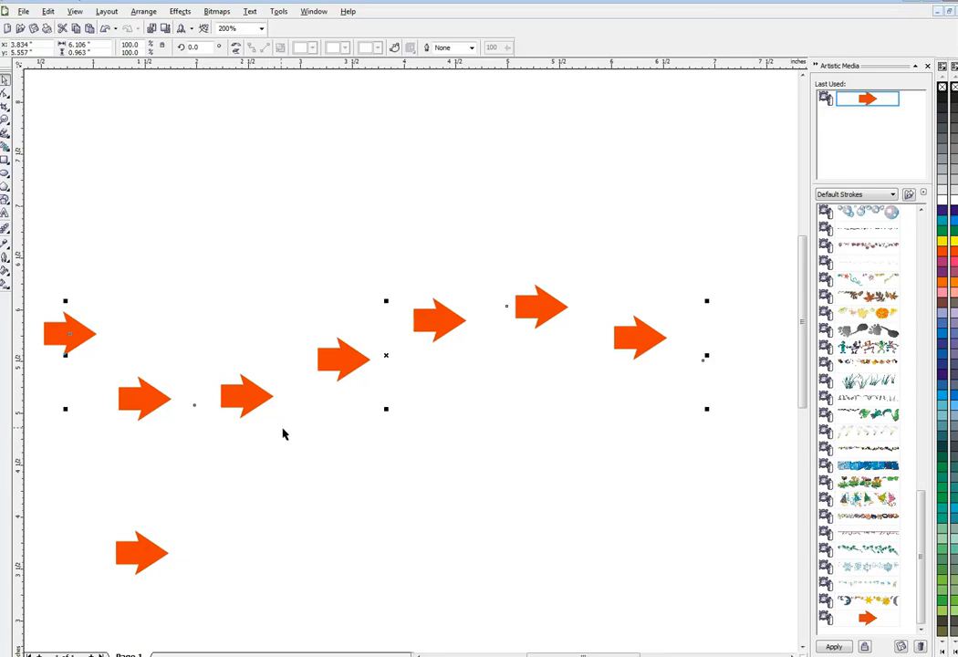
mouse_move(113, 194)
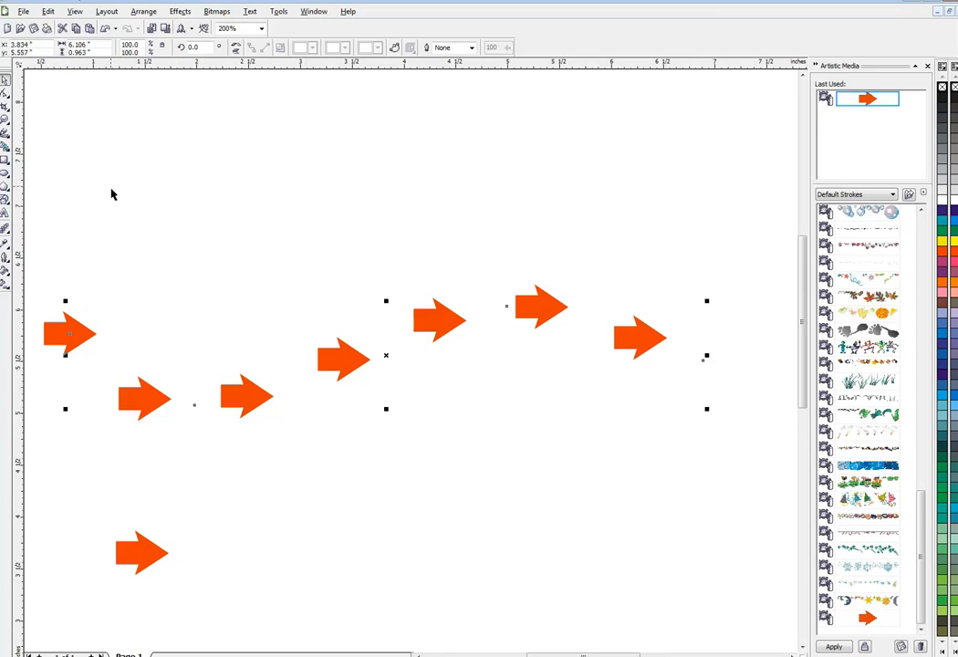
mouse_move(80, 327)
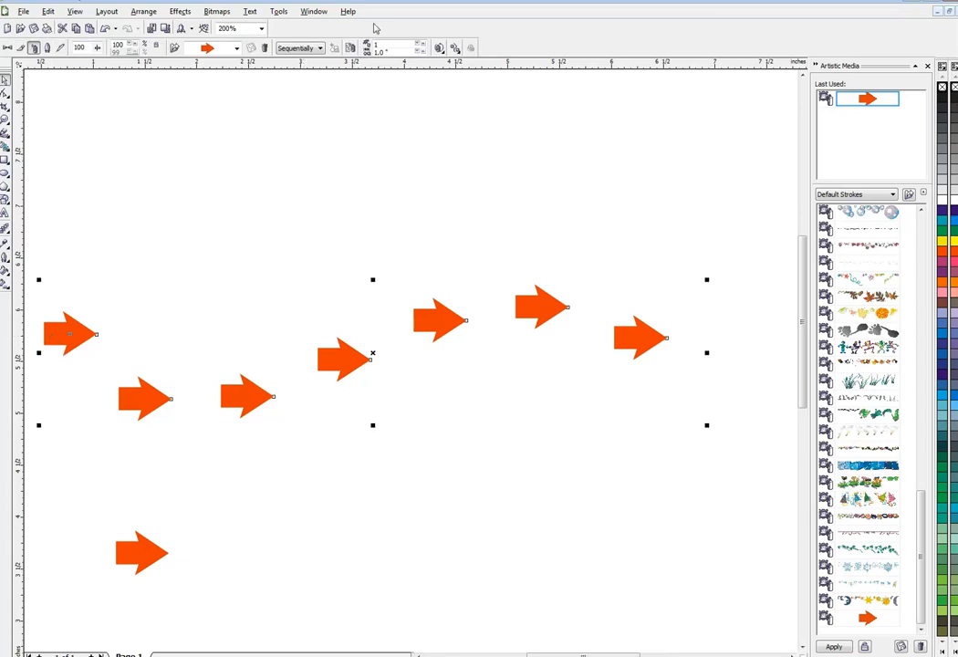
mouse_move(336, 48)
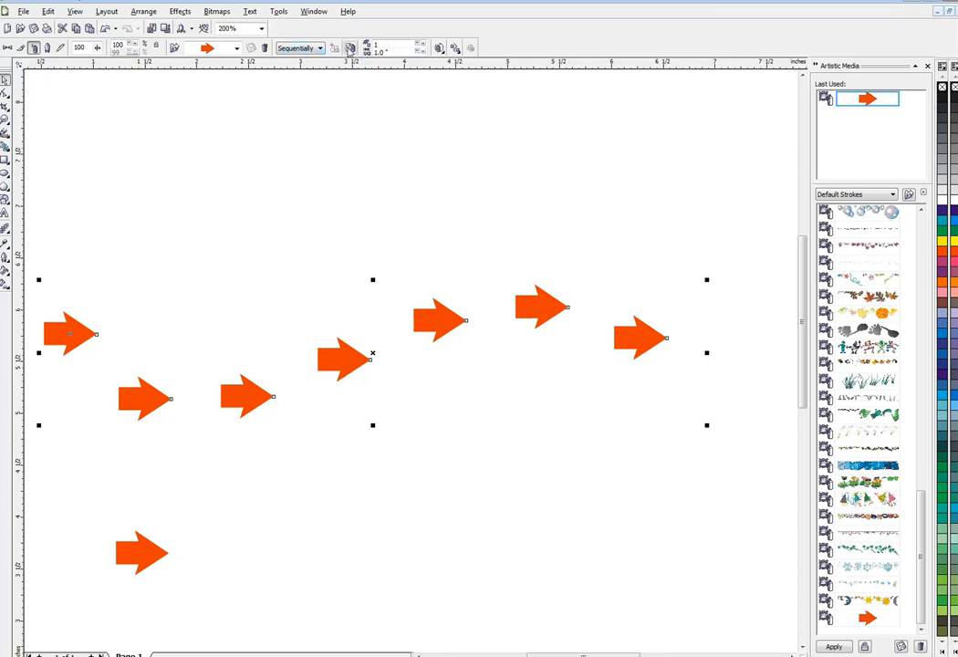
mouse_move(442, 47)
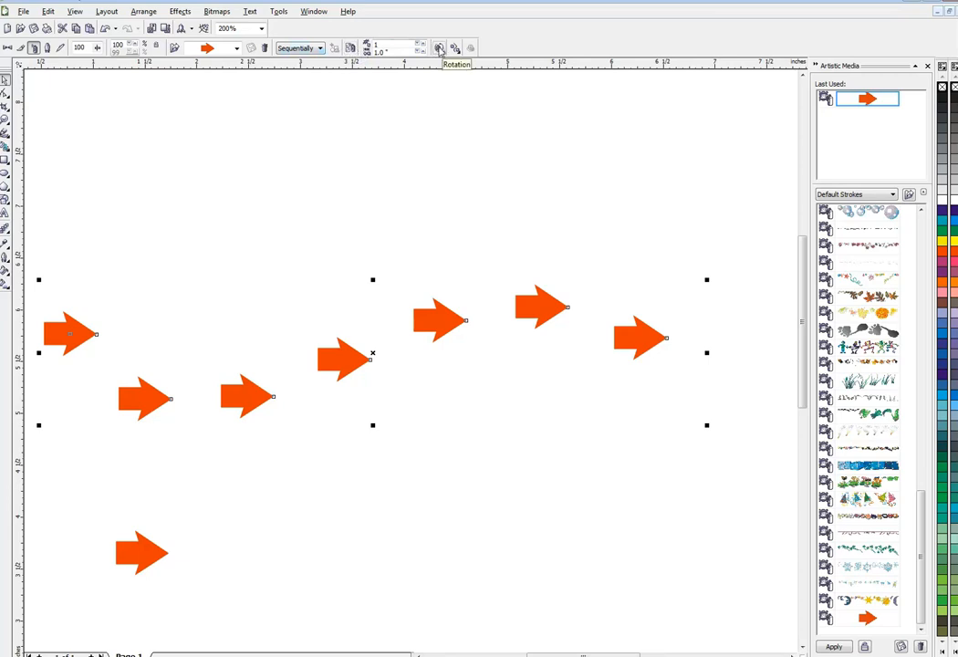
Step: Set the spray's Rotation to Path Based so the arrows follow the curve
click(439, 48)
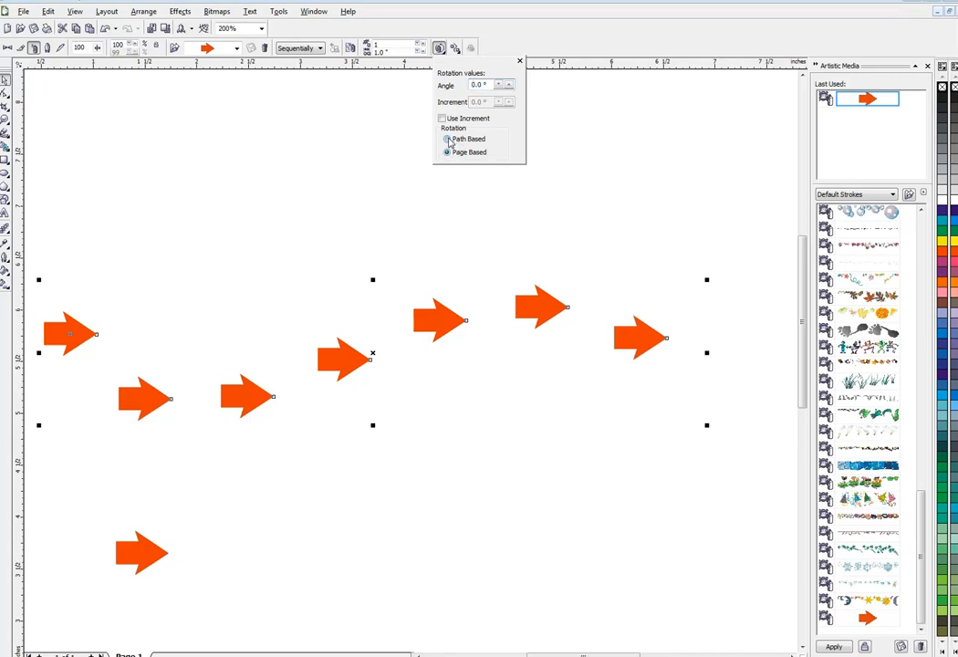
click(447, 139)
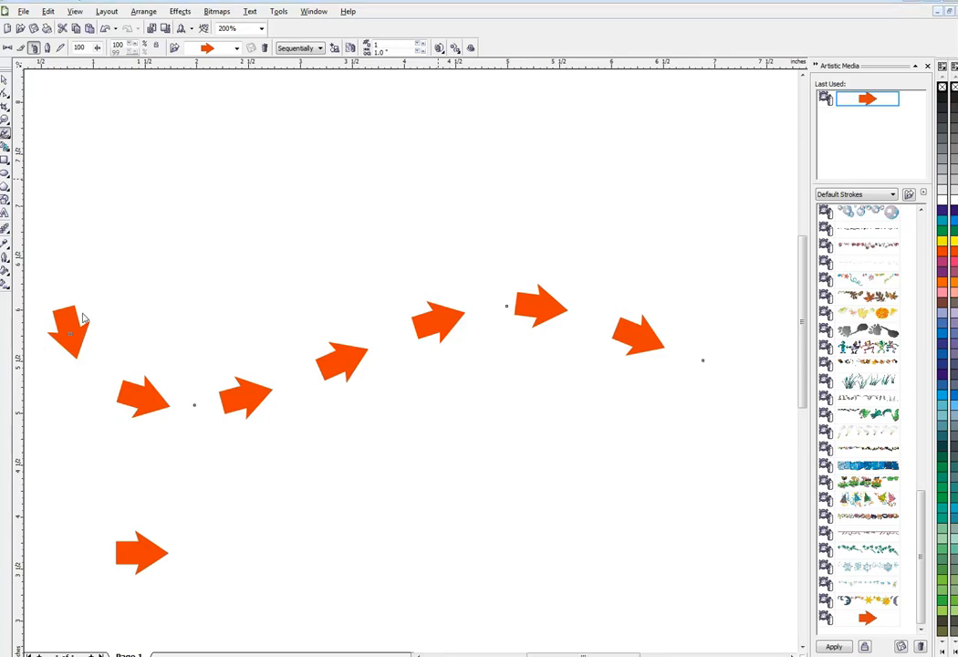
mouse_move(445, 342)
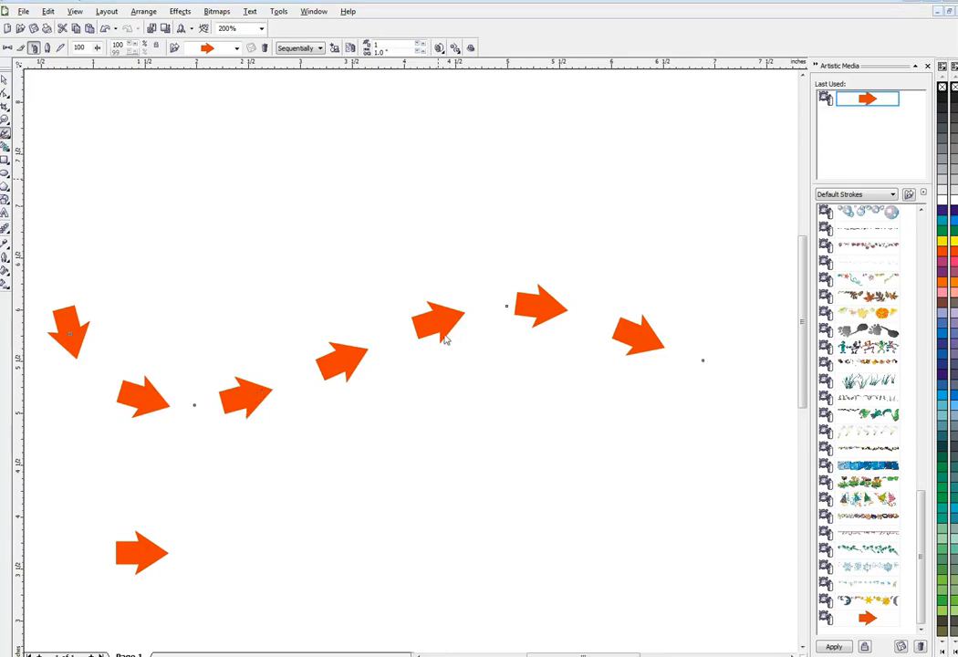
Step: Make the sprayed arrows denser and smaller, previewing the continuous chain
click(440, 321)
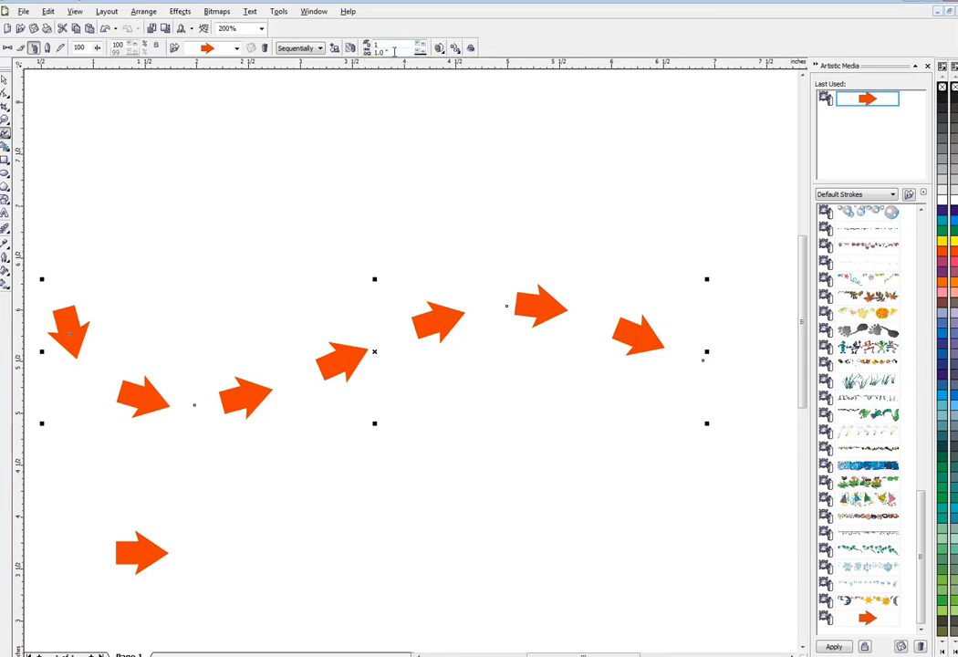
mouse_move(383, 48)
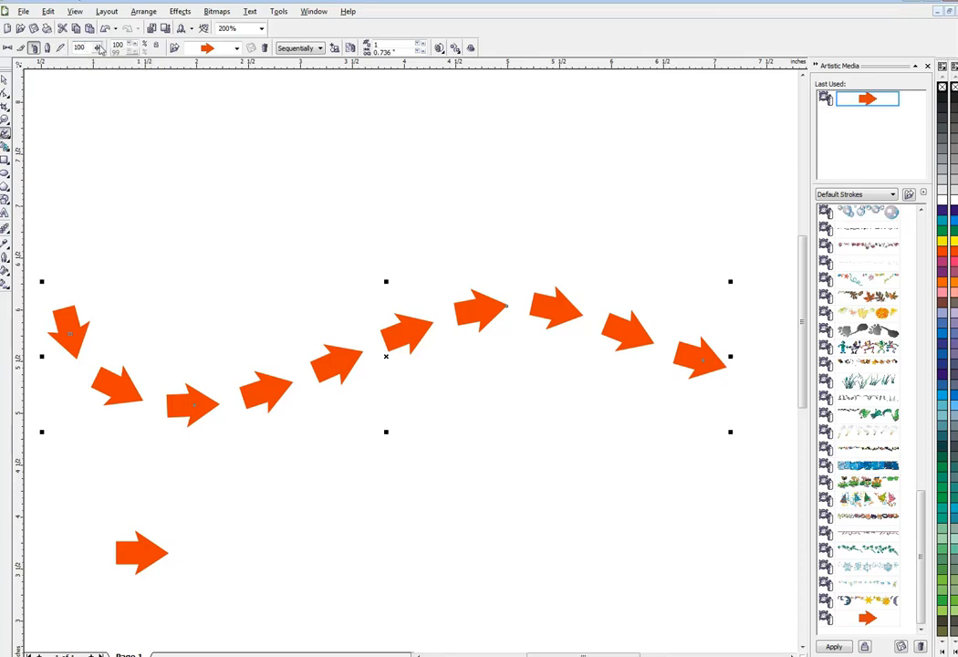
mouse_move(118, 47)
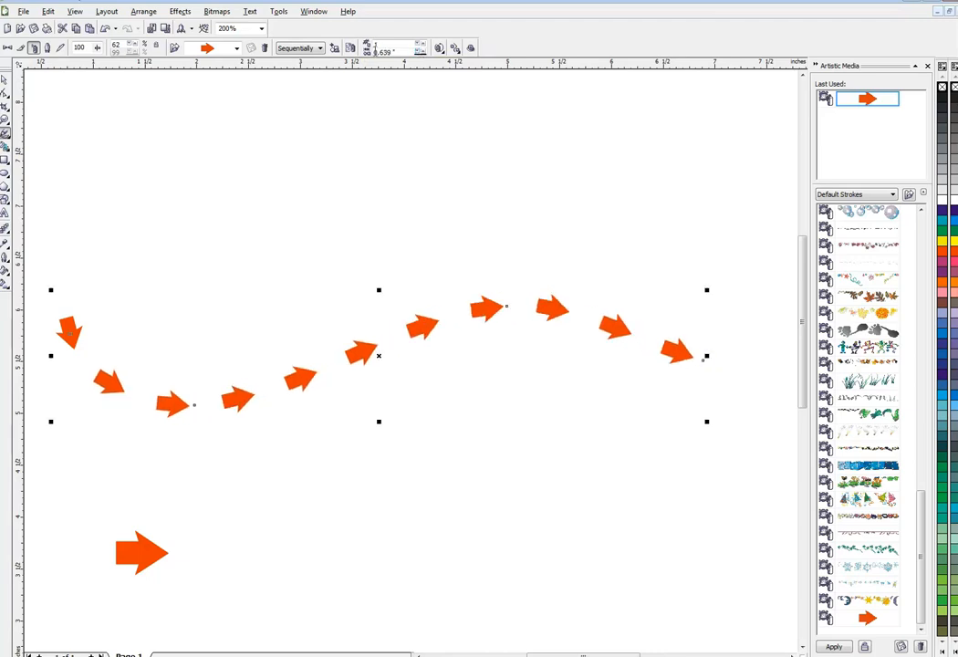
mouse_move(376, 49)
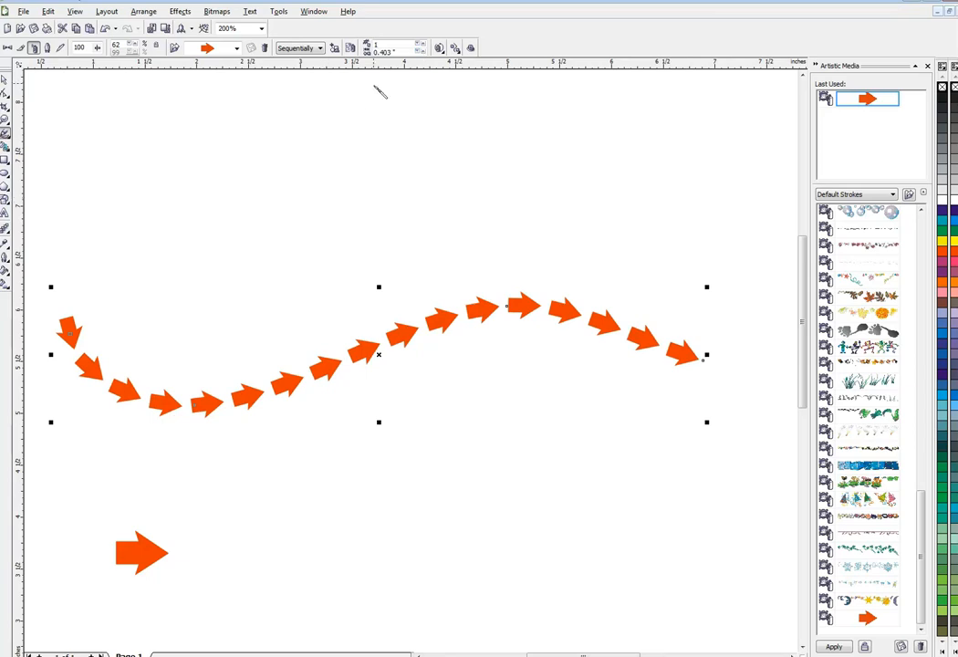
click(416, 46)
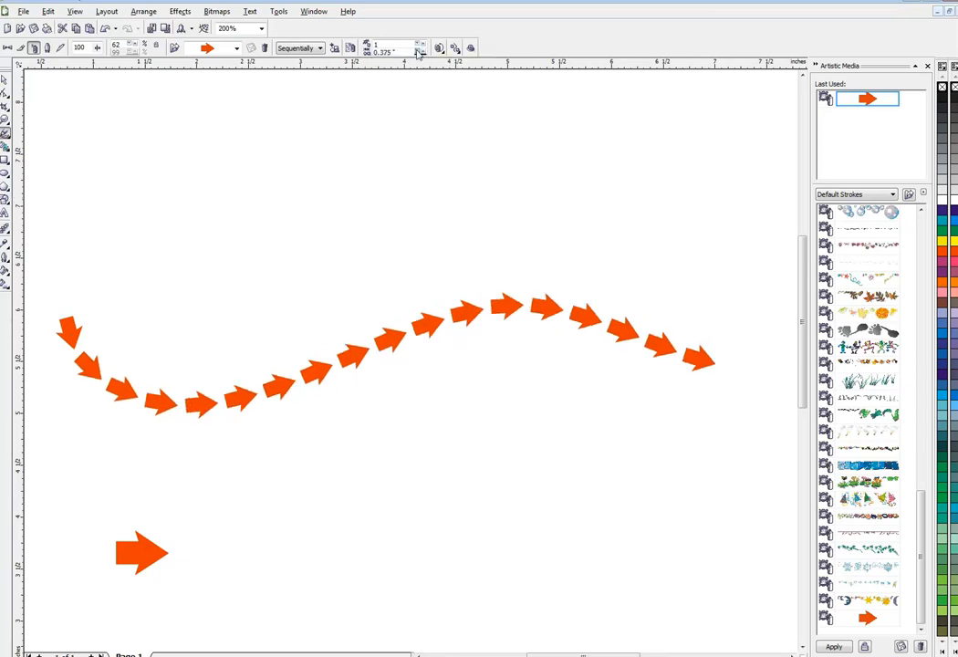
click(380, 356)
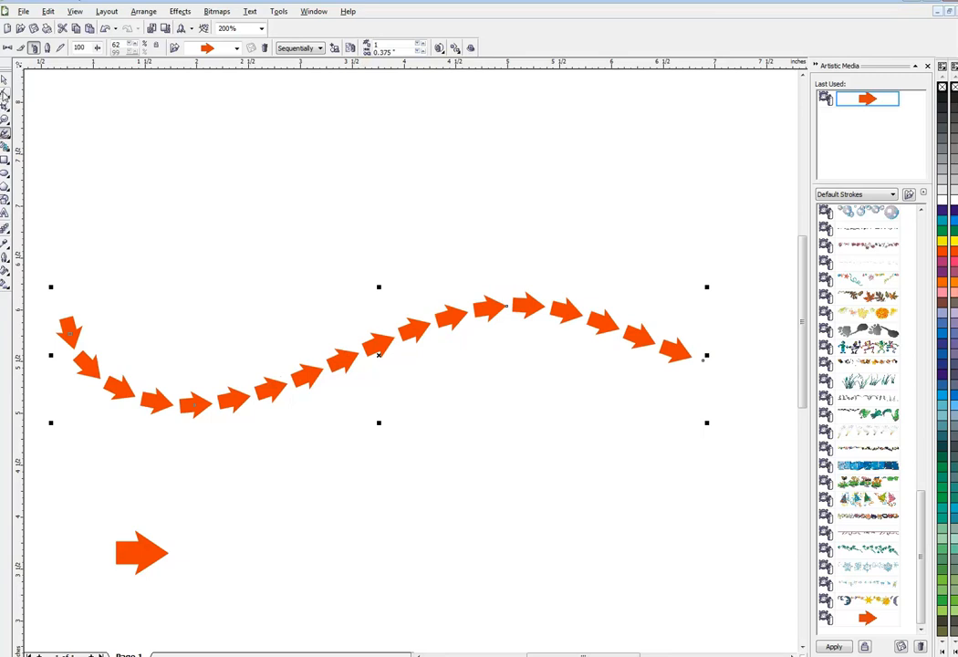
click(222, 411)
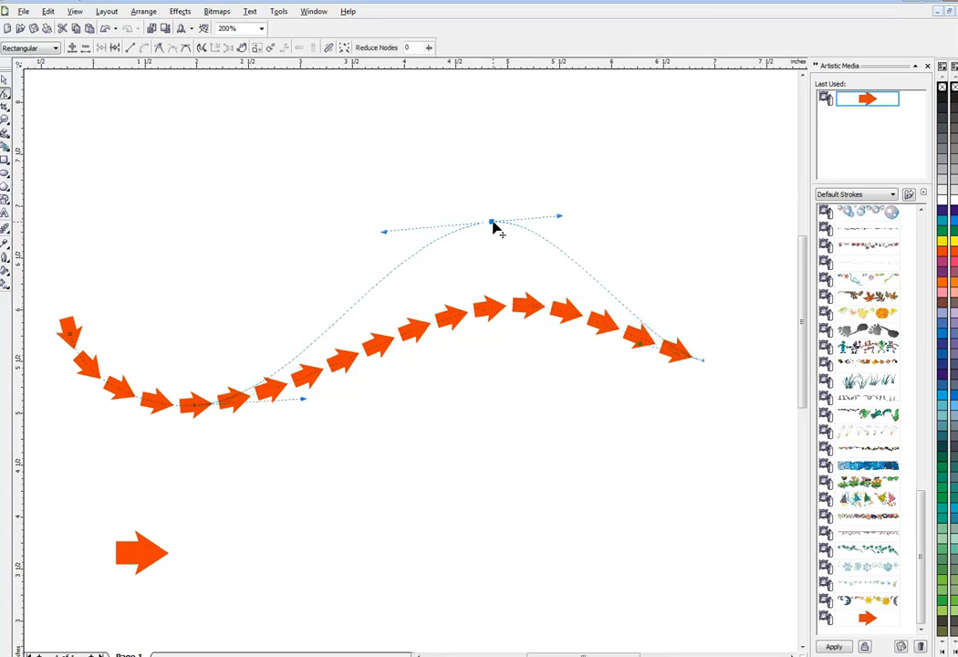
Step: Drag the curve's node handles so the arrow wave arcs higher in the middle
drag(493, 223, 703, 361)
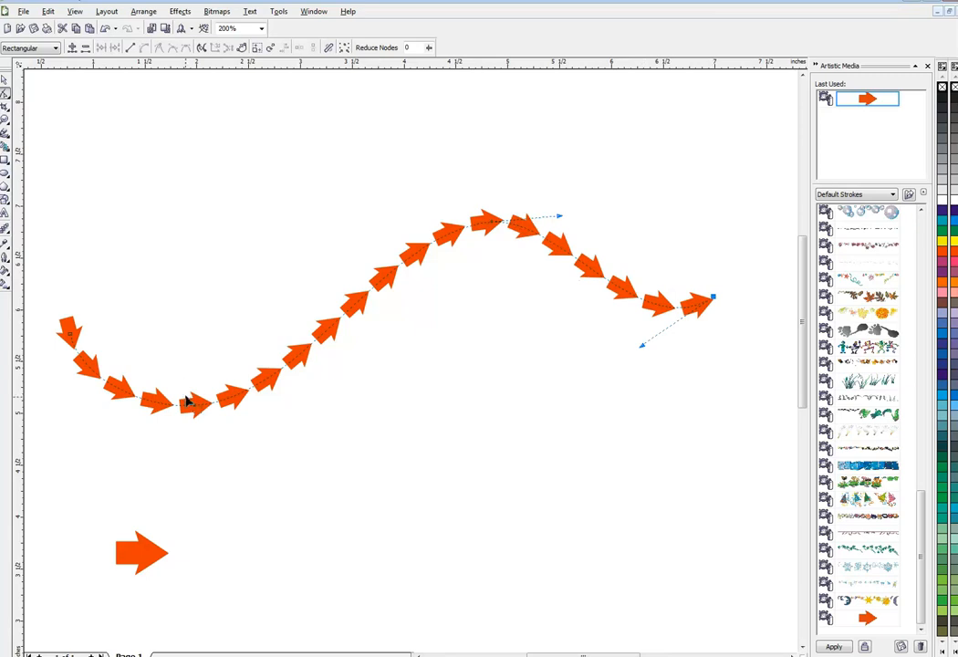
drag(714, 296, 303, 403)
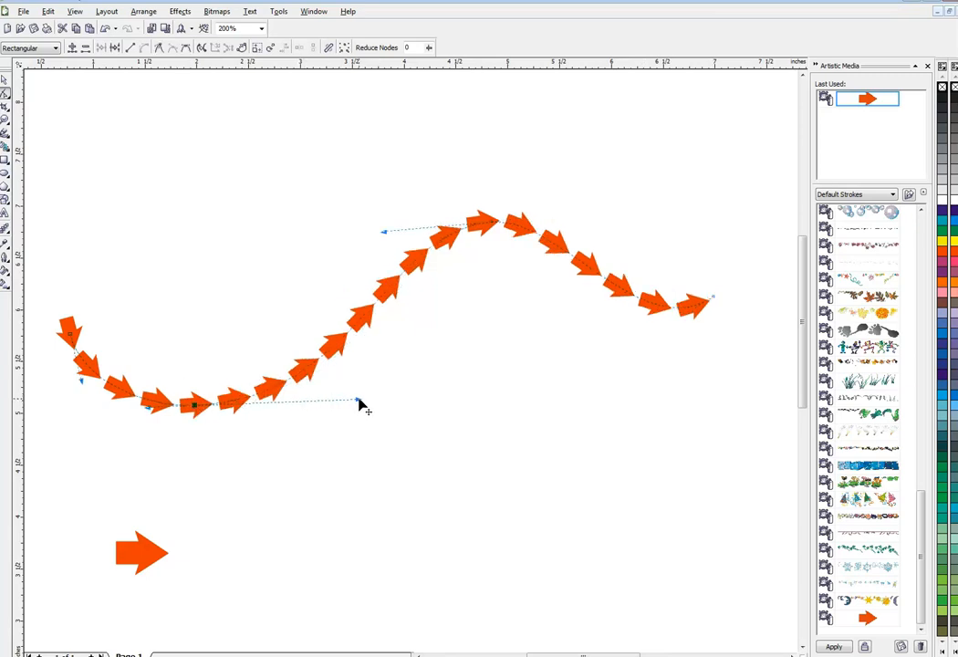
mouse_move(106, 179)
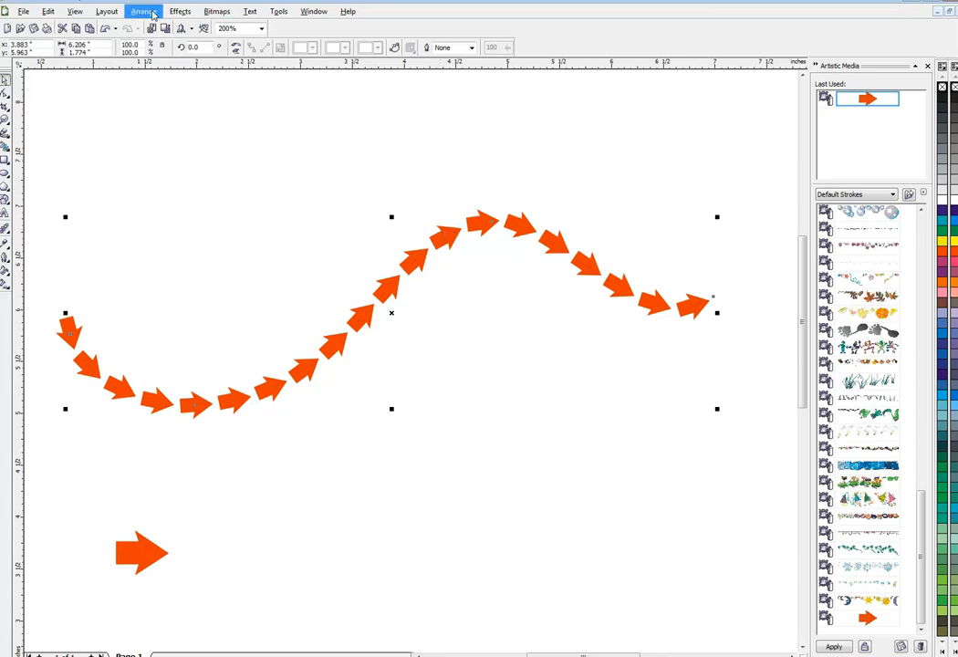
Step: Break the artistic media group apart to separate the arrows from the curve
click(142, 11)
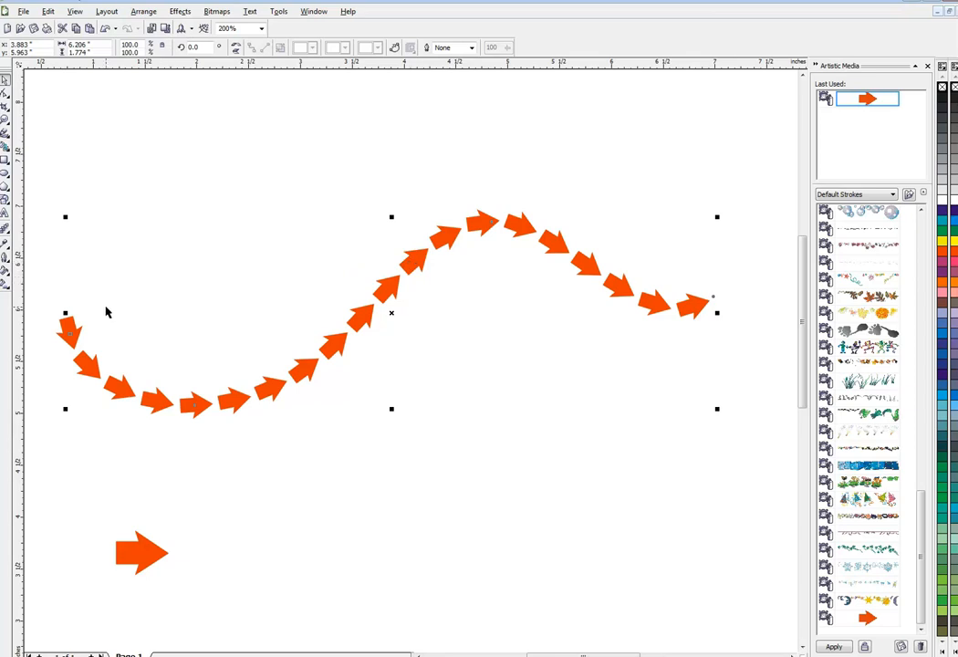
mouse_move(62, 329)
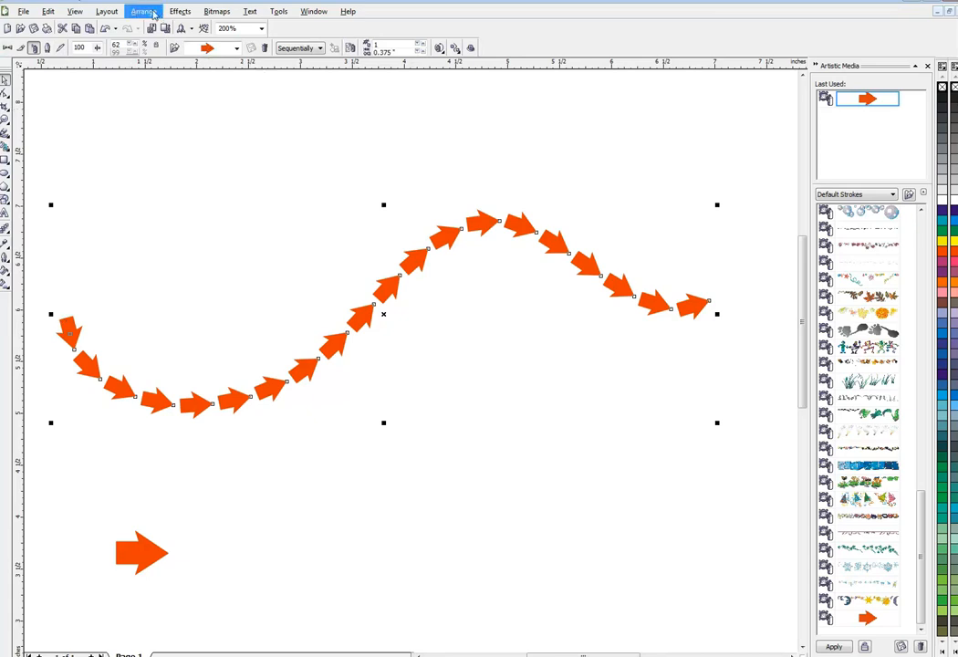
click(142, 11)
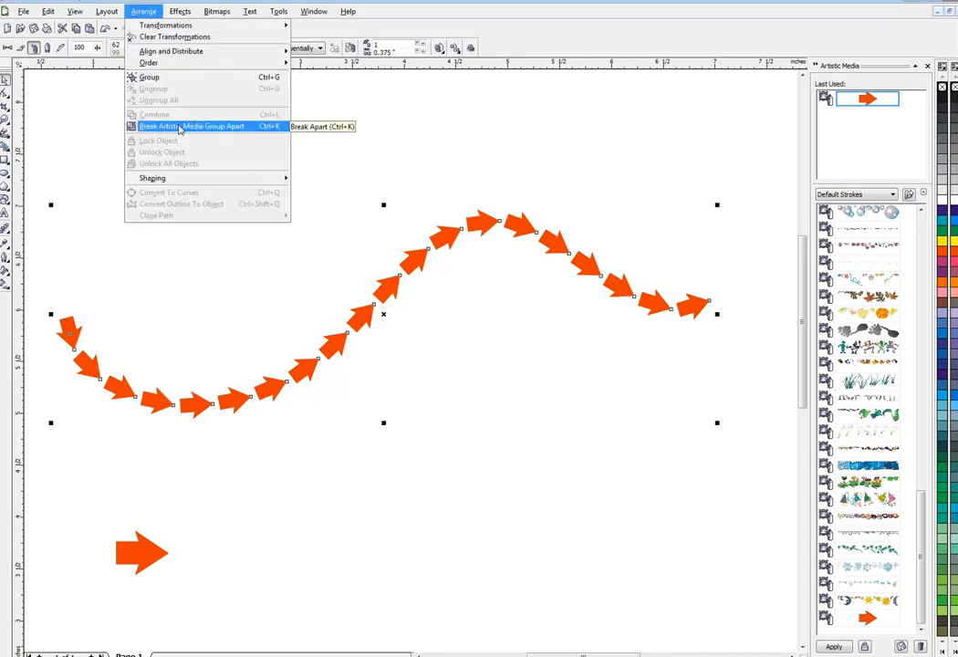
click(192, 126)
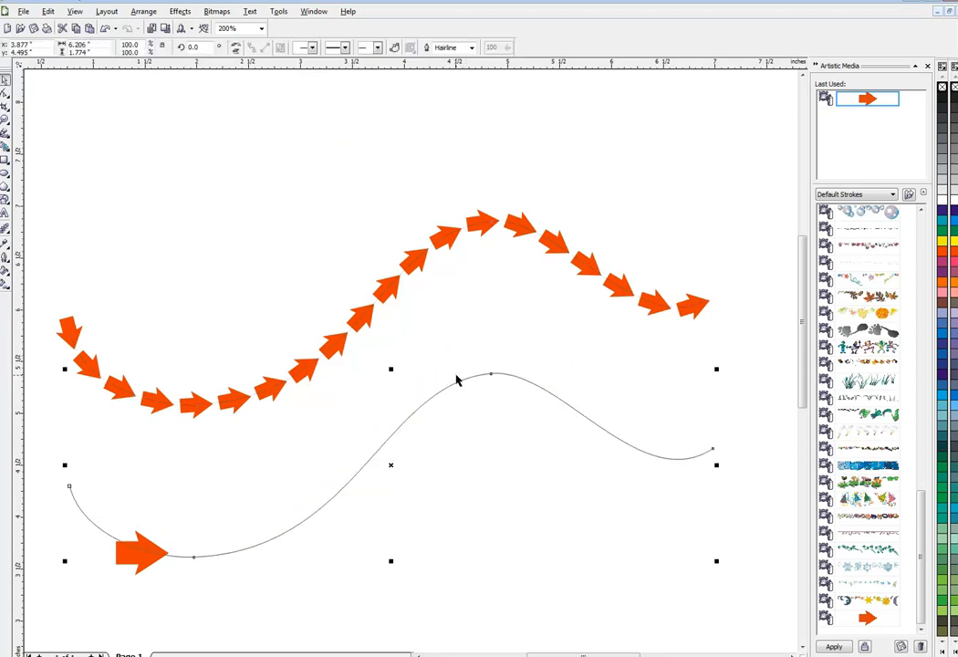
Step: Ungroup the sprayed arrows into individual shapes and clear the selection
click(337, 346)
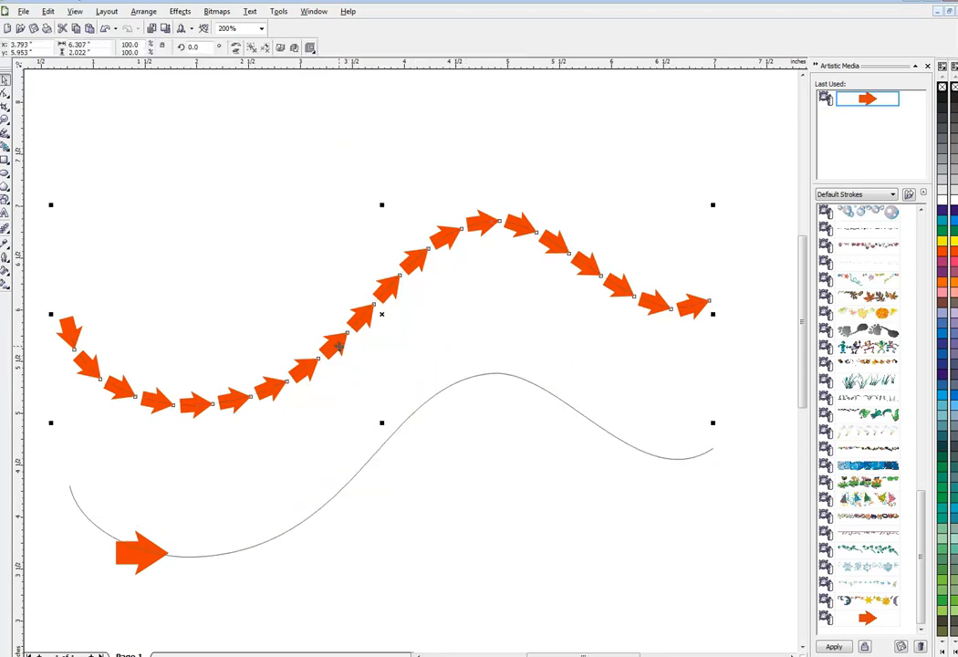
mouse_move(332, 325)
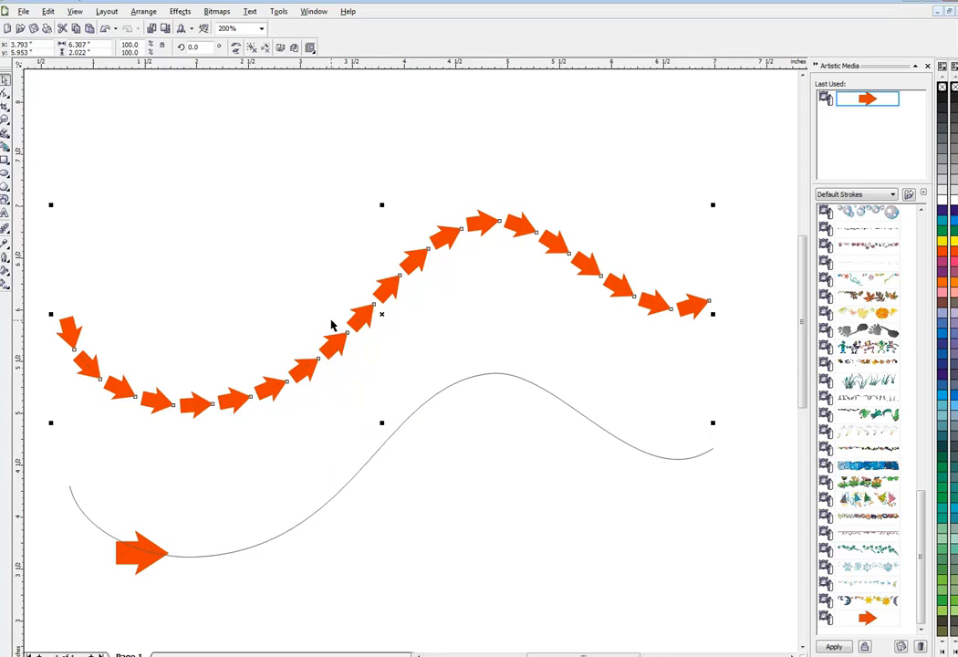
click(143, 11)
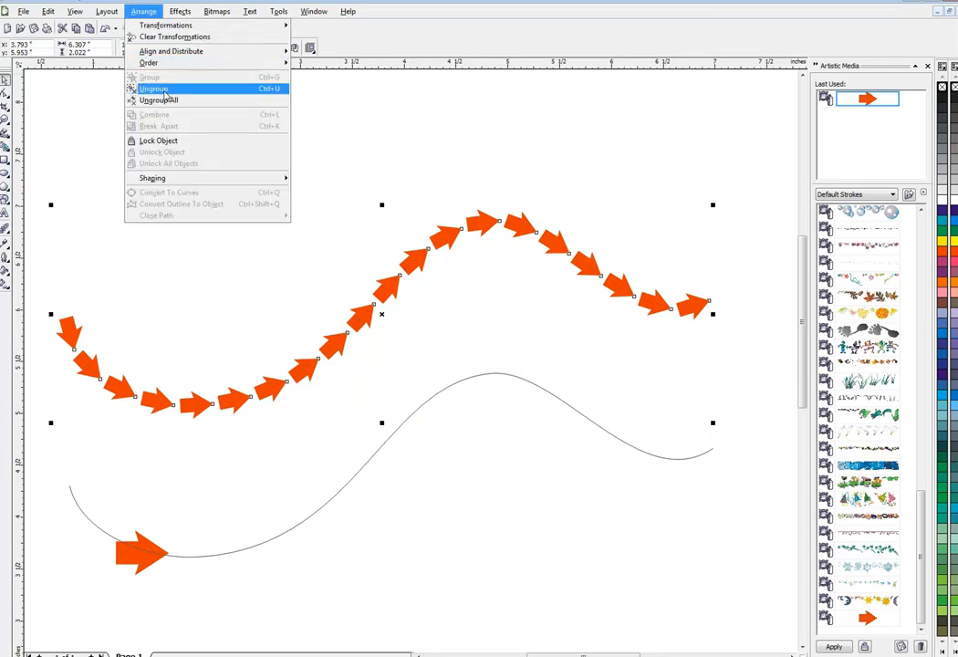
click(154, 88)
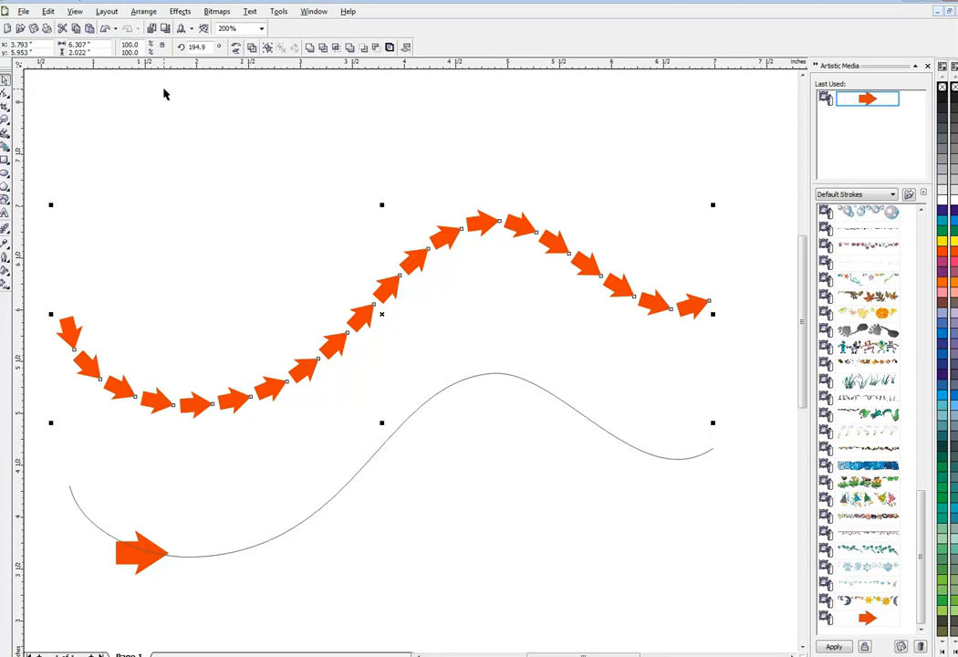
click(245, 111)
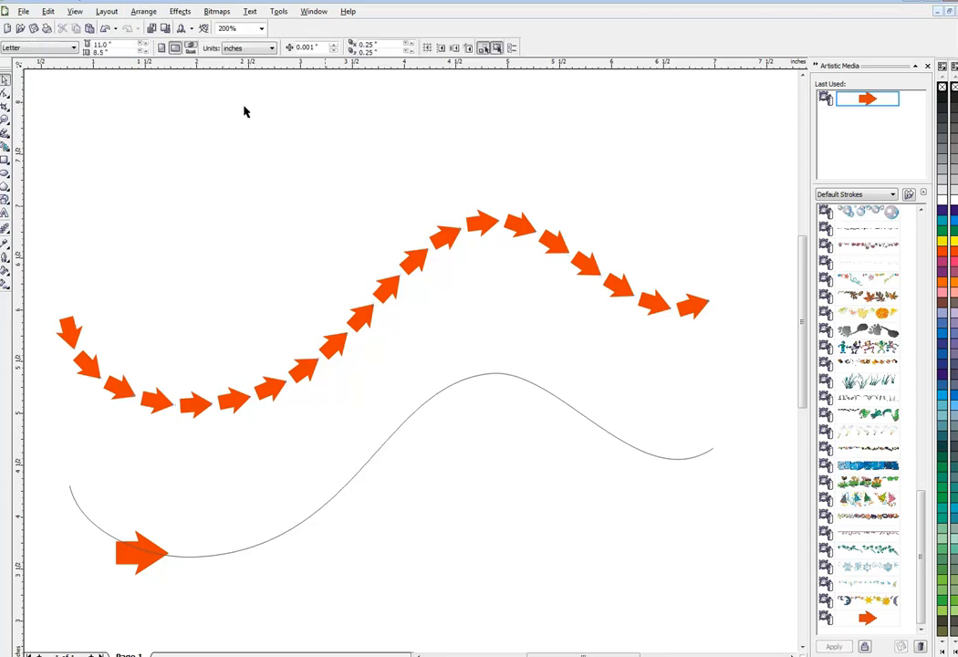
mouse_move(411, 265)
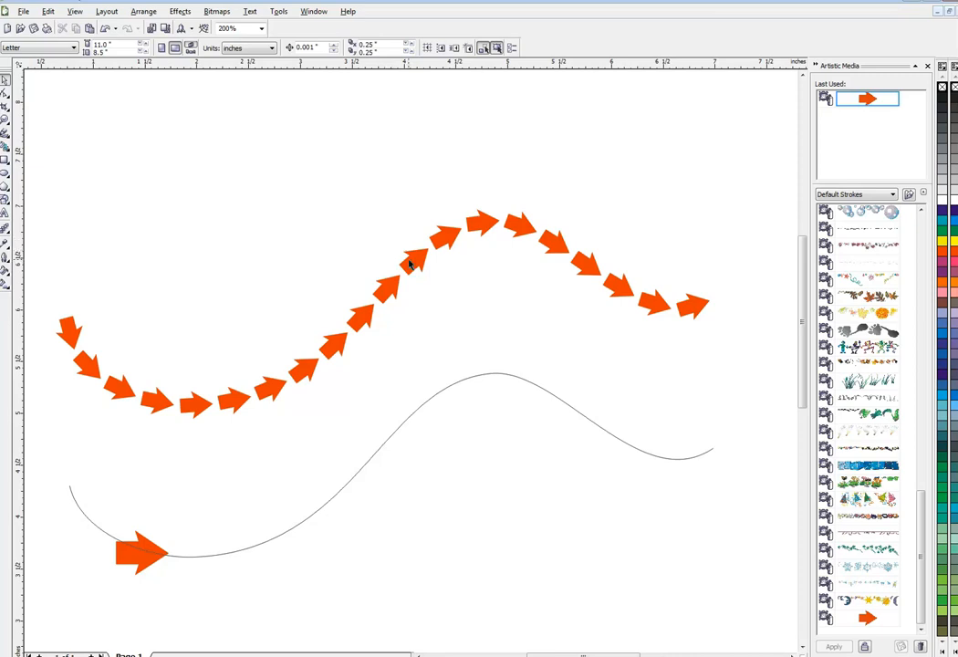
Step: Colour one arrow in the spray chain blue and a lower arrow green, then deselect
click(413, 263)
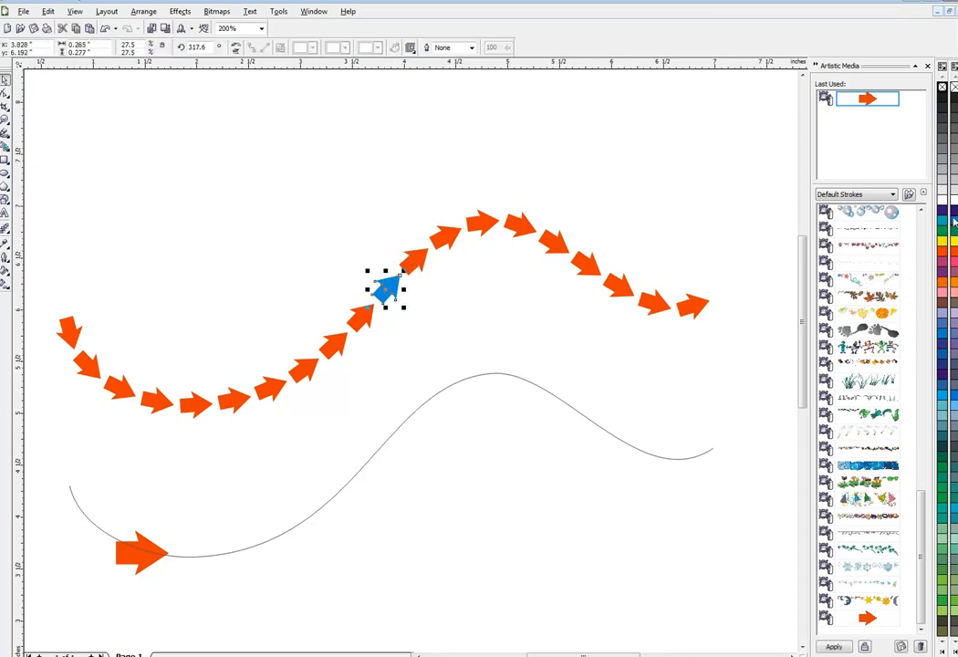
drag(383, 288, 270, 387)
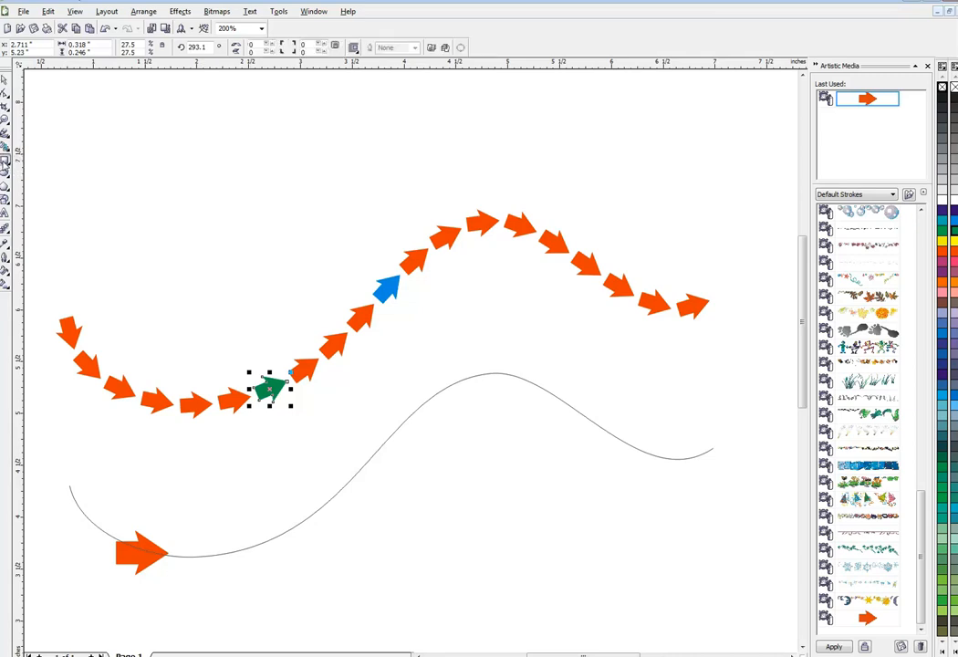
drag(212, 163, 296, 204)
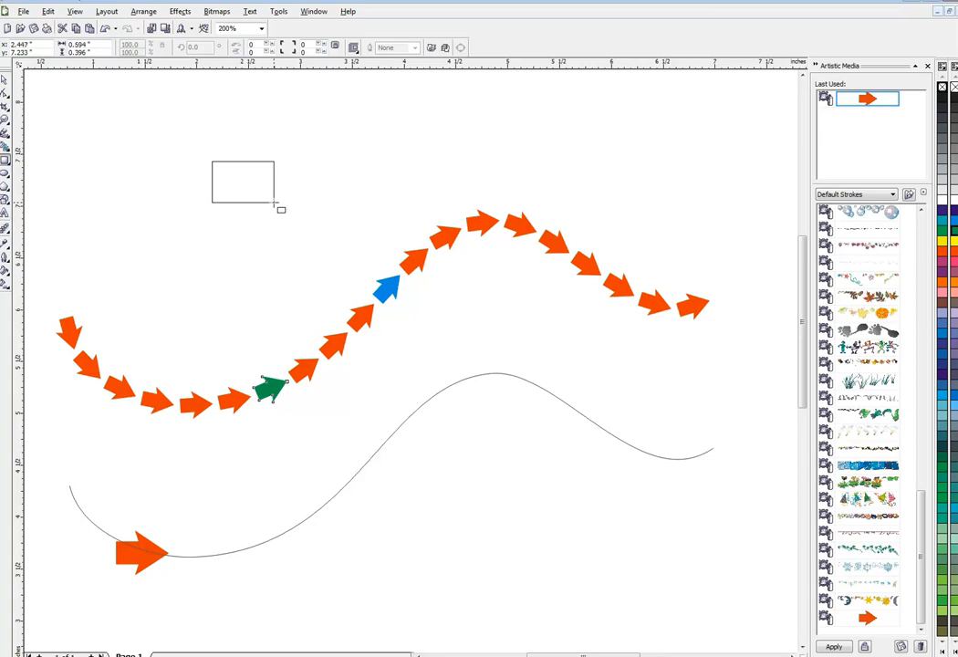
Step: Shape the small oval into a rounded pill-shaped chain-link outline
click(243, 183)
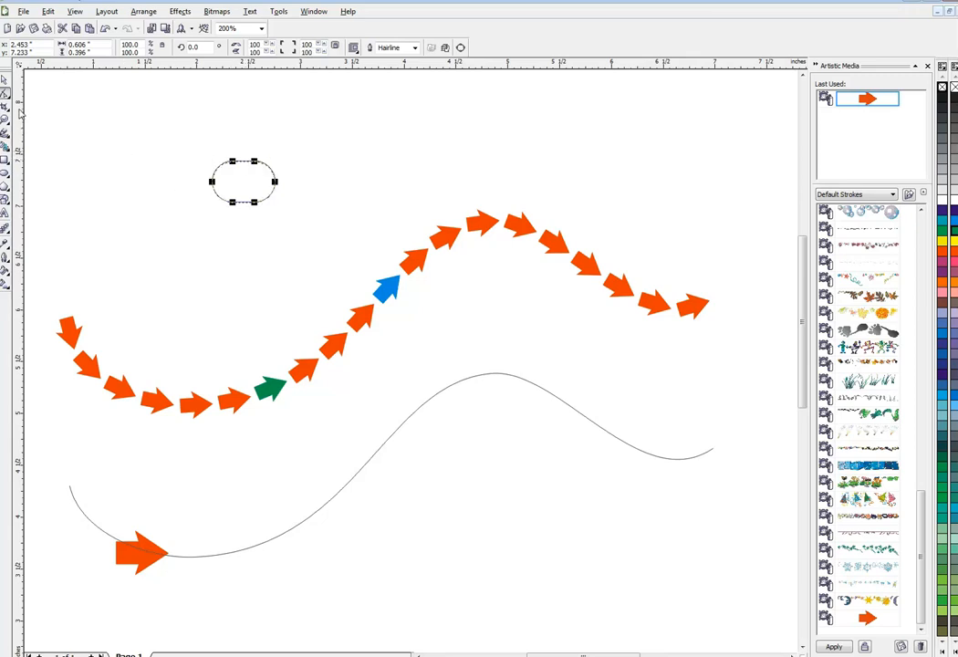
mouse_move(263, 183)
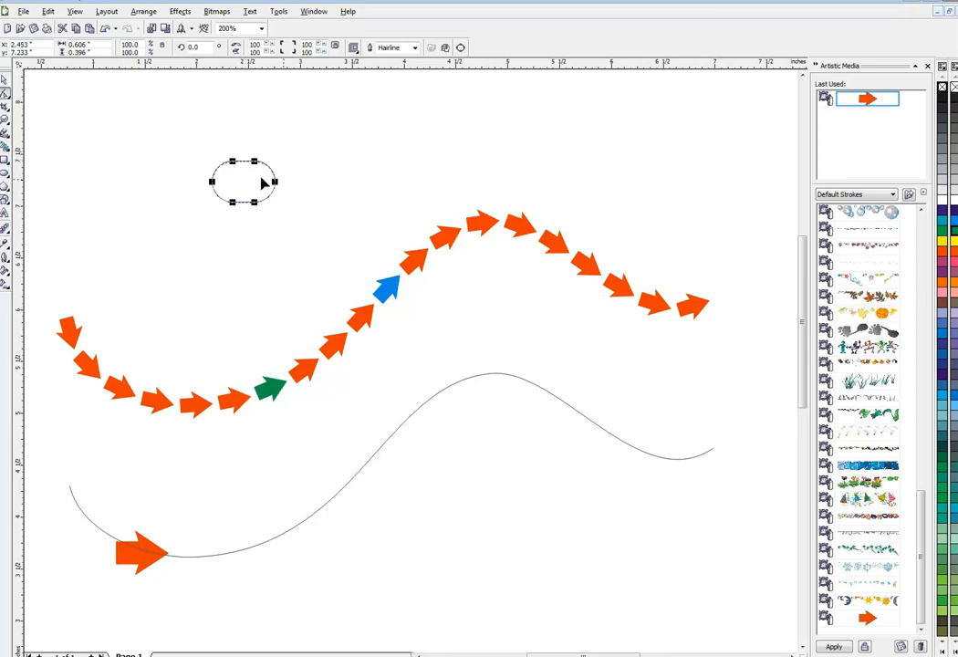
mouse_move(228, 181)
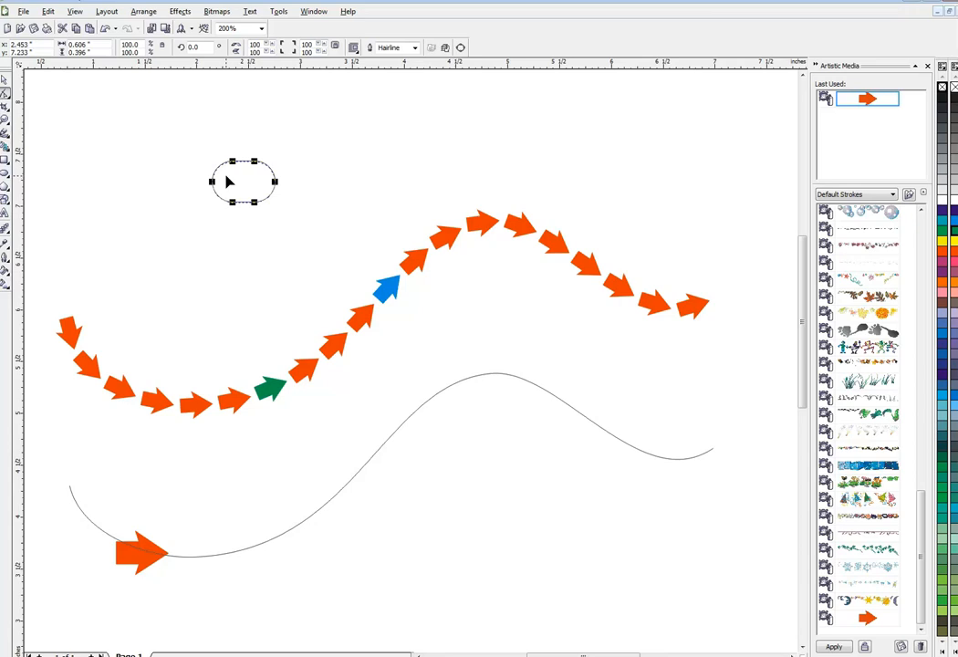
mouse_move(117, 137)
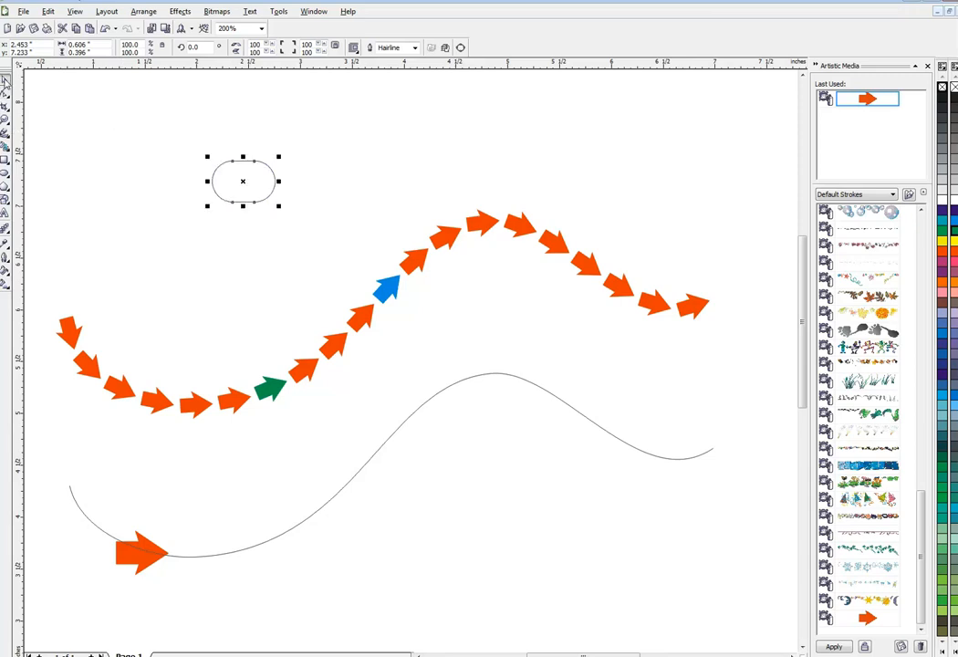
mouse_move(208, 140)
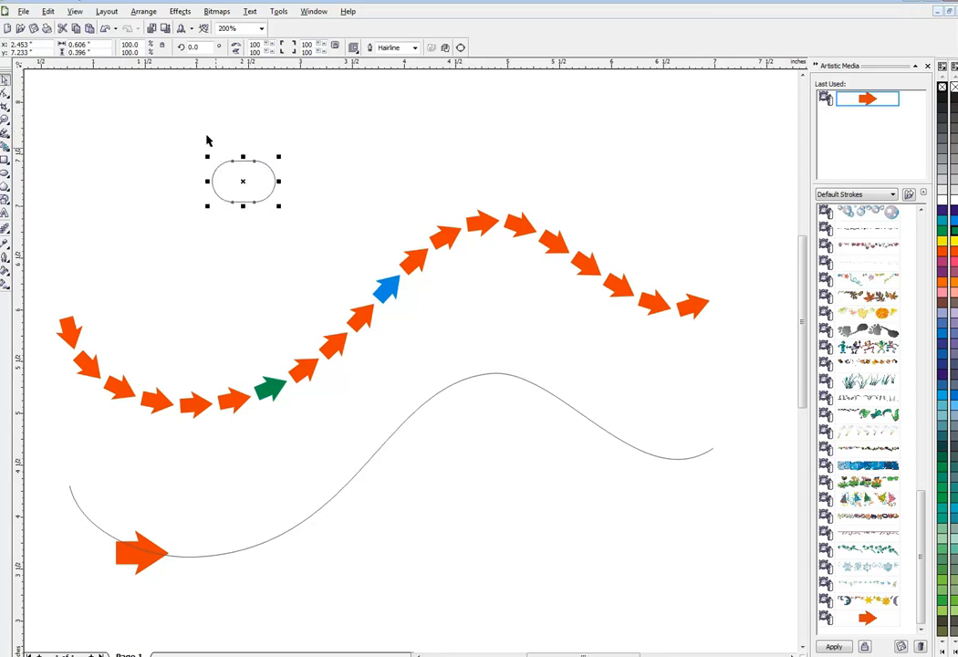
mouse_move(252, 160)
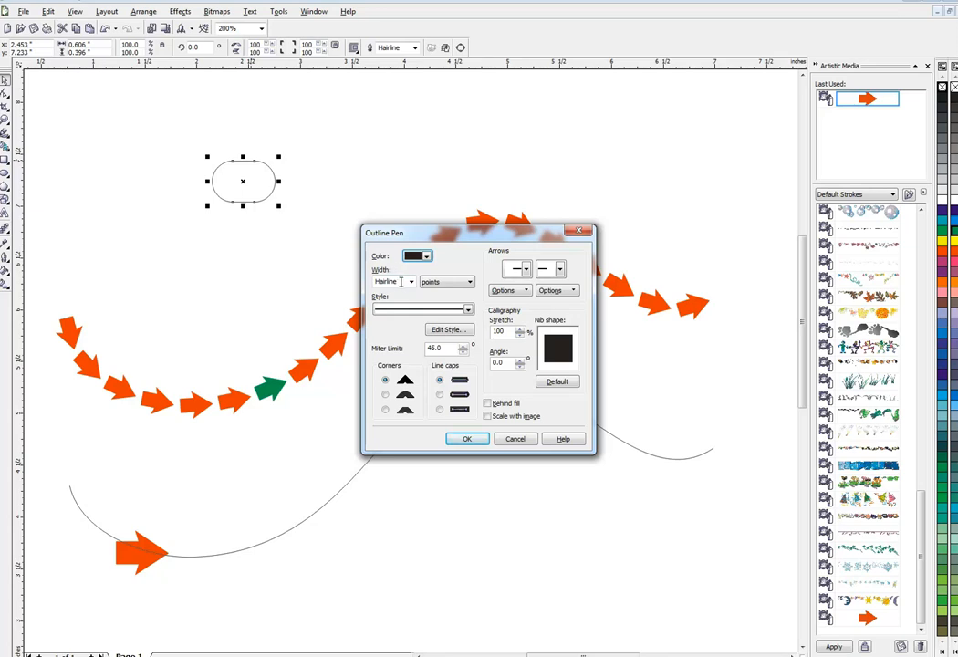
Step: Give the link oval a heavy black outline width
triple_click(387, 282)
text(7)
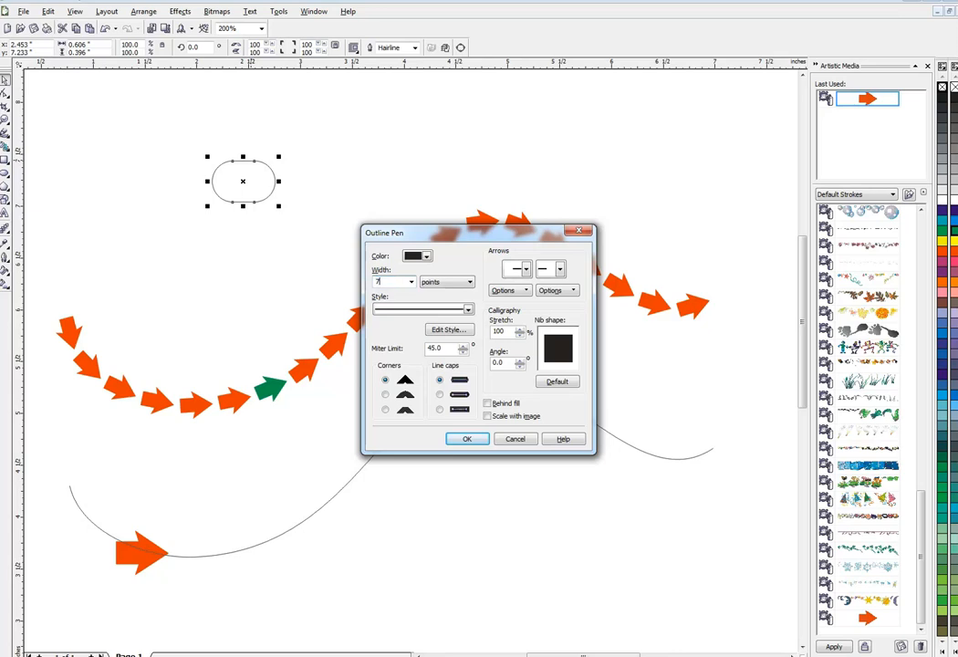
click(468, 439)
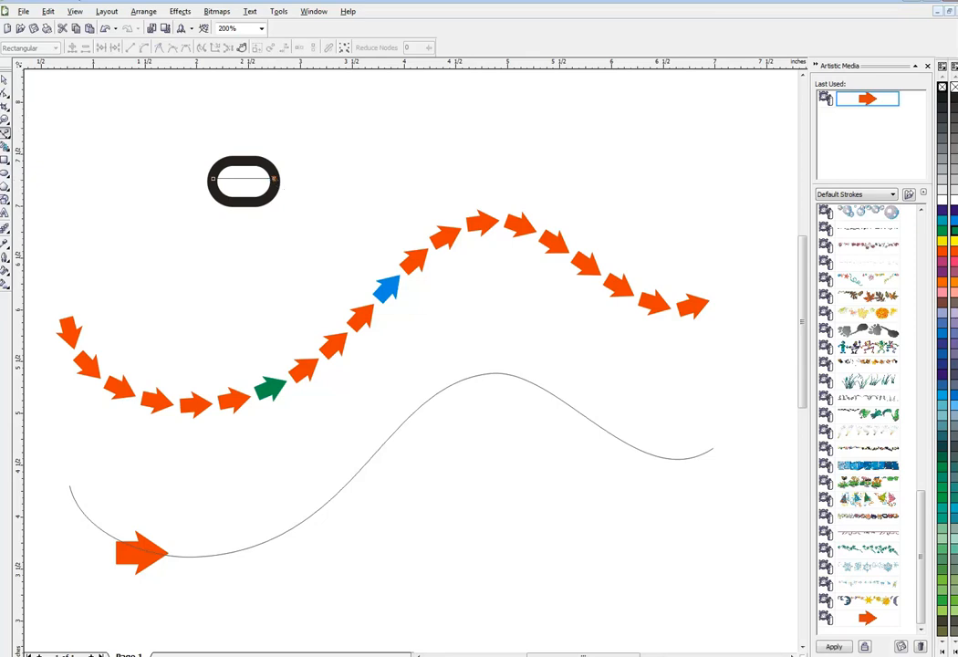
Step: Add a bar with a 7 pt outline and stretch it out past the link's right side
click(244, 180)
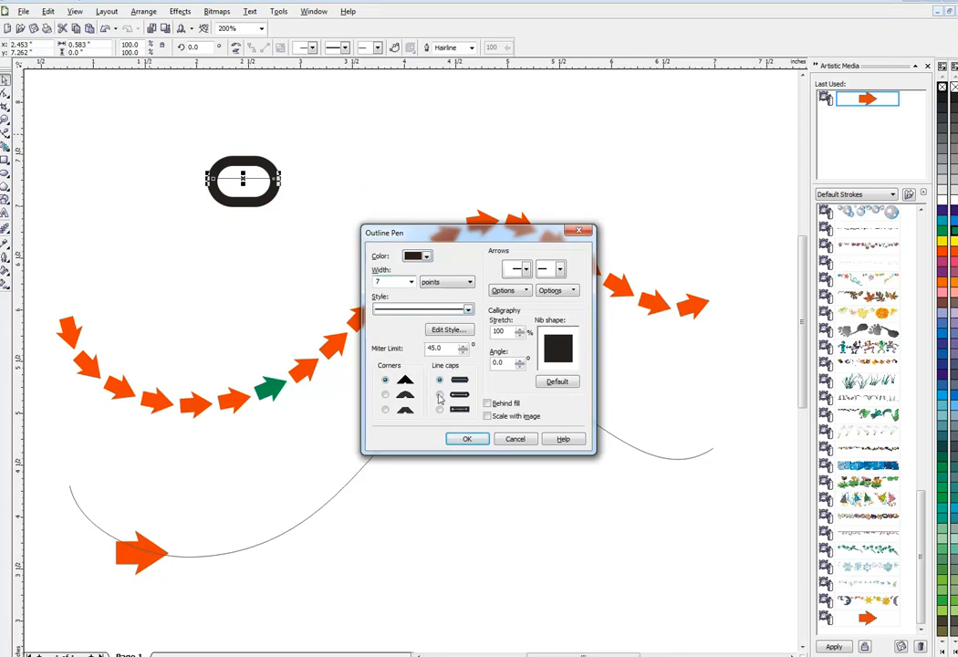
click(440, 394)
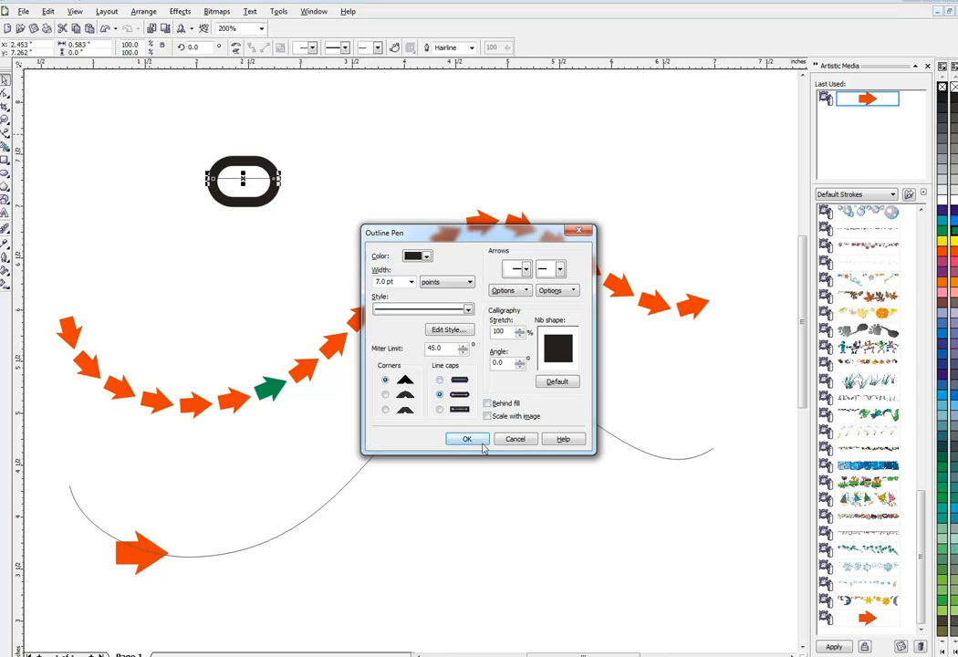
click(468, 438)
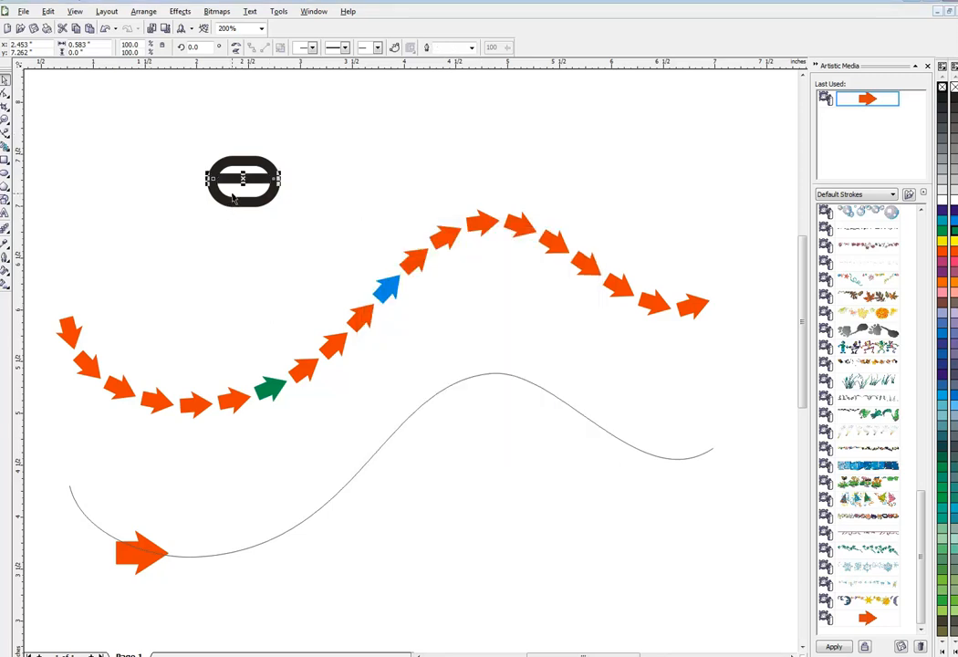
drag(243, 181, 314, 181)
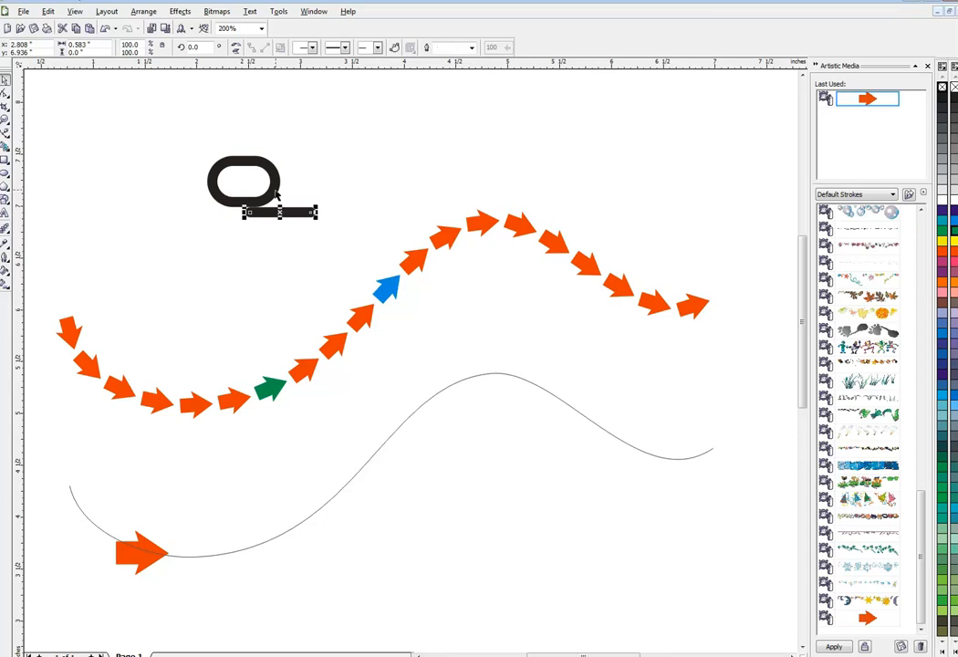
click(241, 183)
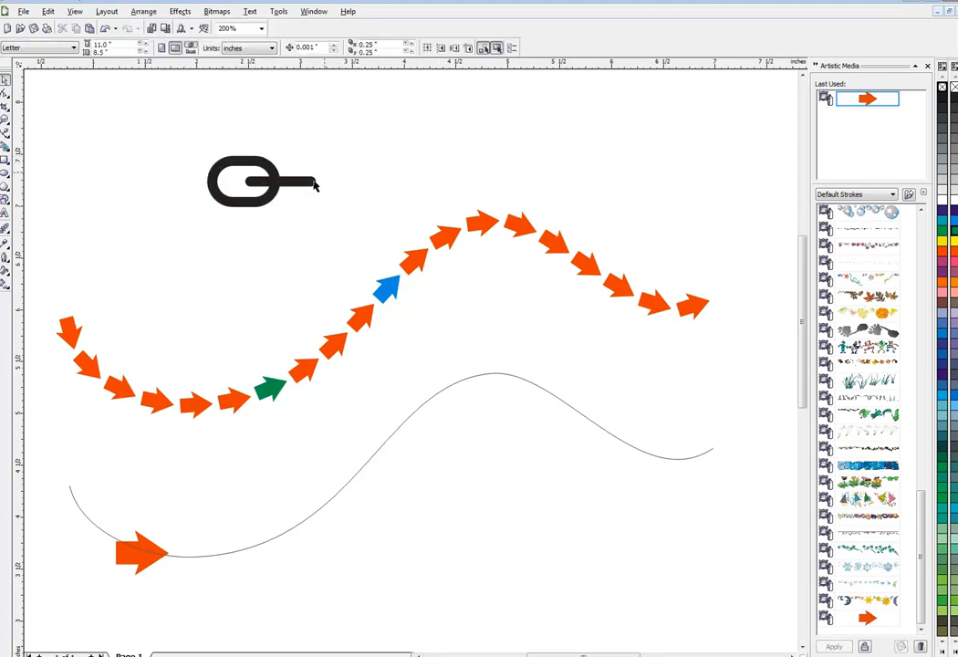
Step: Bring up the Trim shaping docker with the bar and oval link selected
click(247, 181)
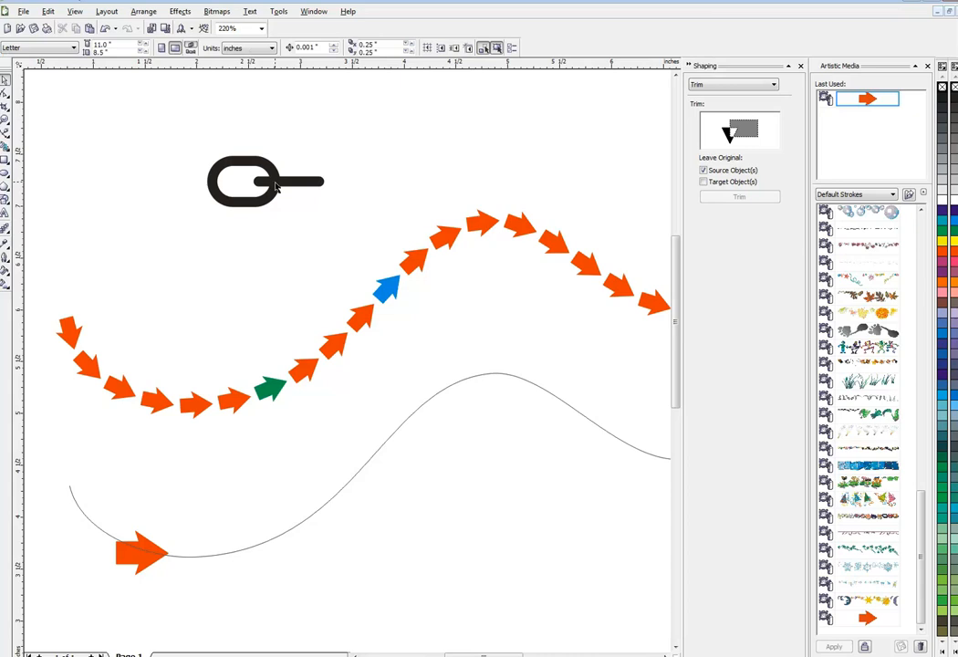
click(264, 181)
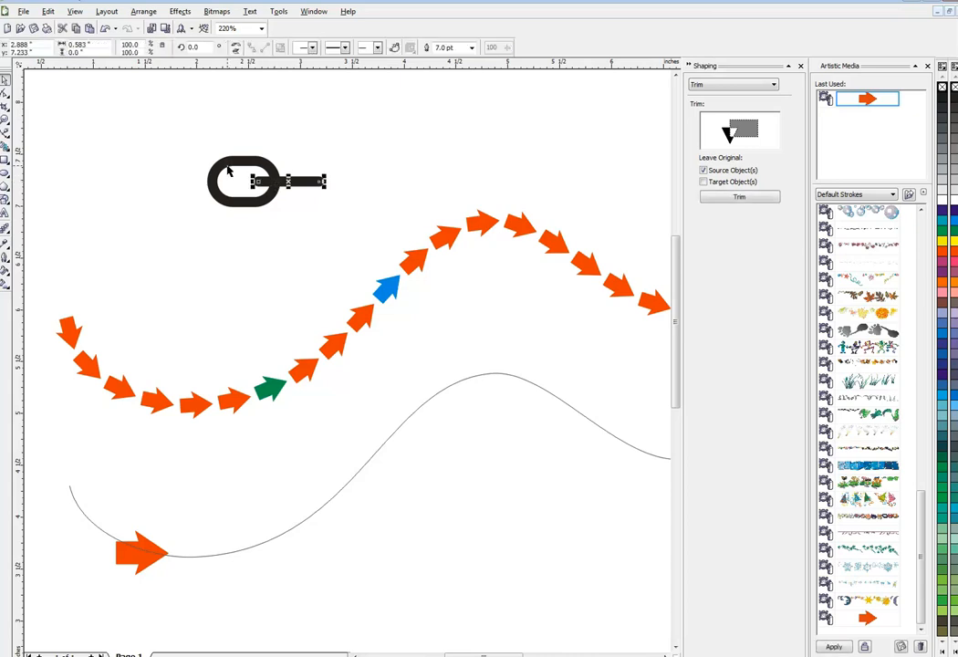
click(245, 181)
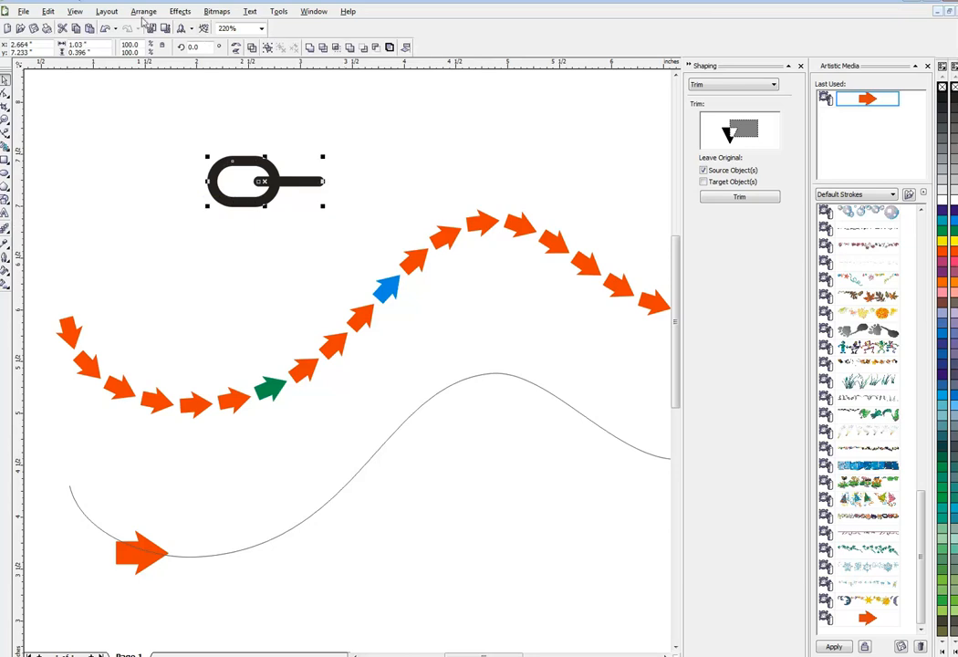
click(143, 11)
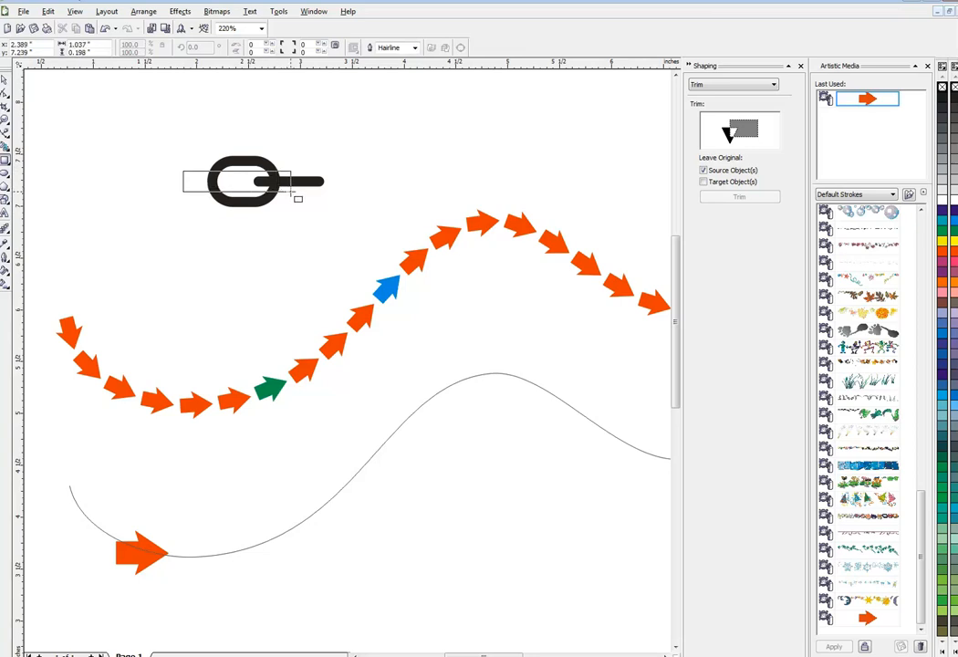
Step: Draw a small helper rectangle over the left part of the link and size it
click(244, 180)
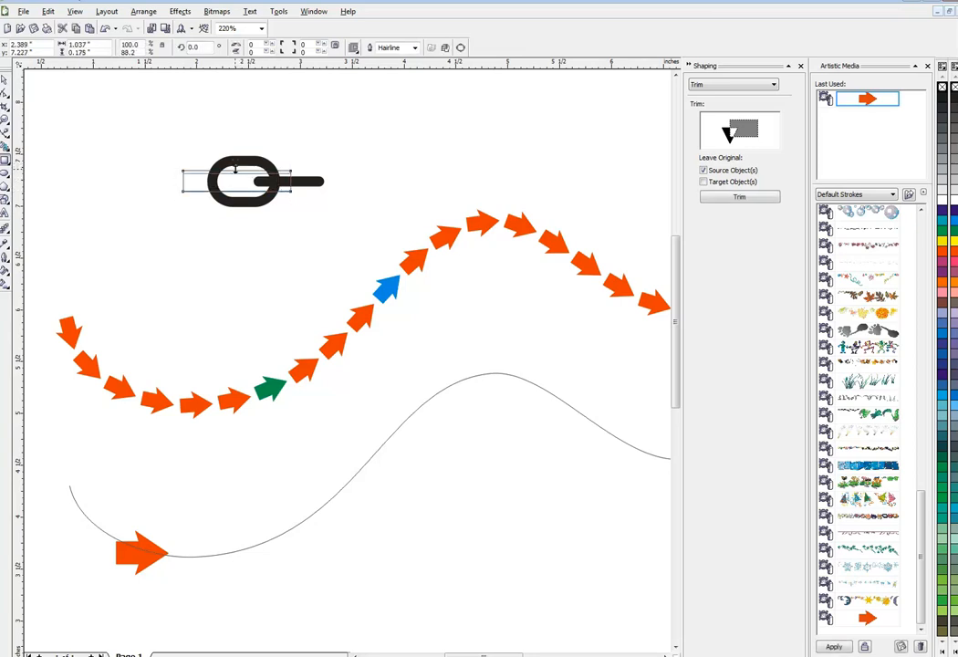
click(246, 181)
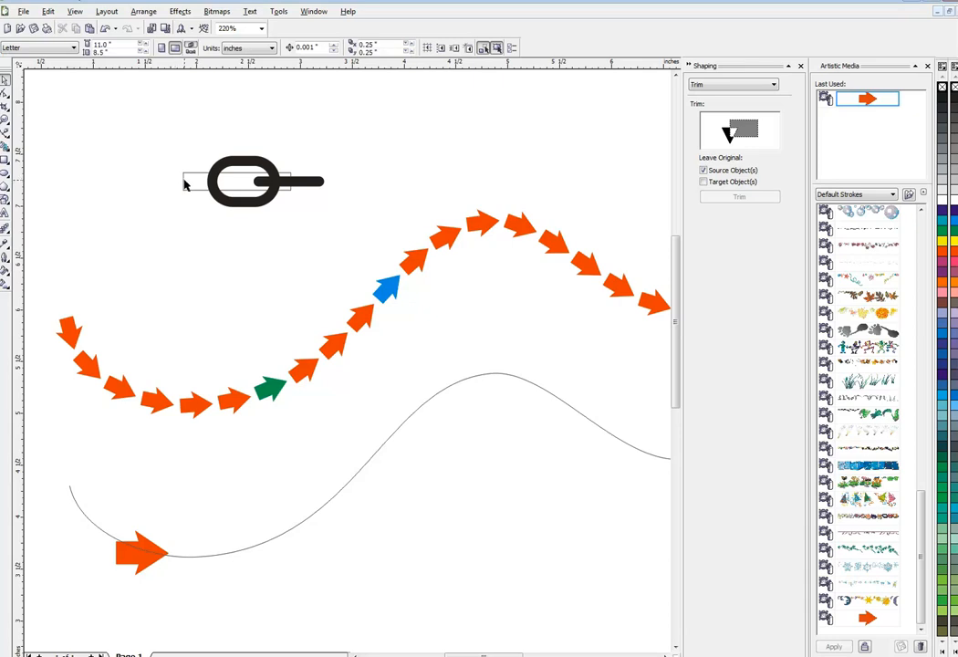
Step: Position the helper rectangle across the link and fill it yellow for visibility
click(246, 181)
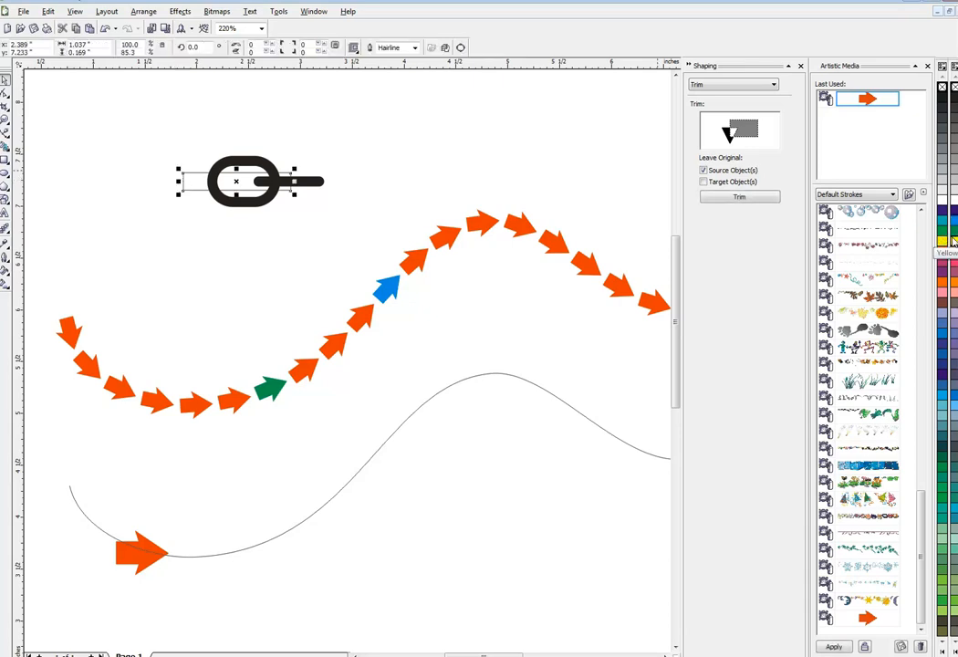
click(945, 241)
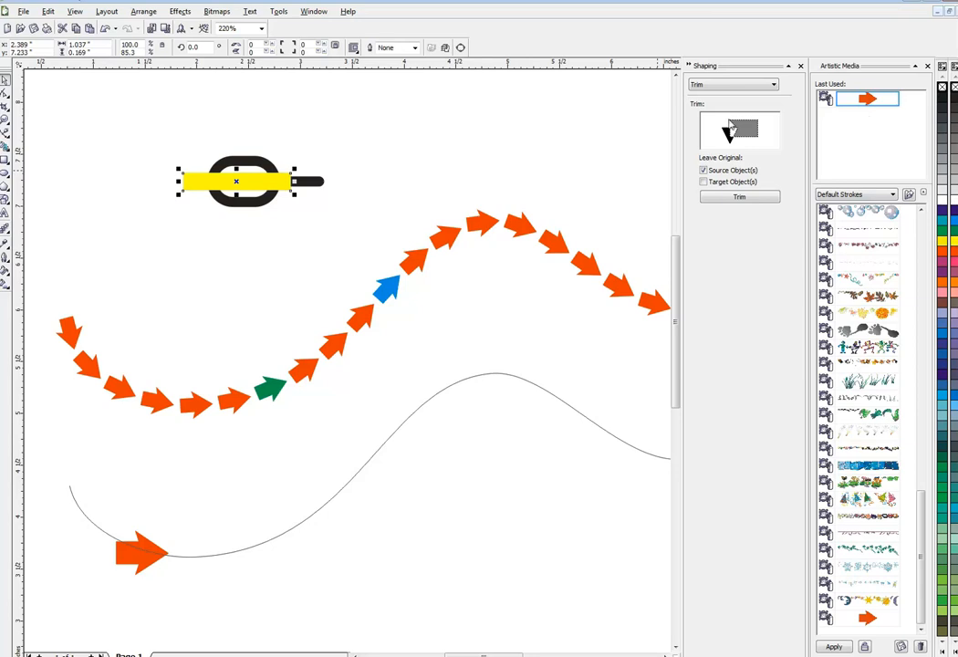
click(740, 197)
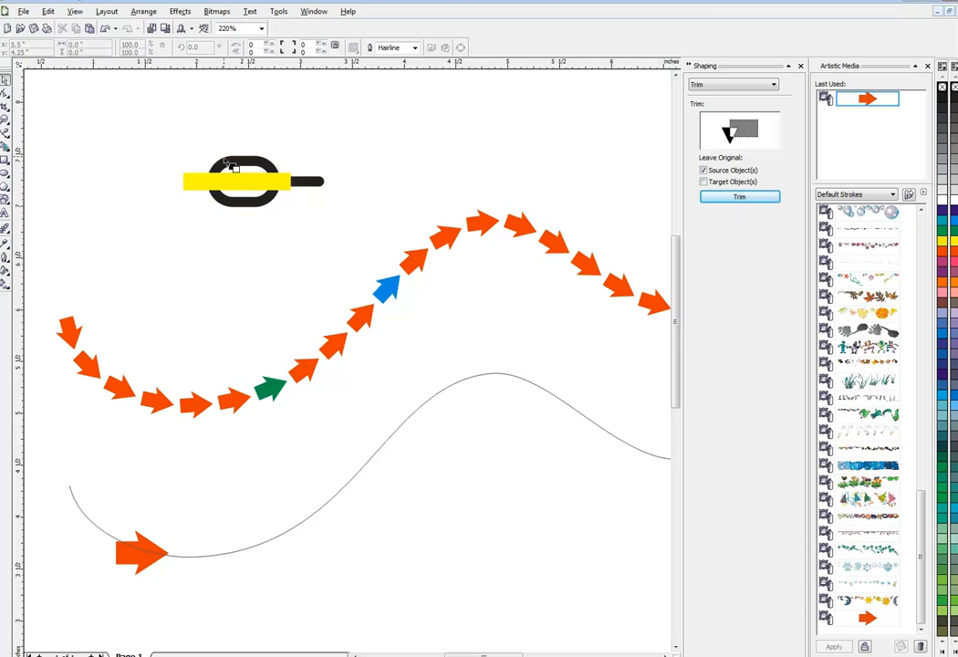
Step: Trim an opening into the link with the rectangle and switch the docker to Weld
click(245, 180)
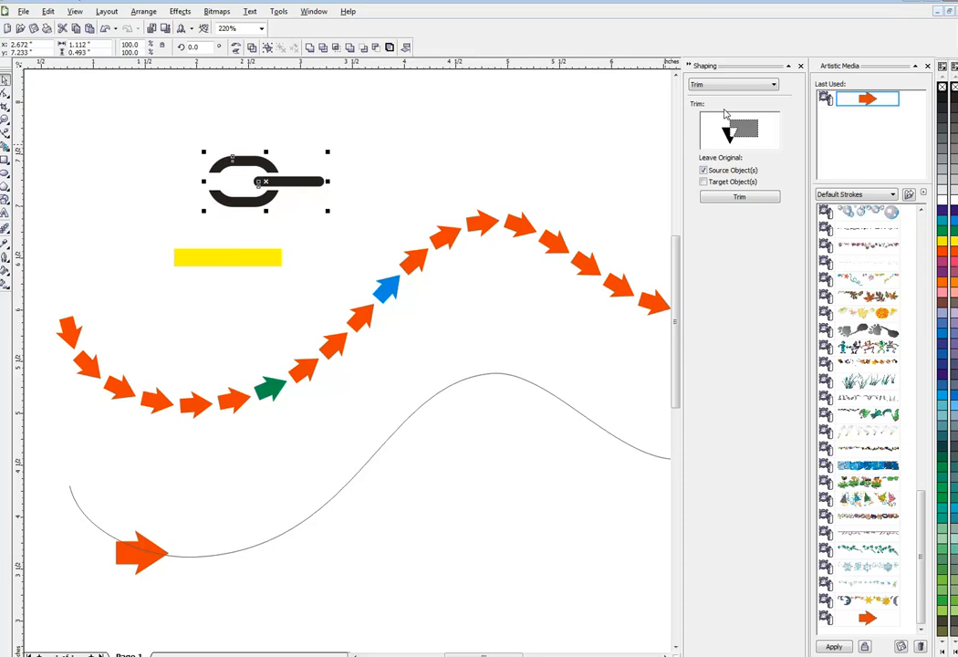
click(734, 84)
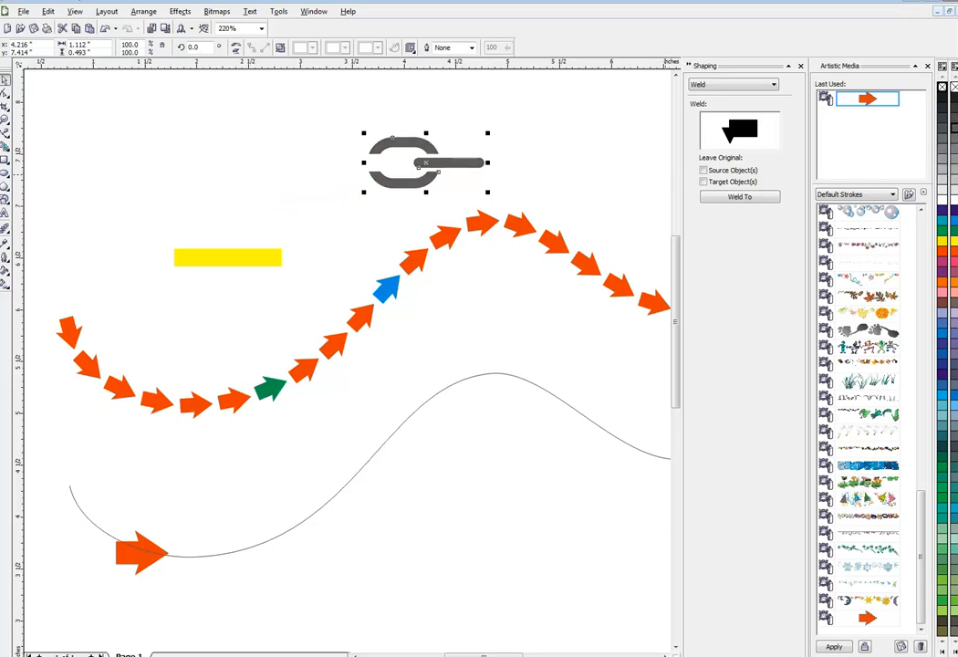
mouse_move(424, 356)
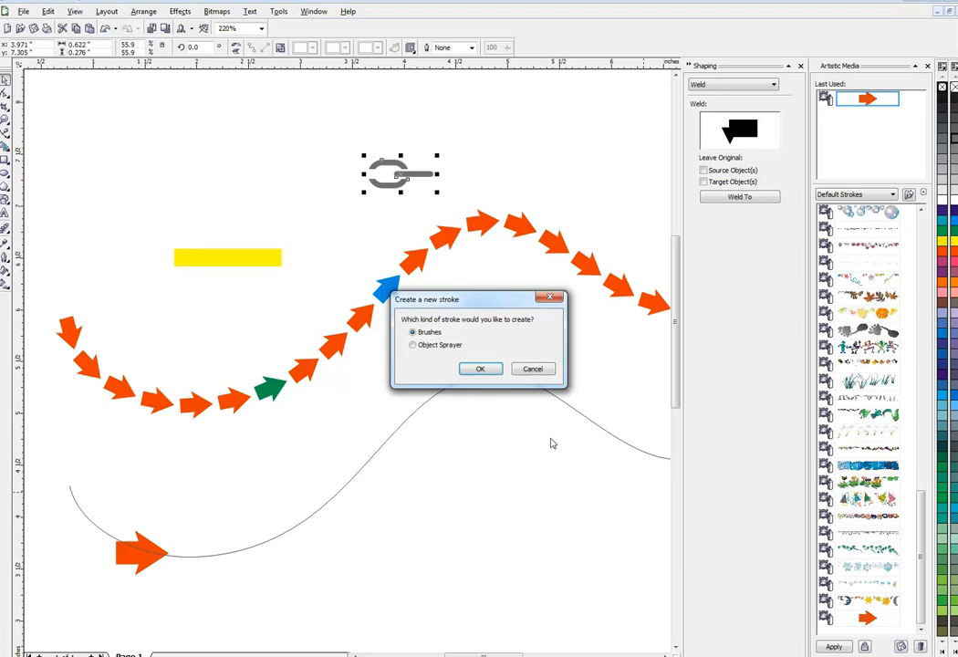
Step: Save the grey link as a new Object Sprayer stroke named 'ch'
click(413, 345)
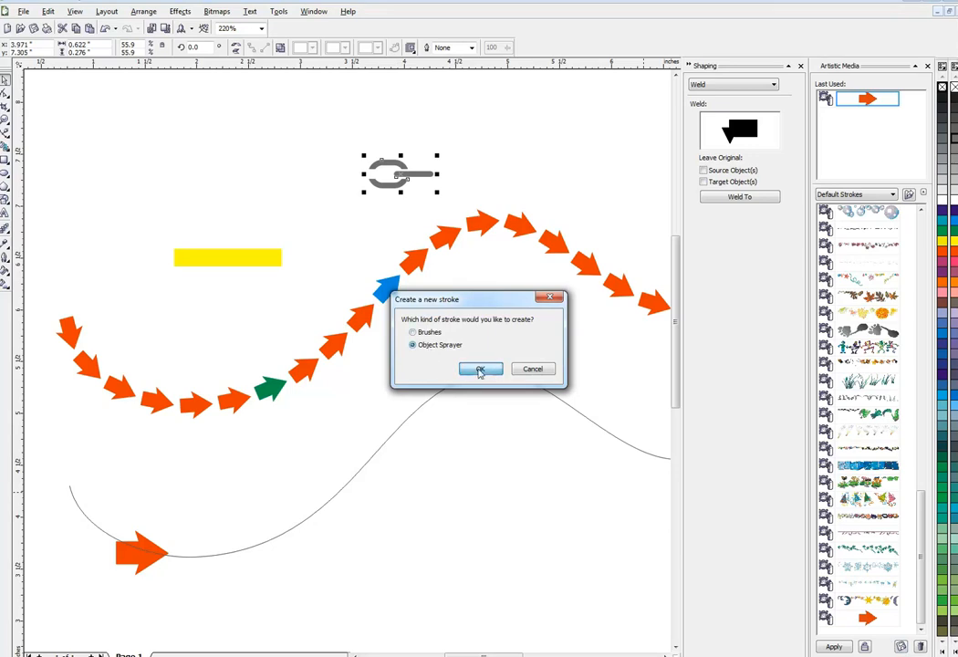
click(480, 368)
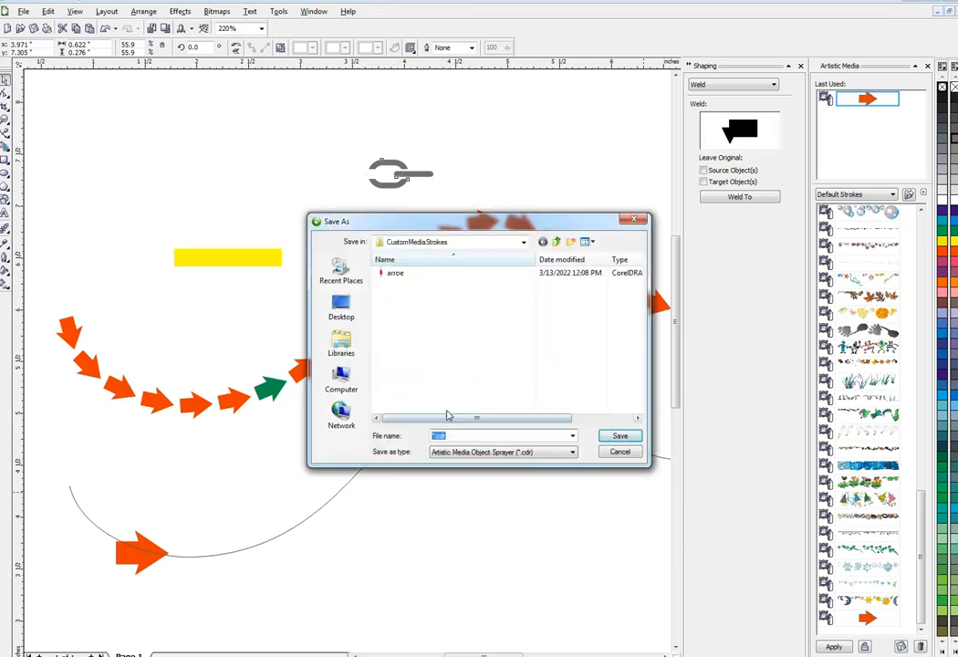
text(ch)
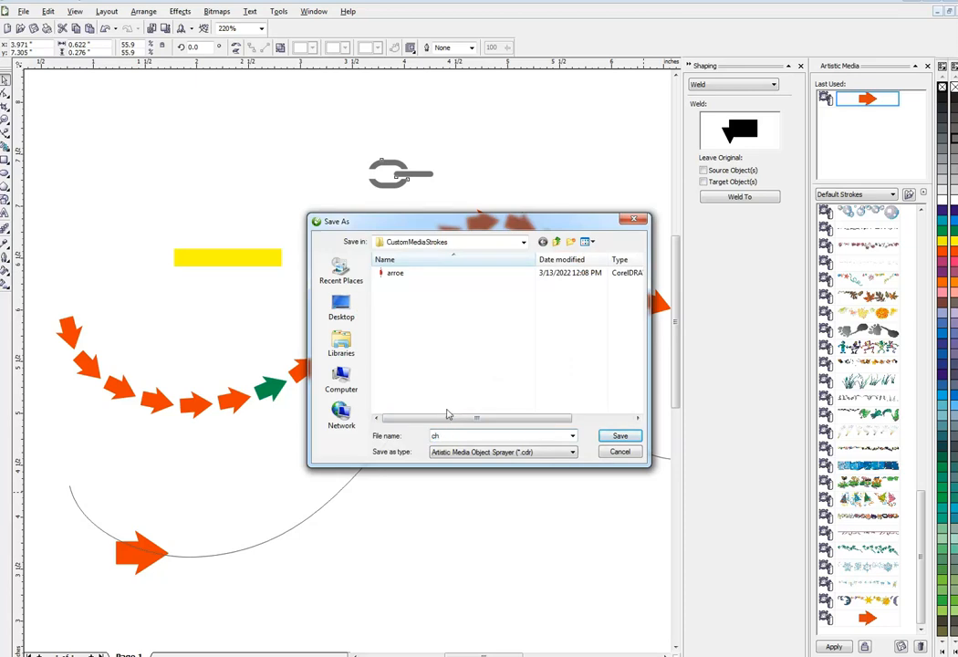
click(621, 453)
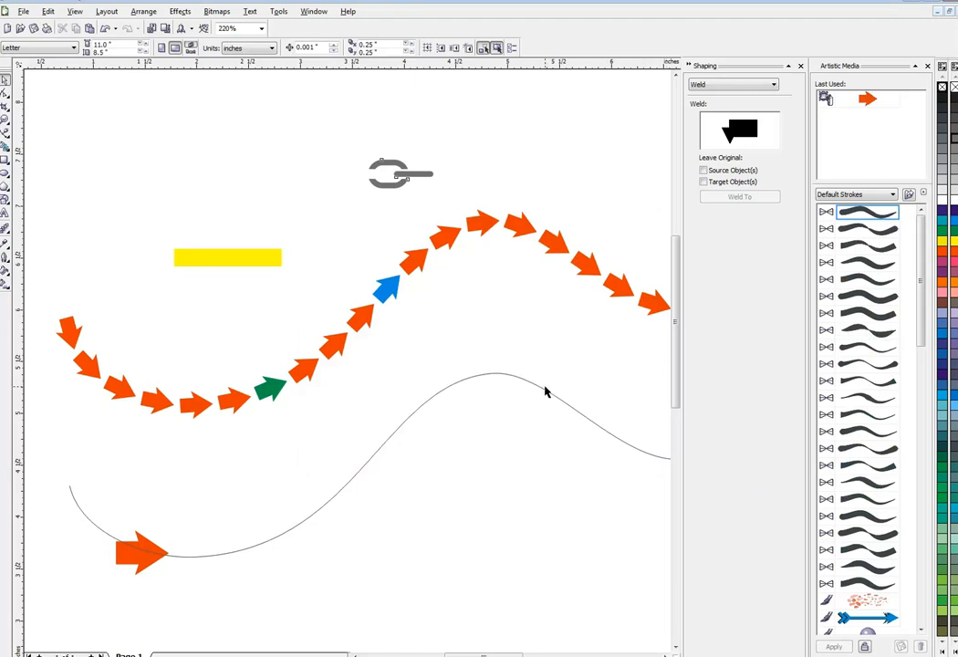
Step: Delete the orange arrow from the lower curve and select the curve itself
click(802, 65)
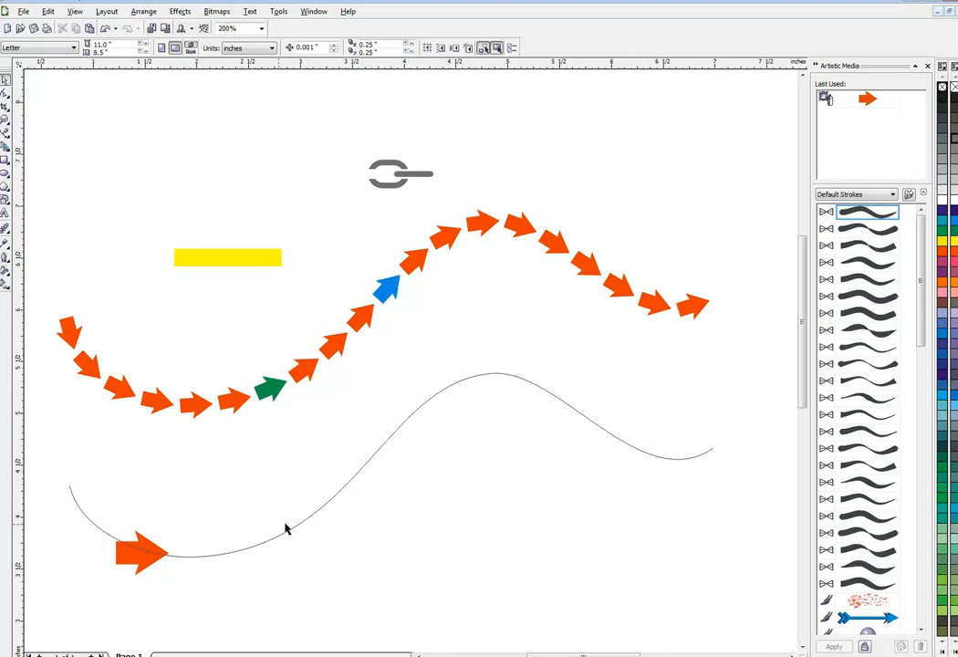
click(143, 552)
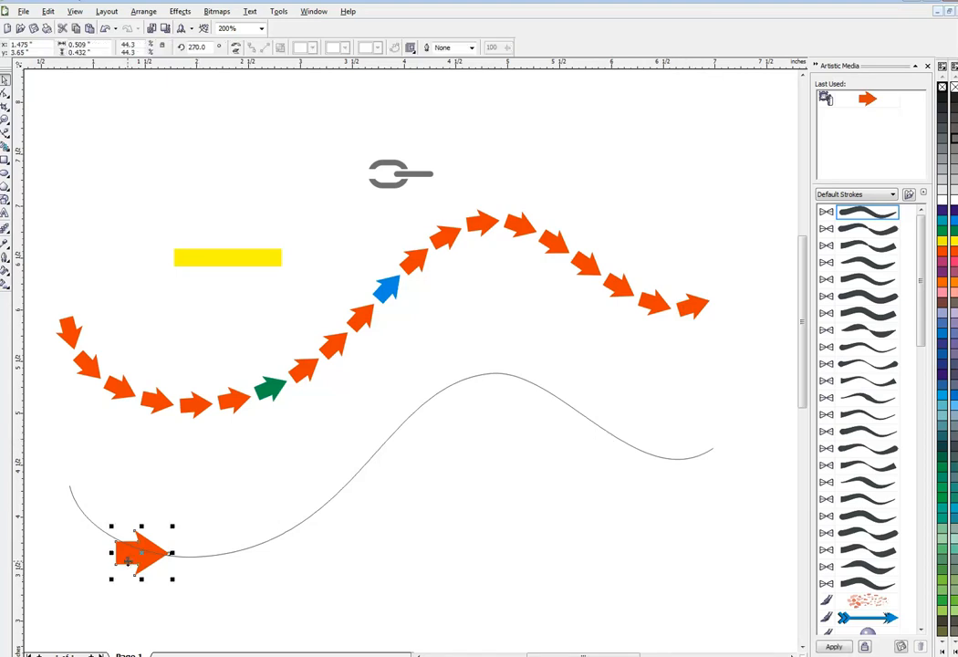
click(373, 464)
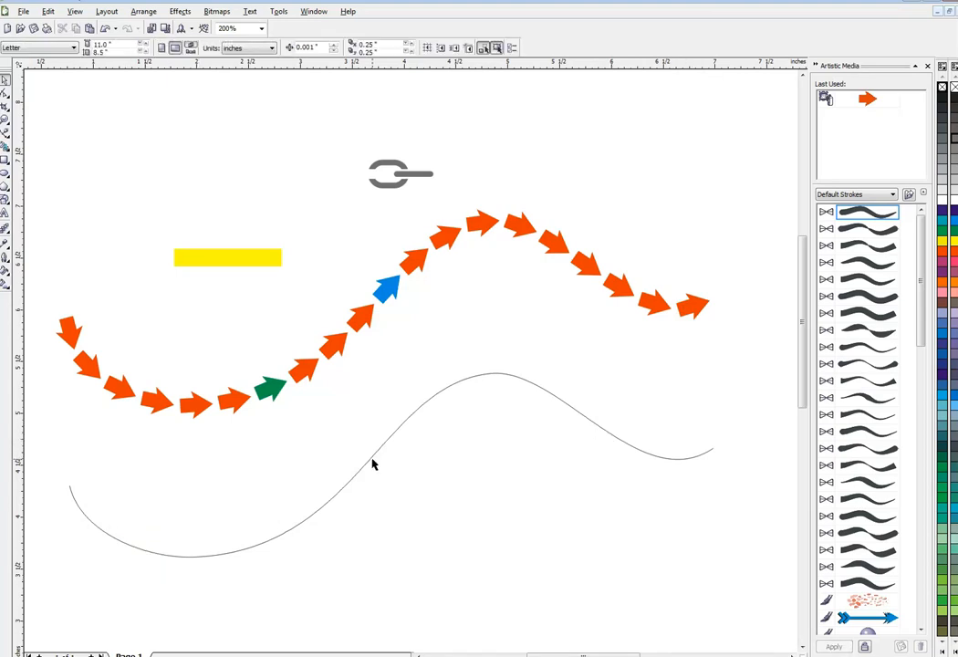
click(372, 463)
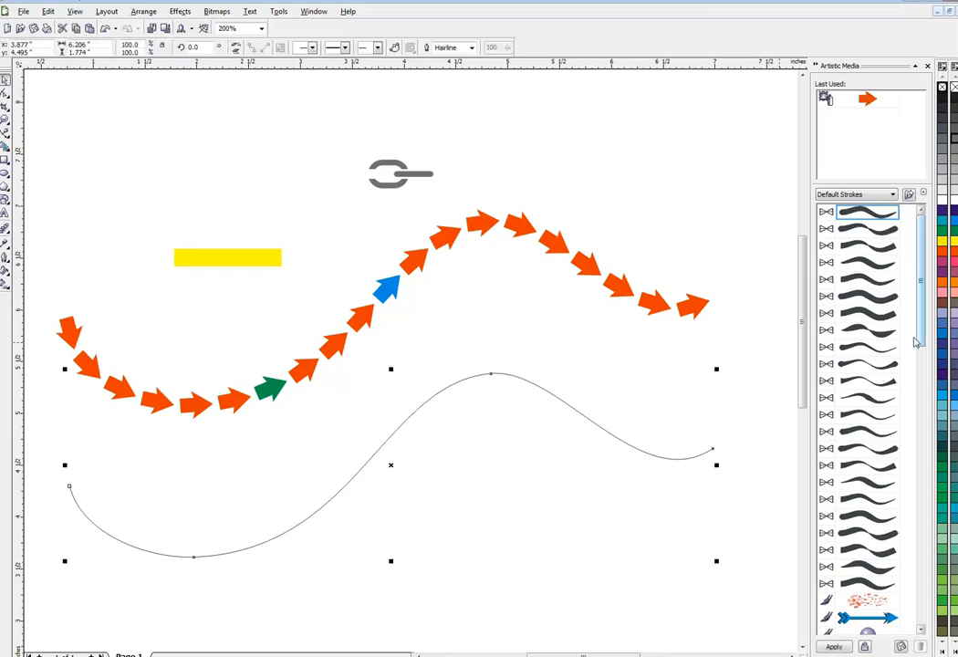
Step: Apply the ch chain-link sprayer to the curve with rotation along path and tighter spacing
scroll(down, 3)
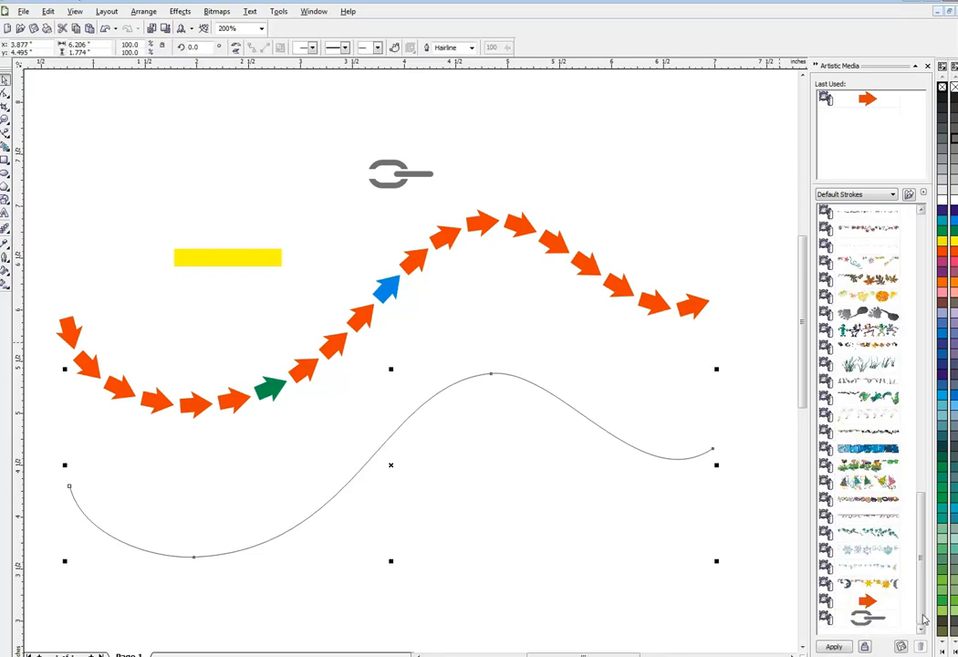
click(867, 617)
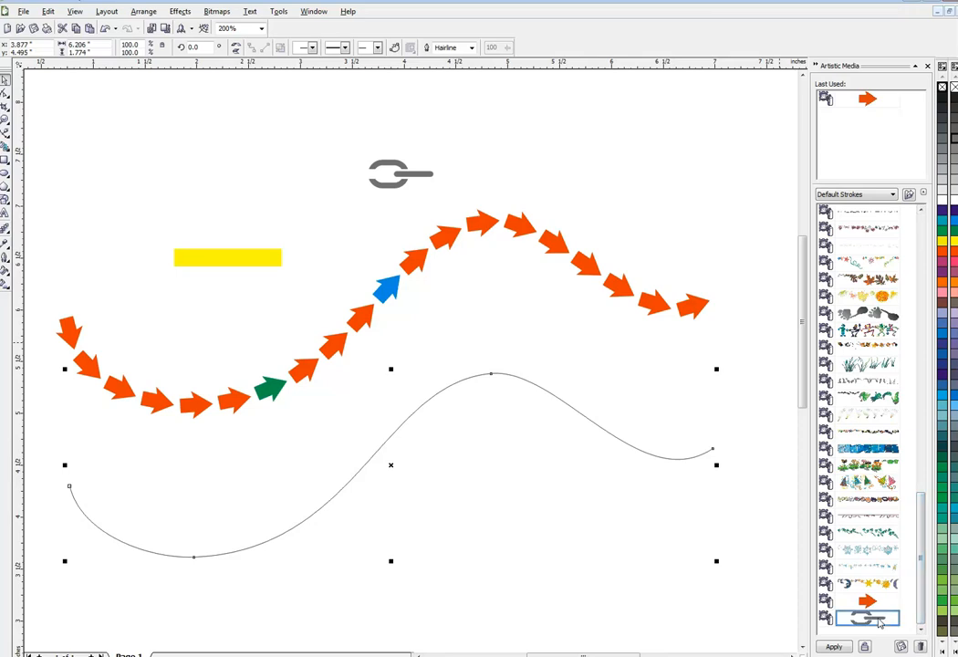
click(833, 646)
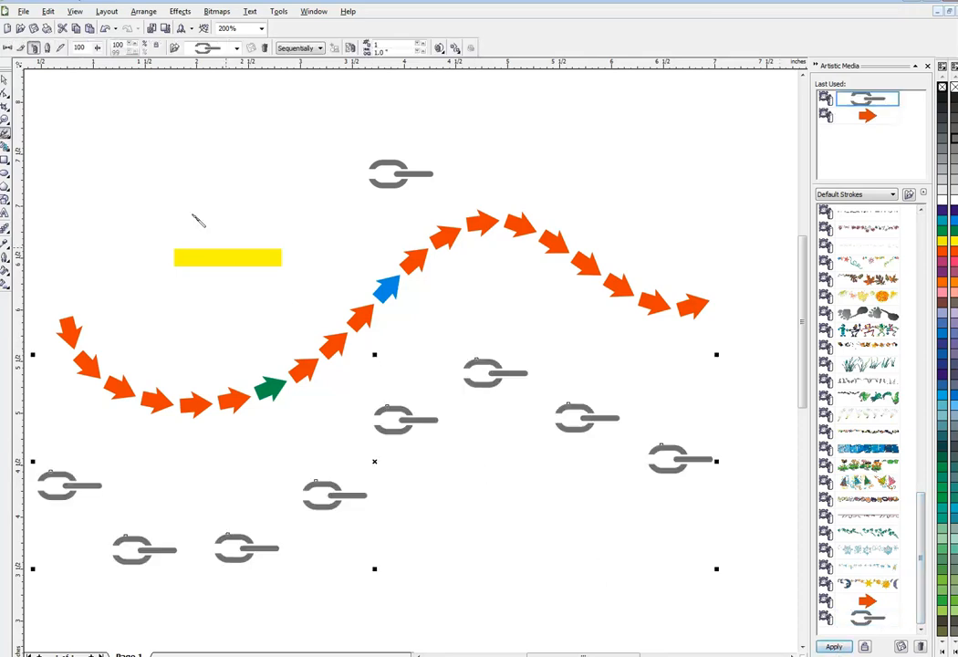
mouse_move(329, 204)
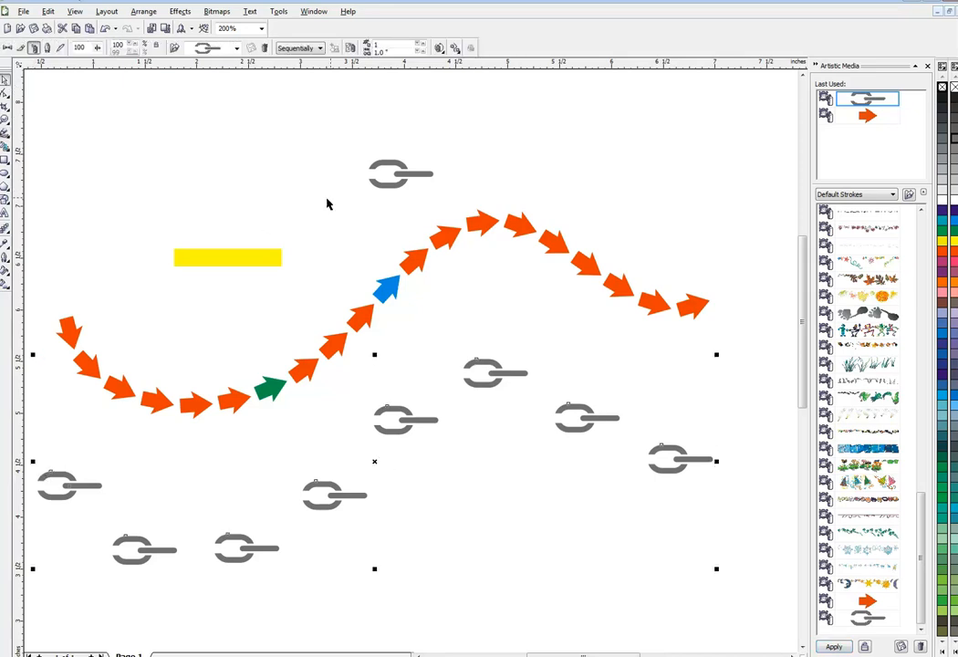
click(438, 48)
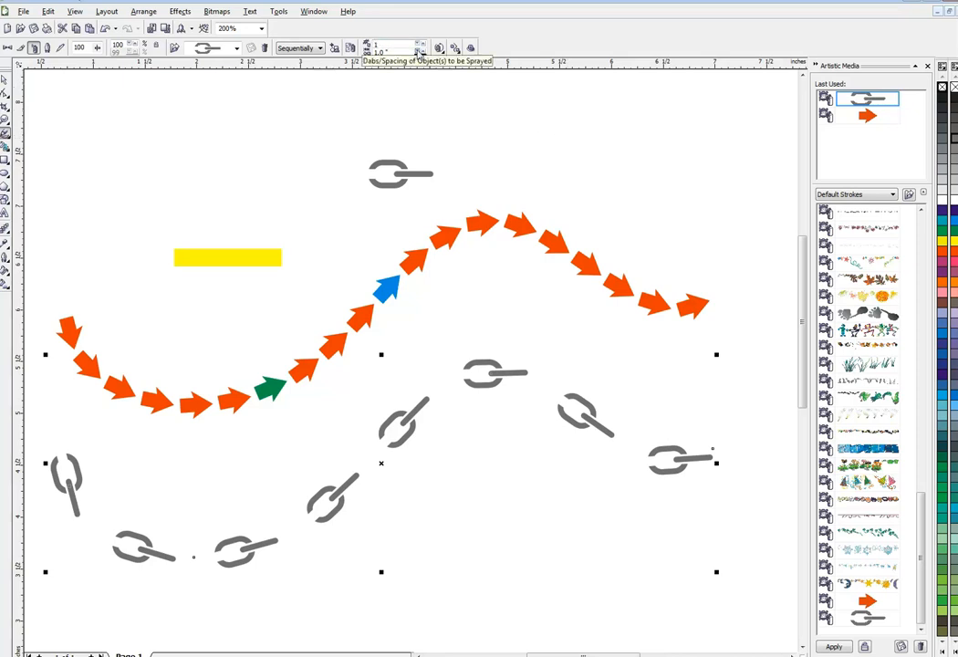
click(420, 51)
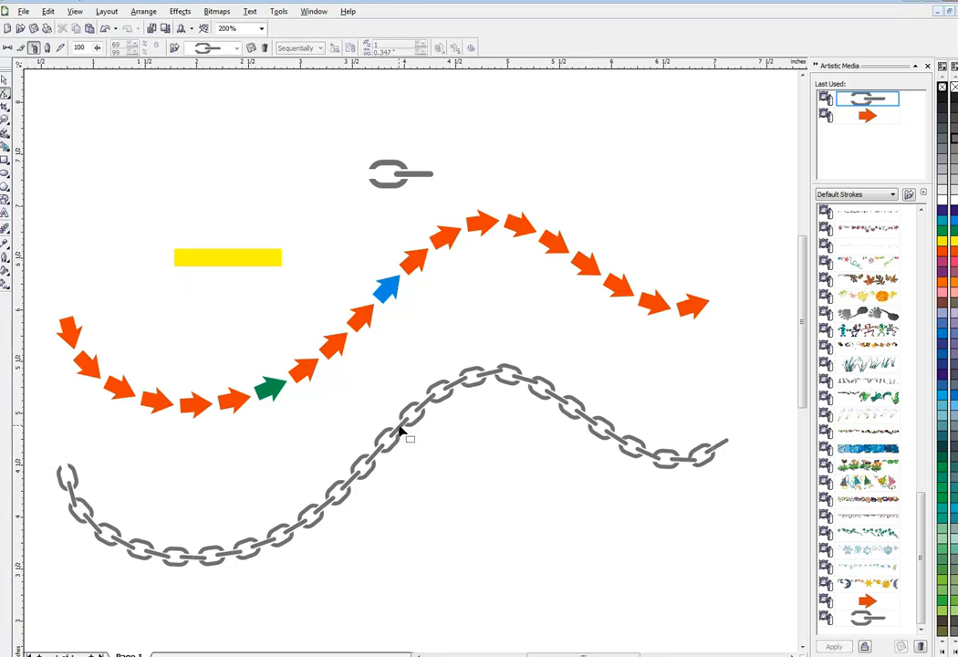
mouse_move(723, 449)
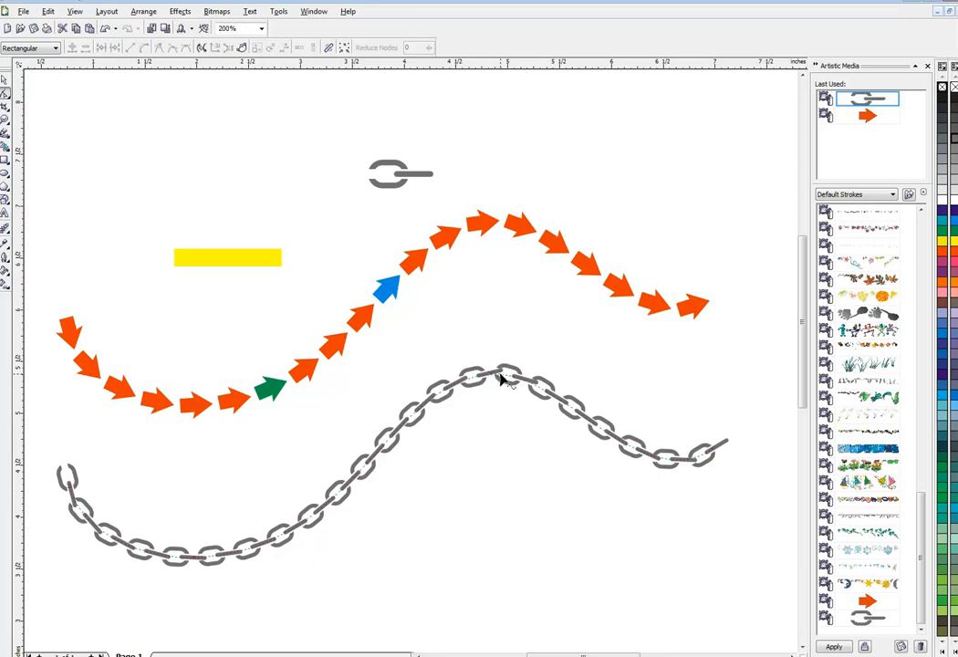
Step: Edit the chain path's nodes so the right end dips downward, then select the whole chain
click(507, 374)
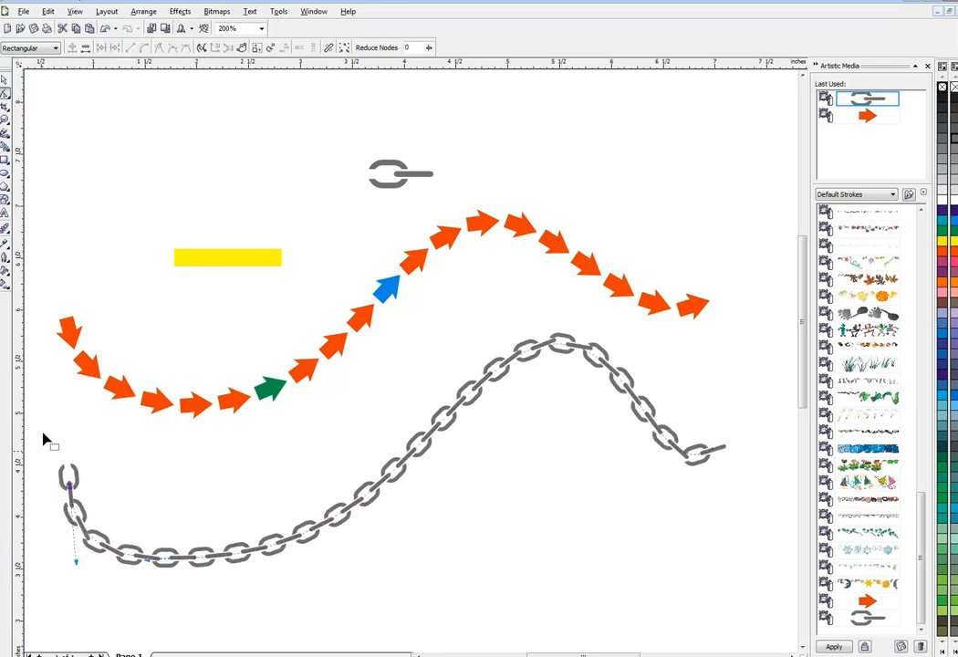
mouse_move(267, 299)
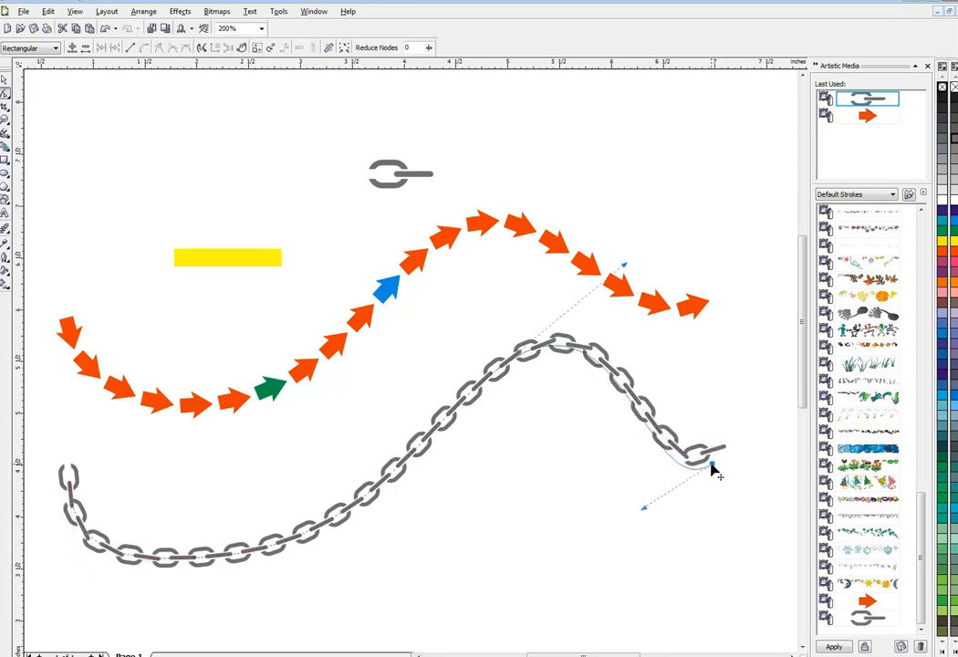
drag(716, 471, 639, 489)
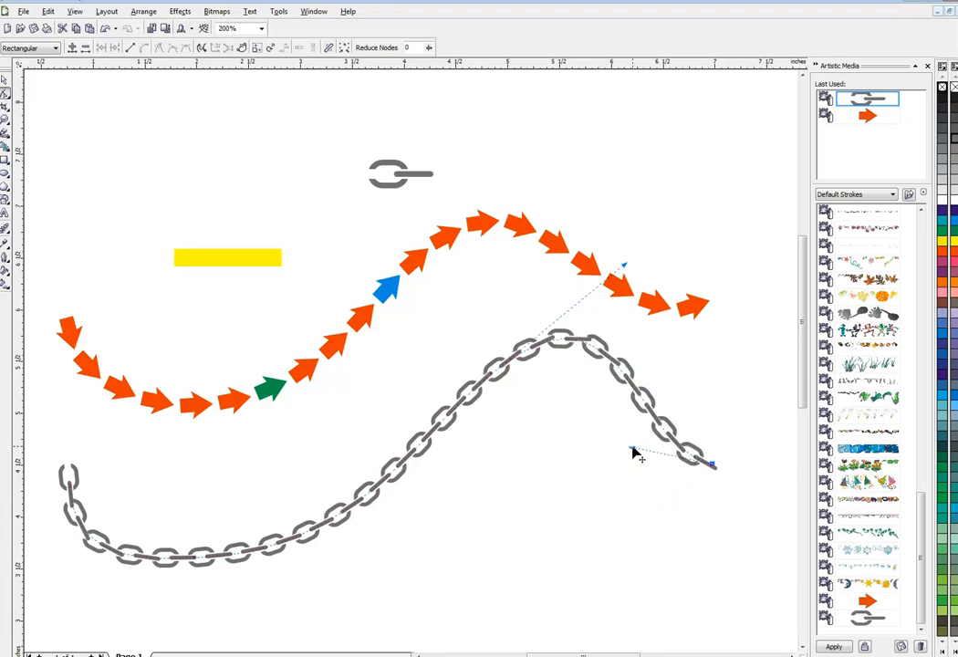
mouse_move(489, 436)
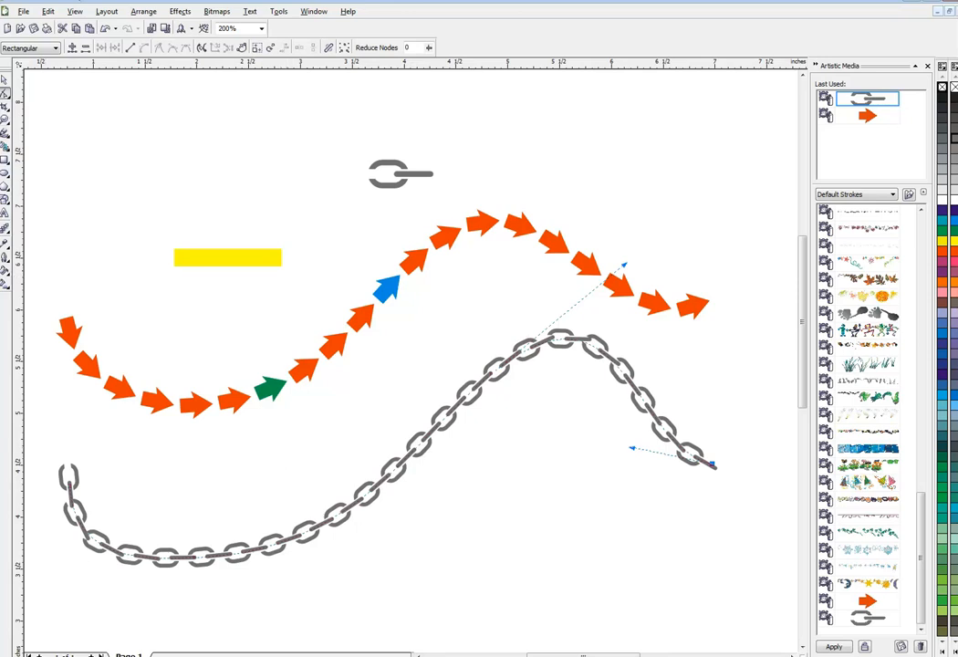
click(557, 343)
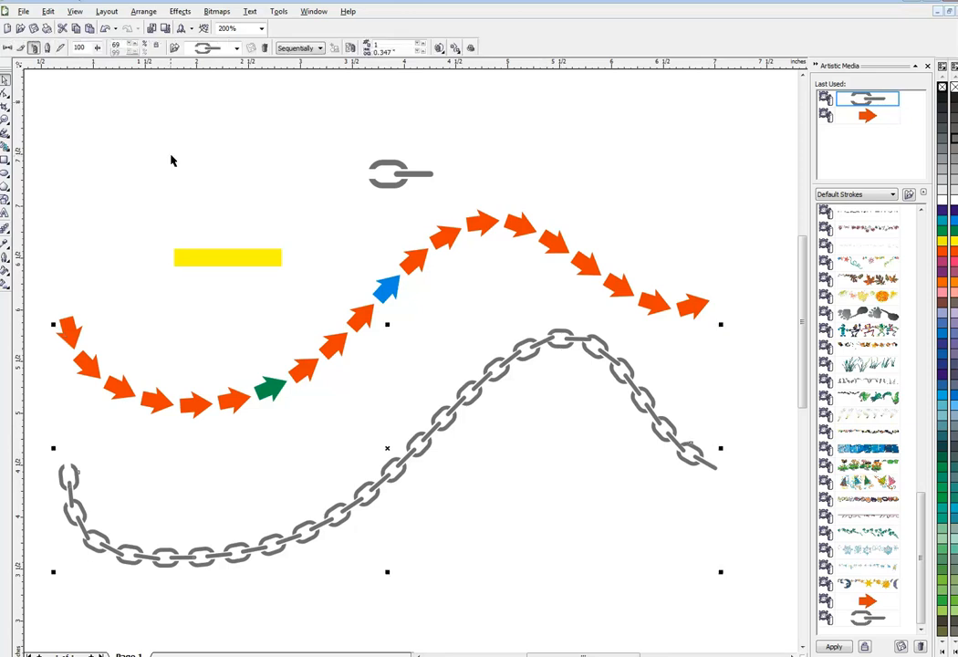
Step: Break the artistic media apart so the guide curve separates from the chain
click(143, 11)
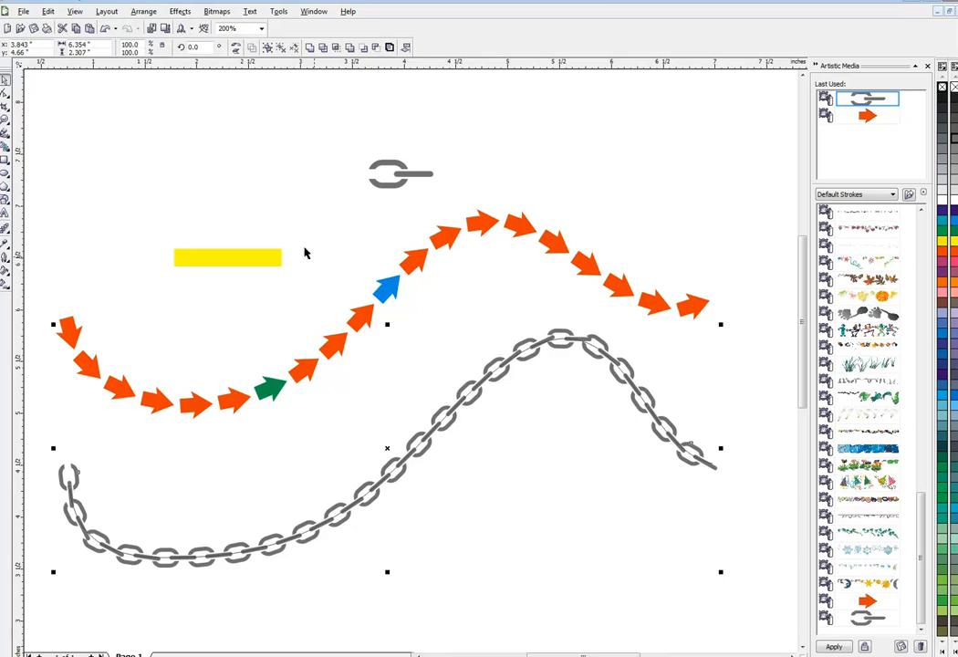
click(420, 449)
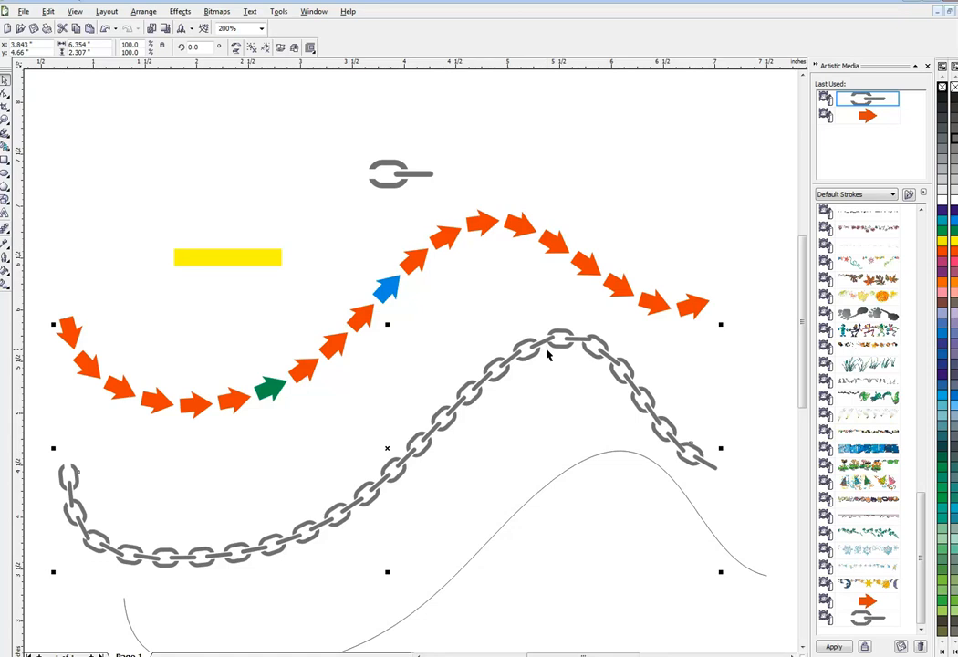
mouse_move(588, 347)
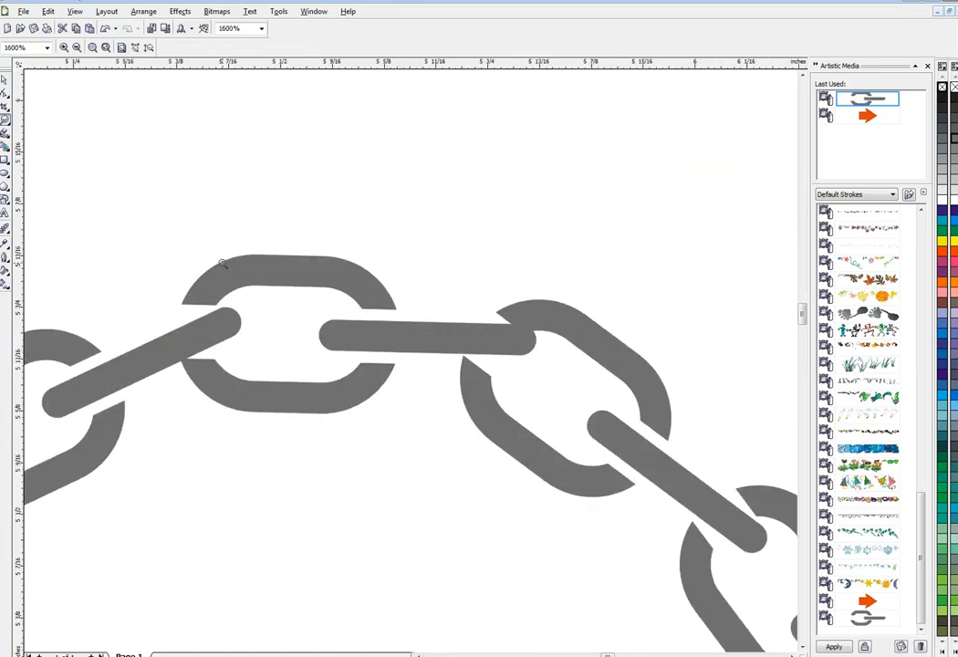
mouse_move(362, 285)
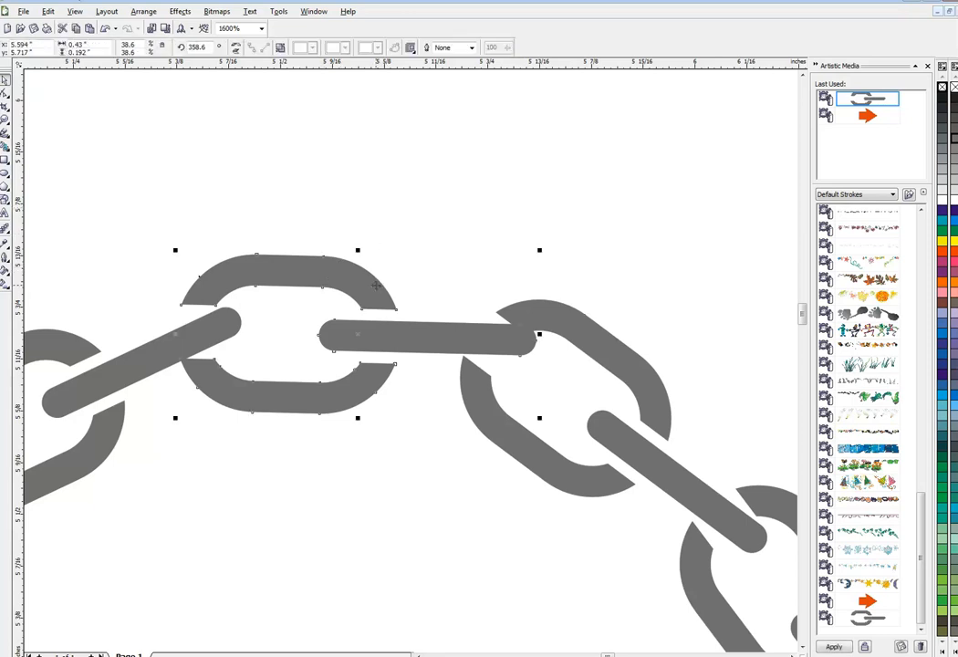
mouse_move(328, 270)
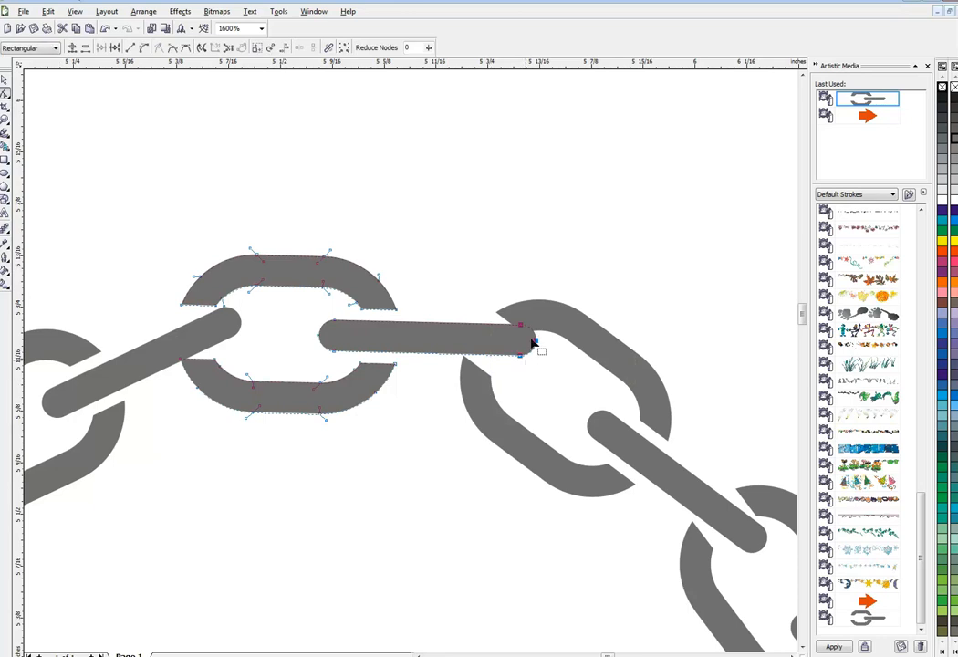
drag(533, 345, 539, 358)
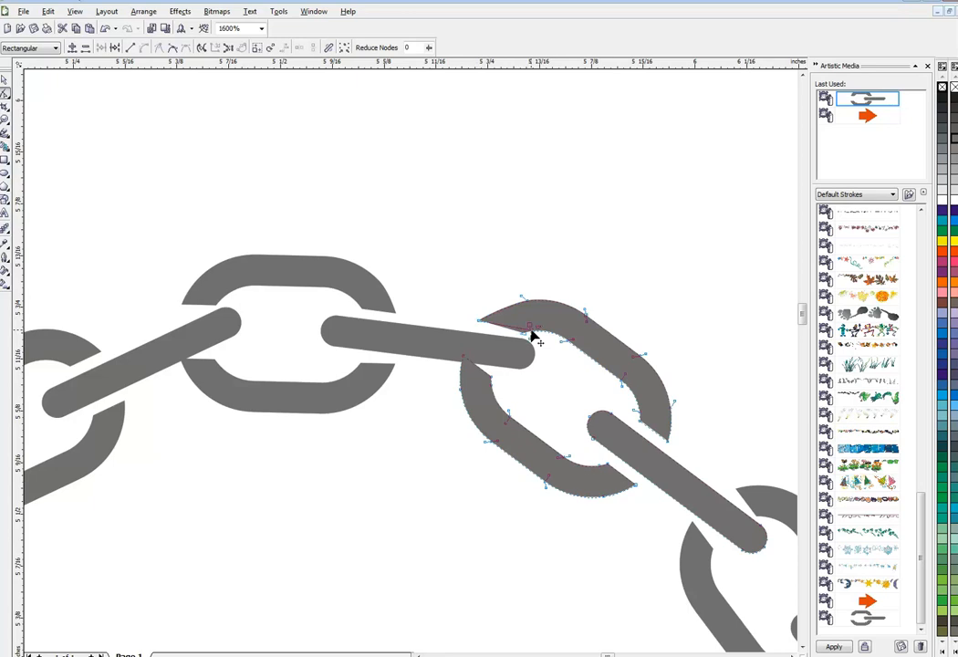
mouse_move(466, 361)
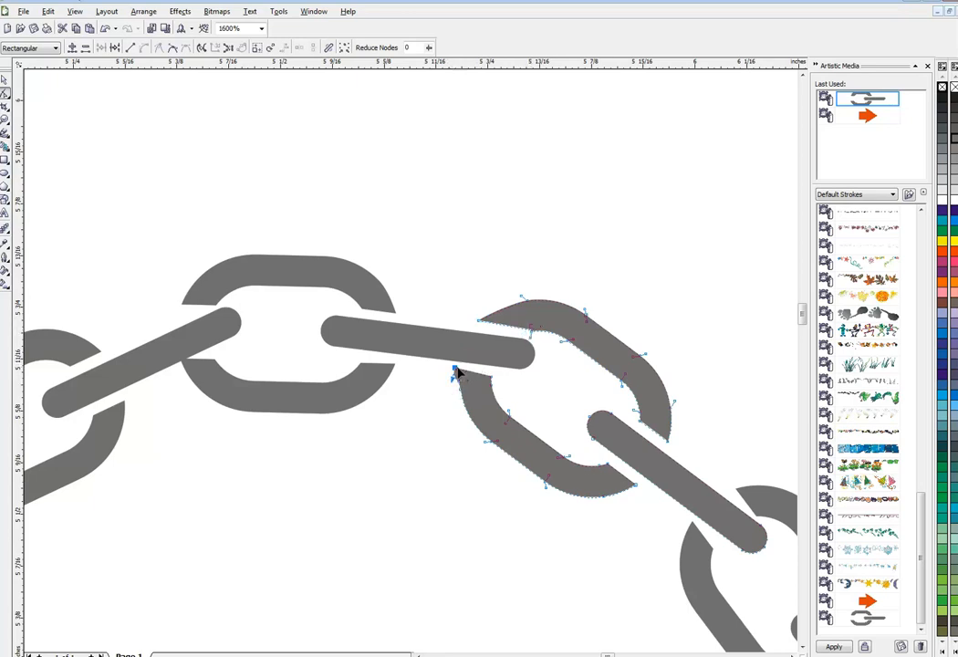
mouse_move(478, 412)
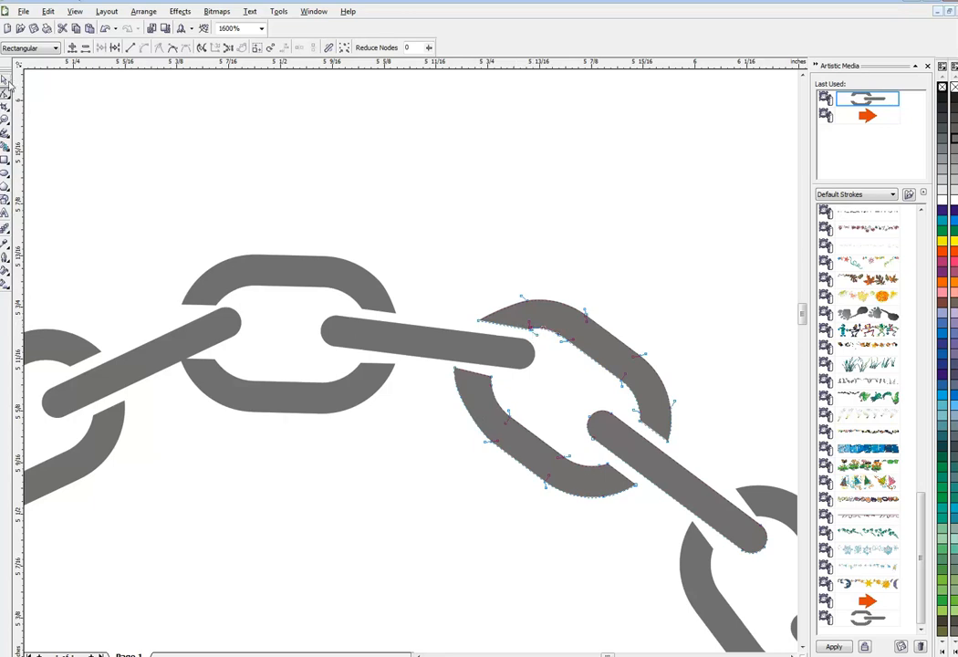
click(7, 77)
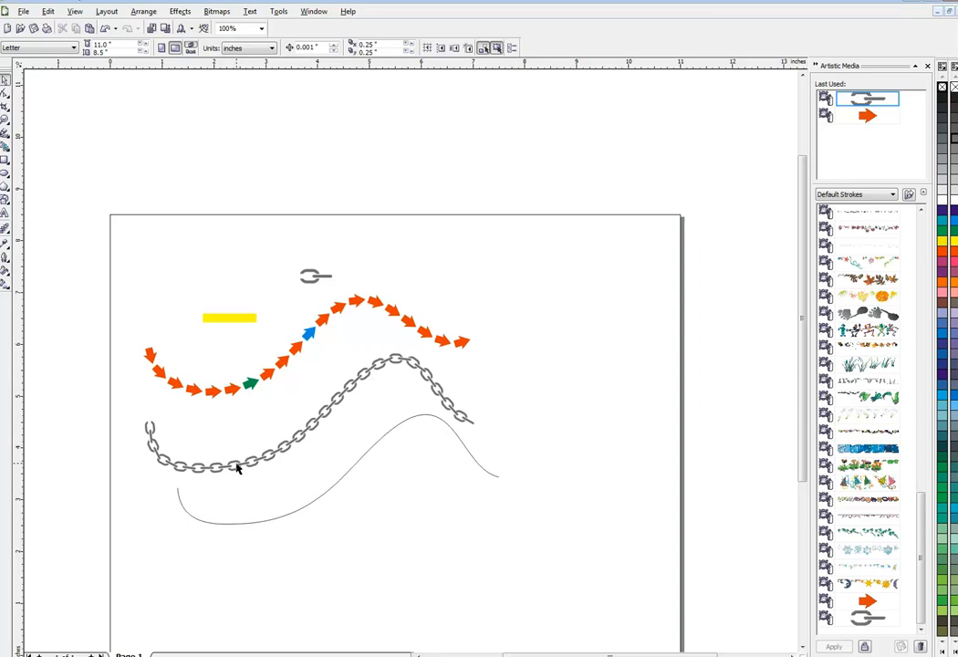
mouse_move(310, 507)
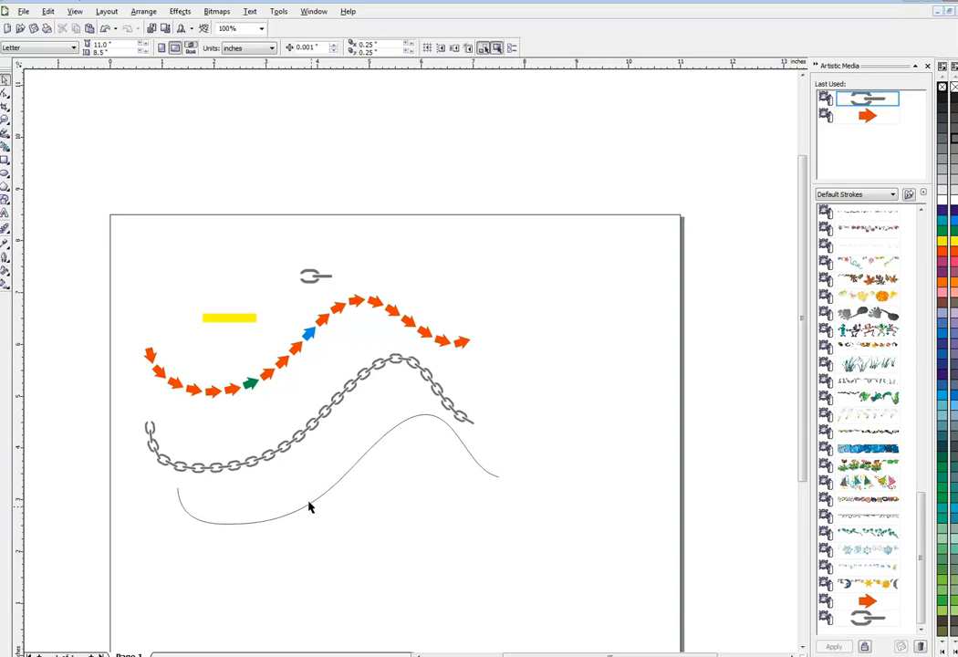
click(310, 508)
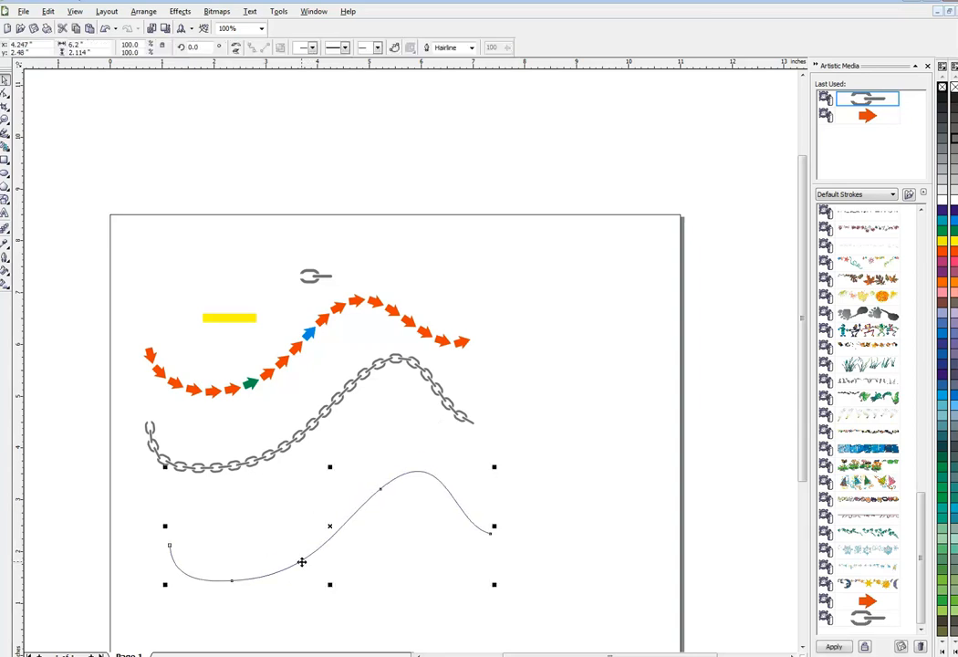